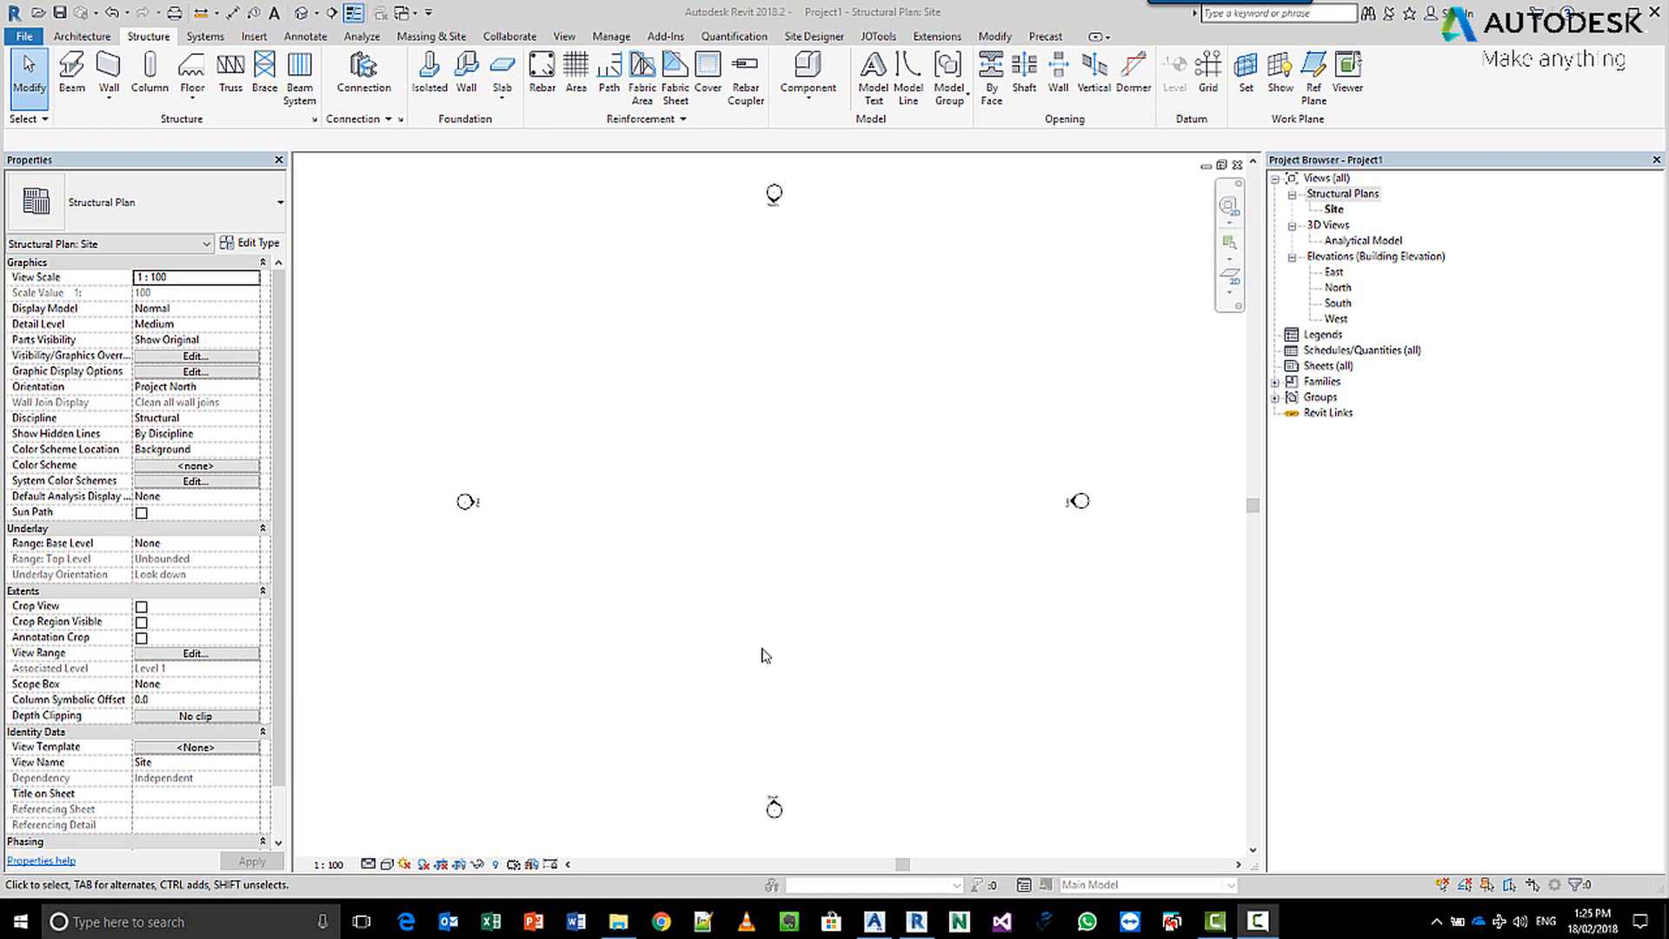
mouse_move(746, 673)
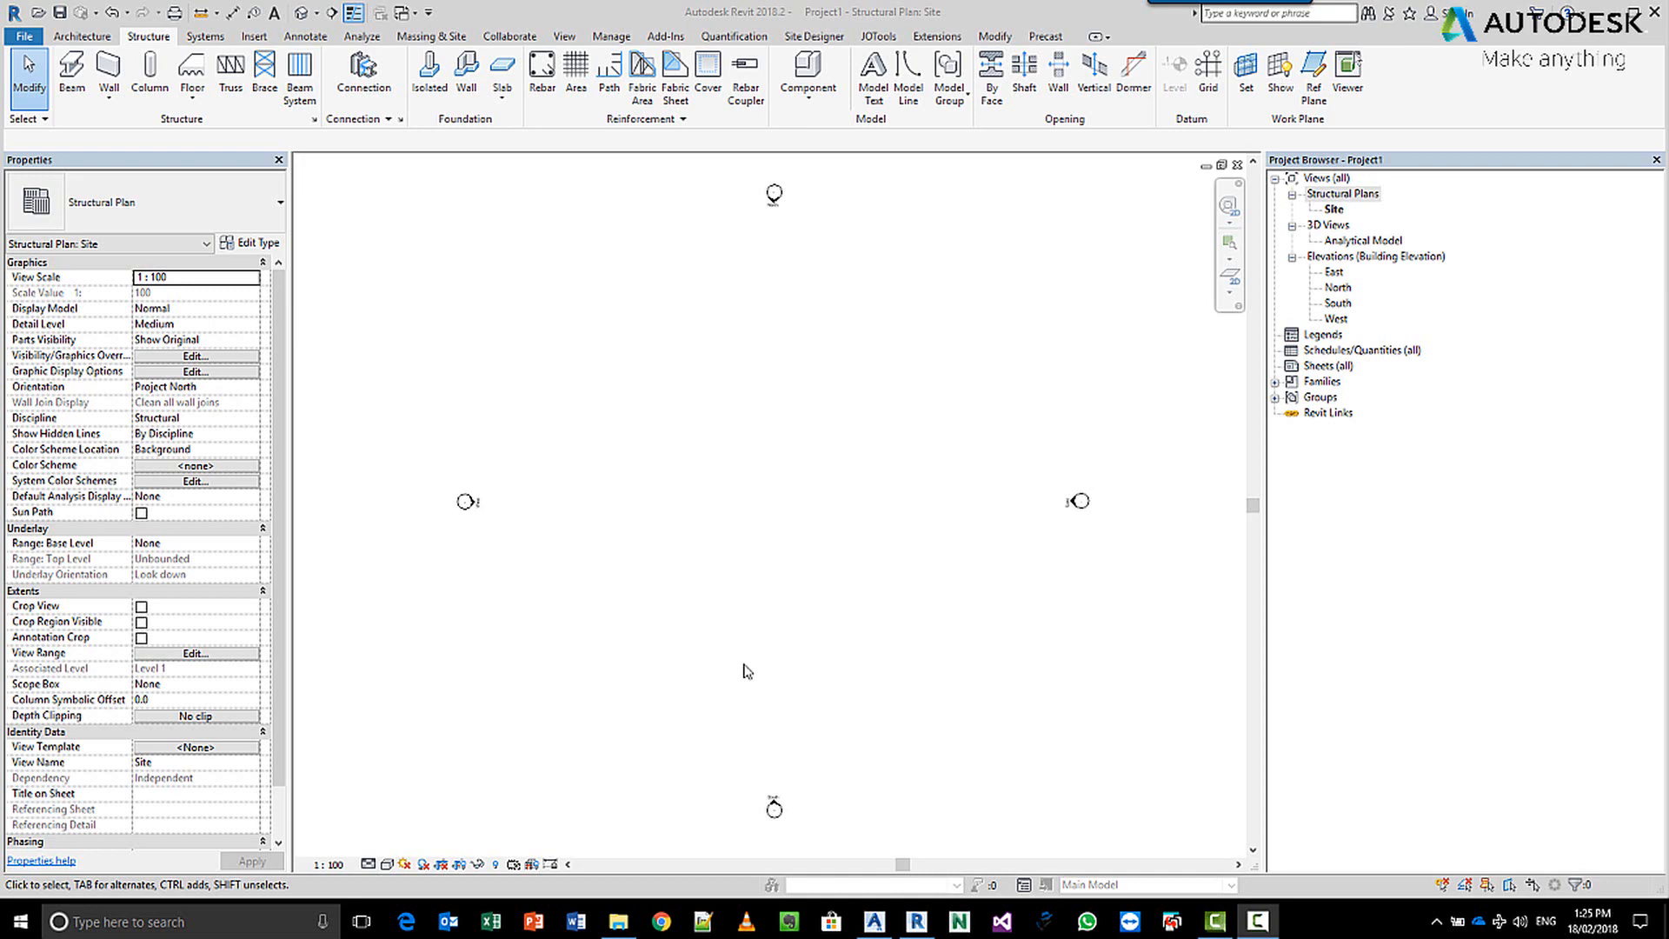
mouse_move(594, 393)
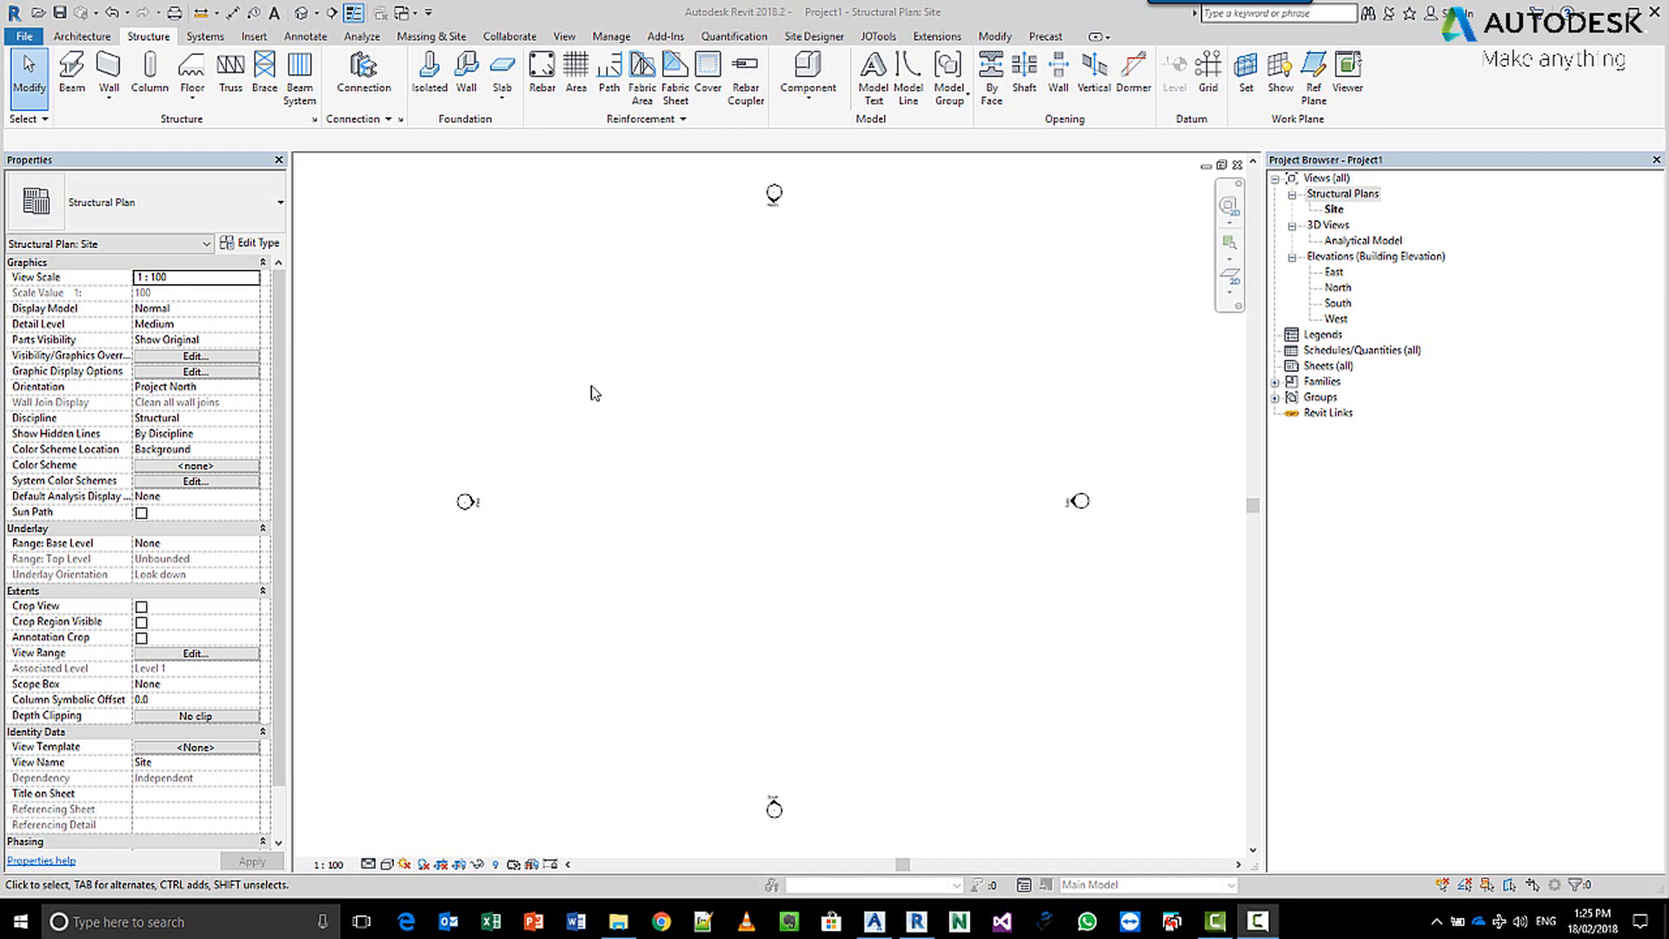
mouse_move(1346, 410)
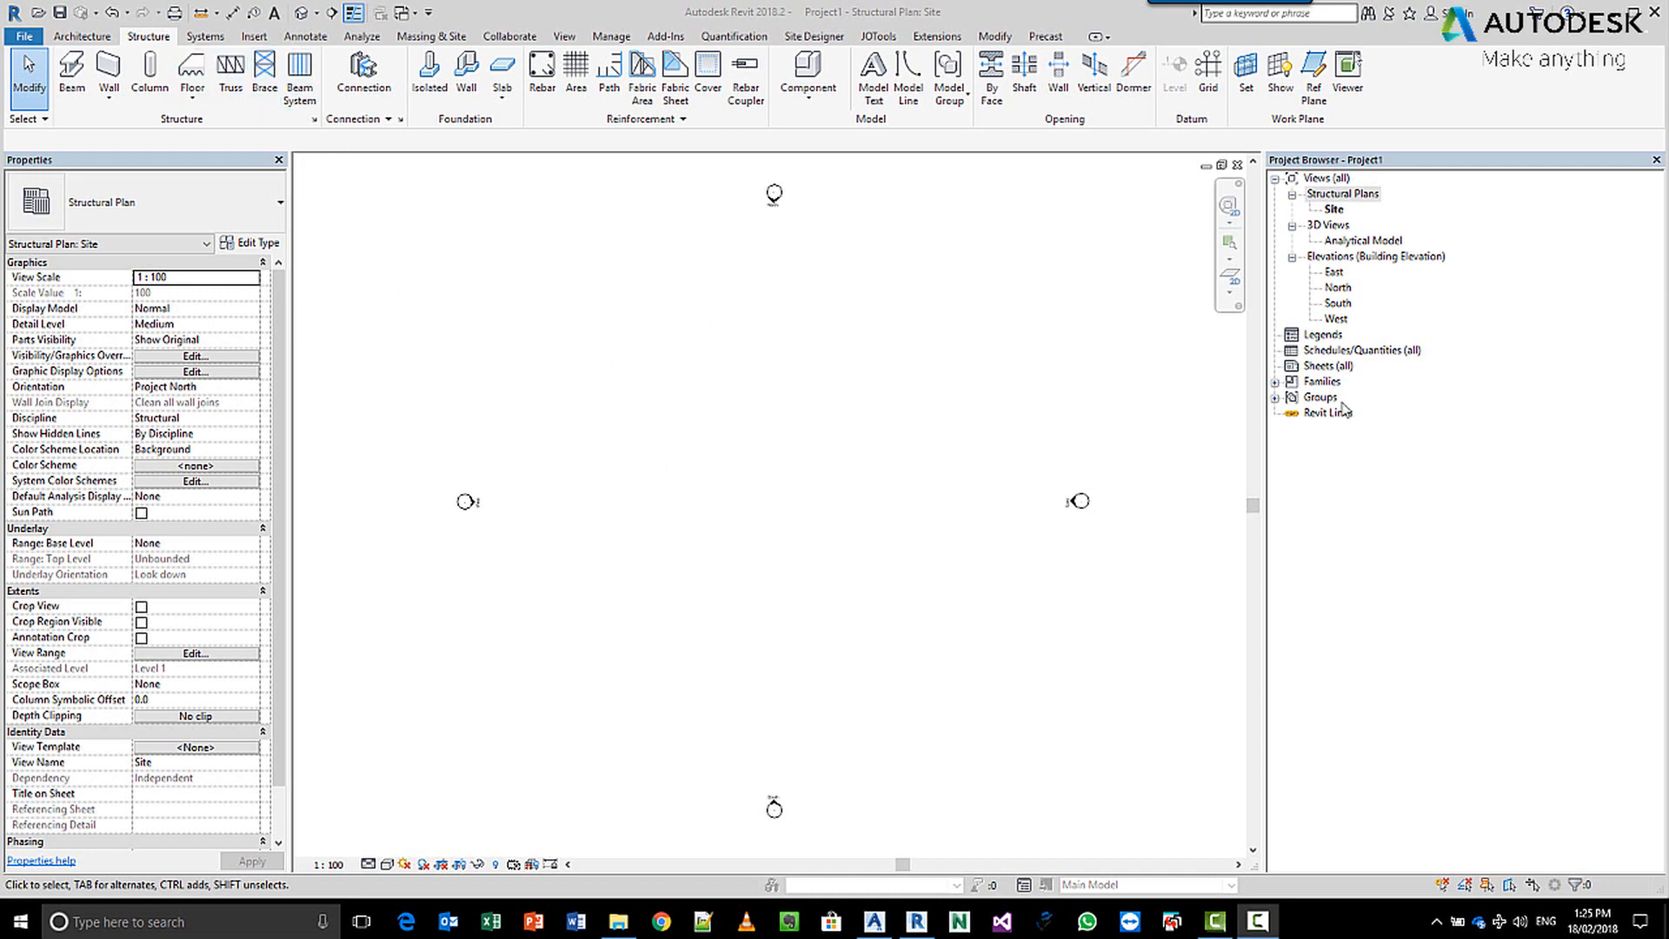
mouse_move(1352, 197)
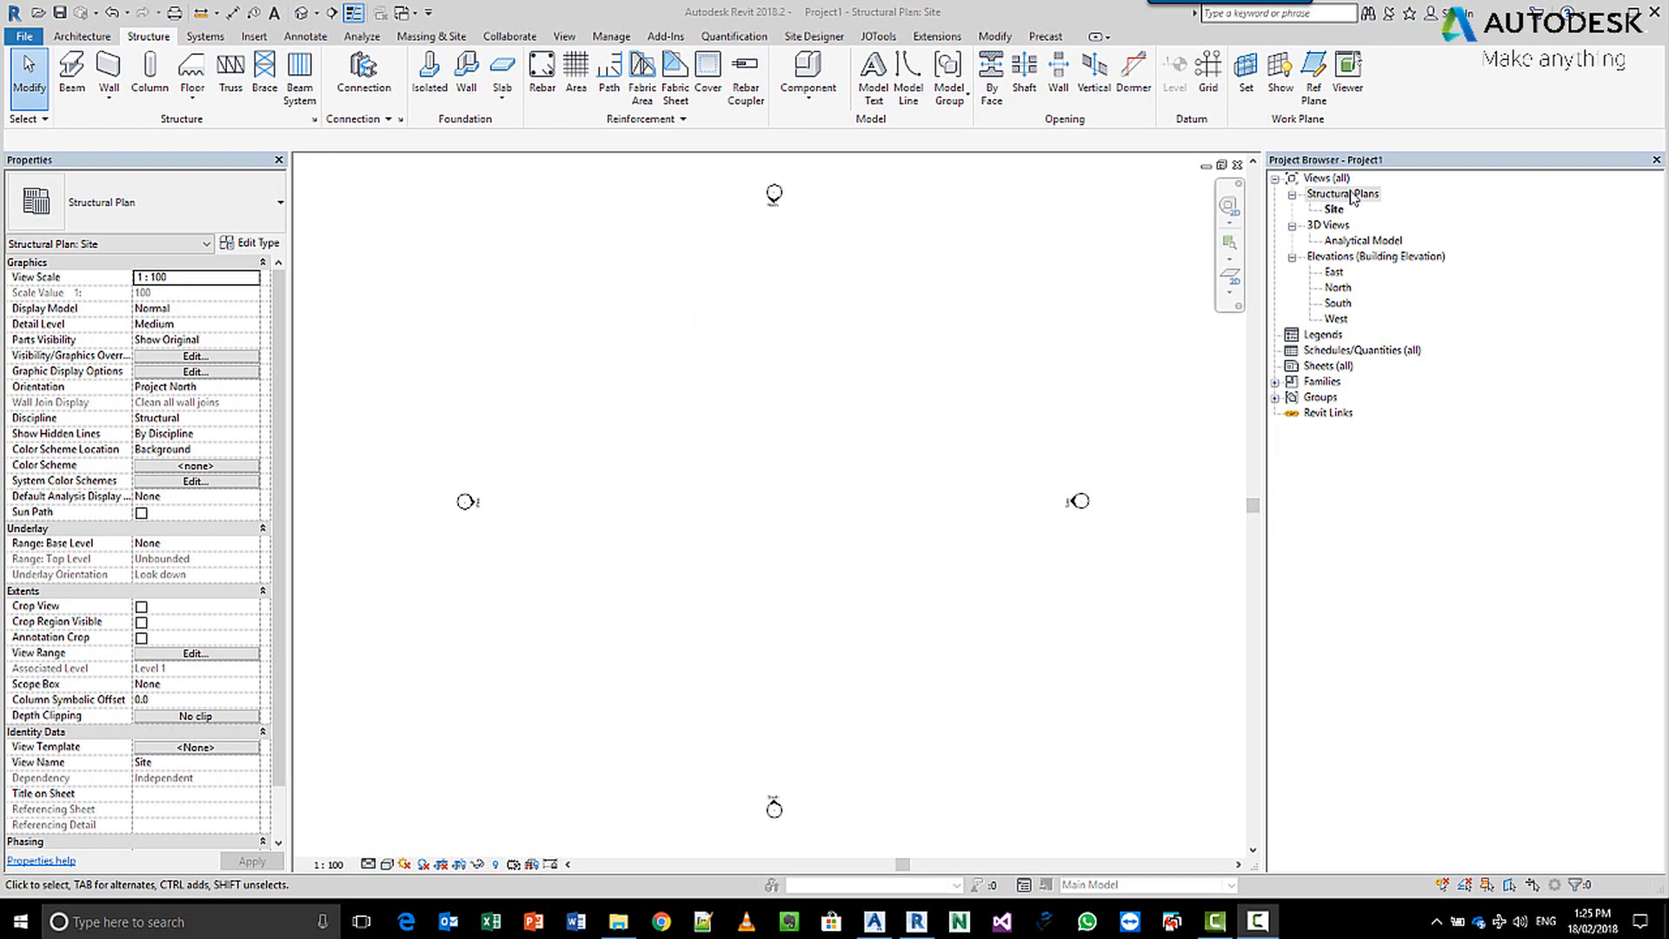
mouse_move(1350, 200)
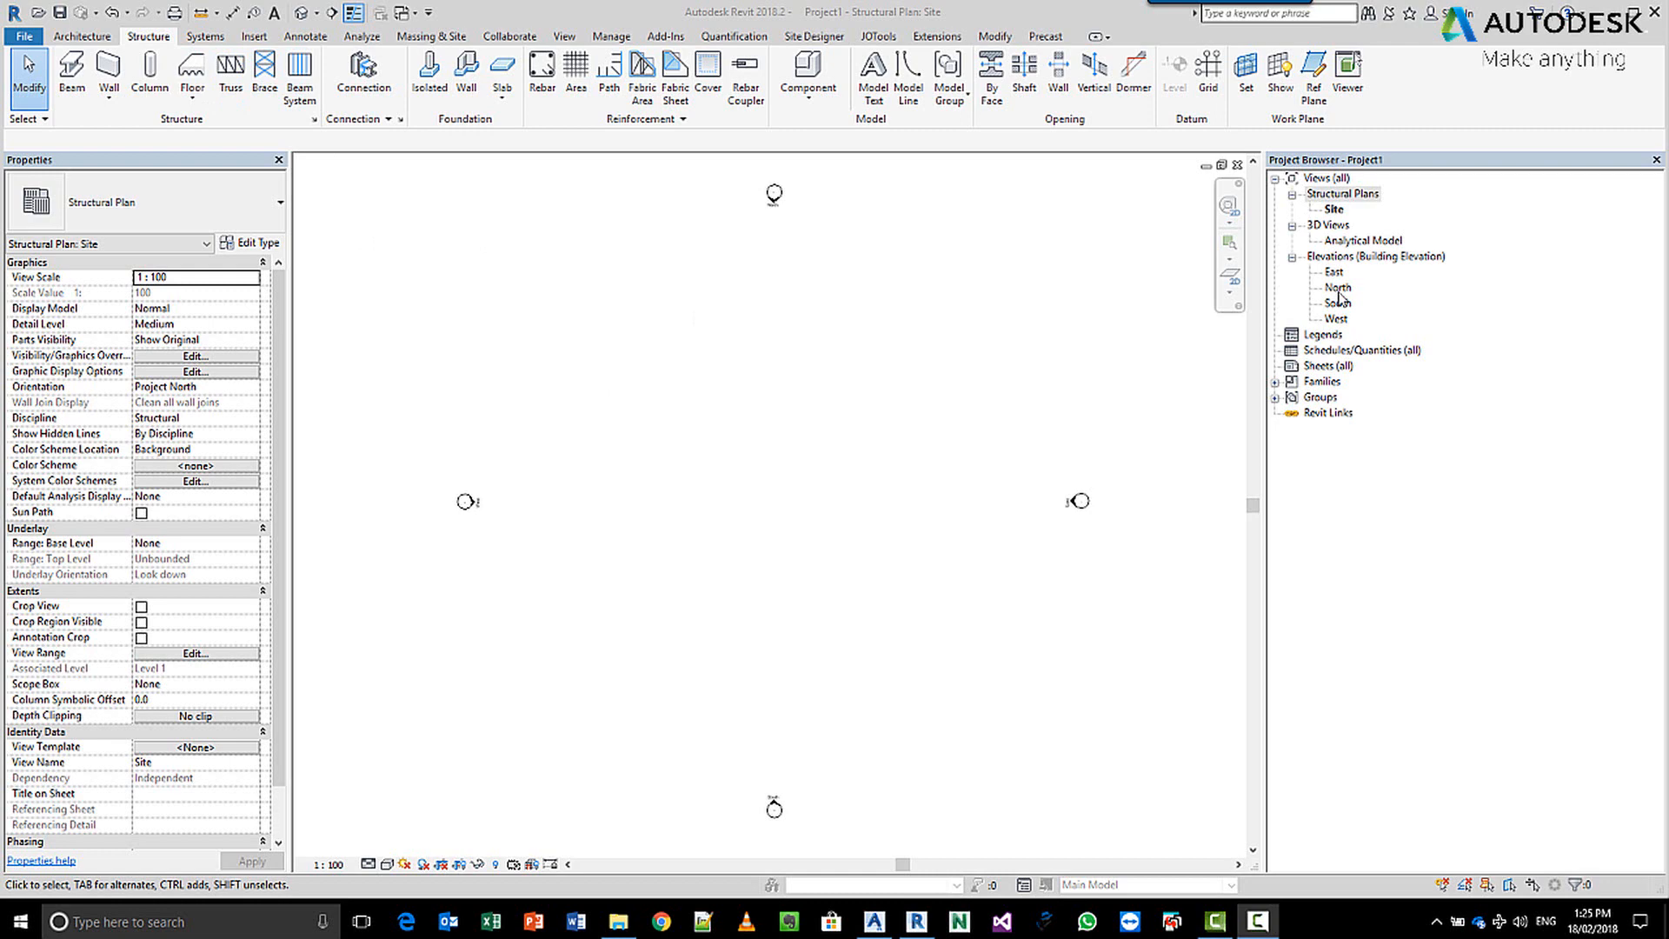
Open the North elevation and rename the TOC level head to Top Of Footing.
double_click(1338, 288)
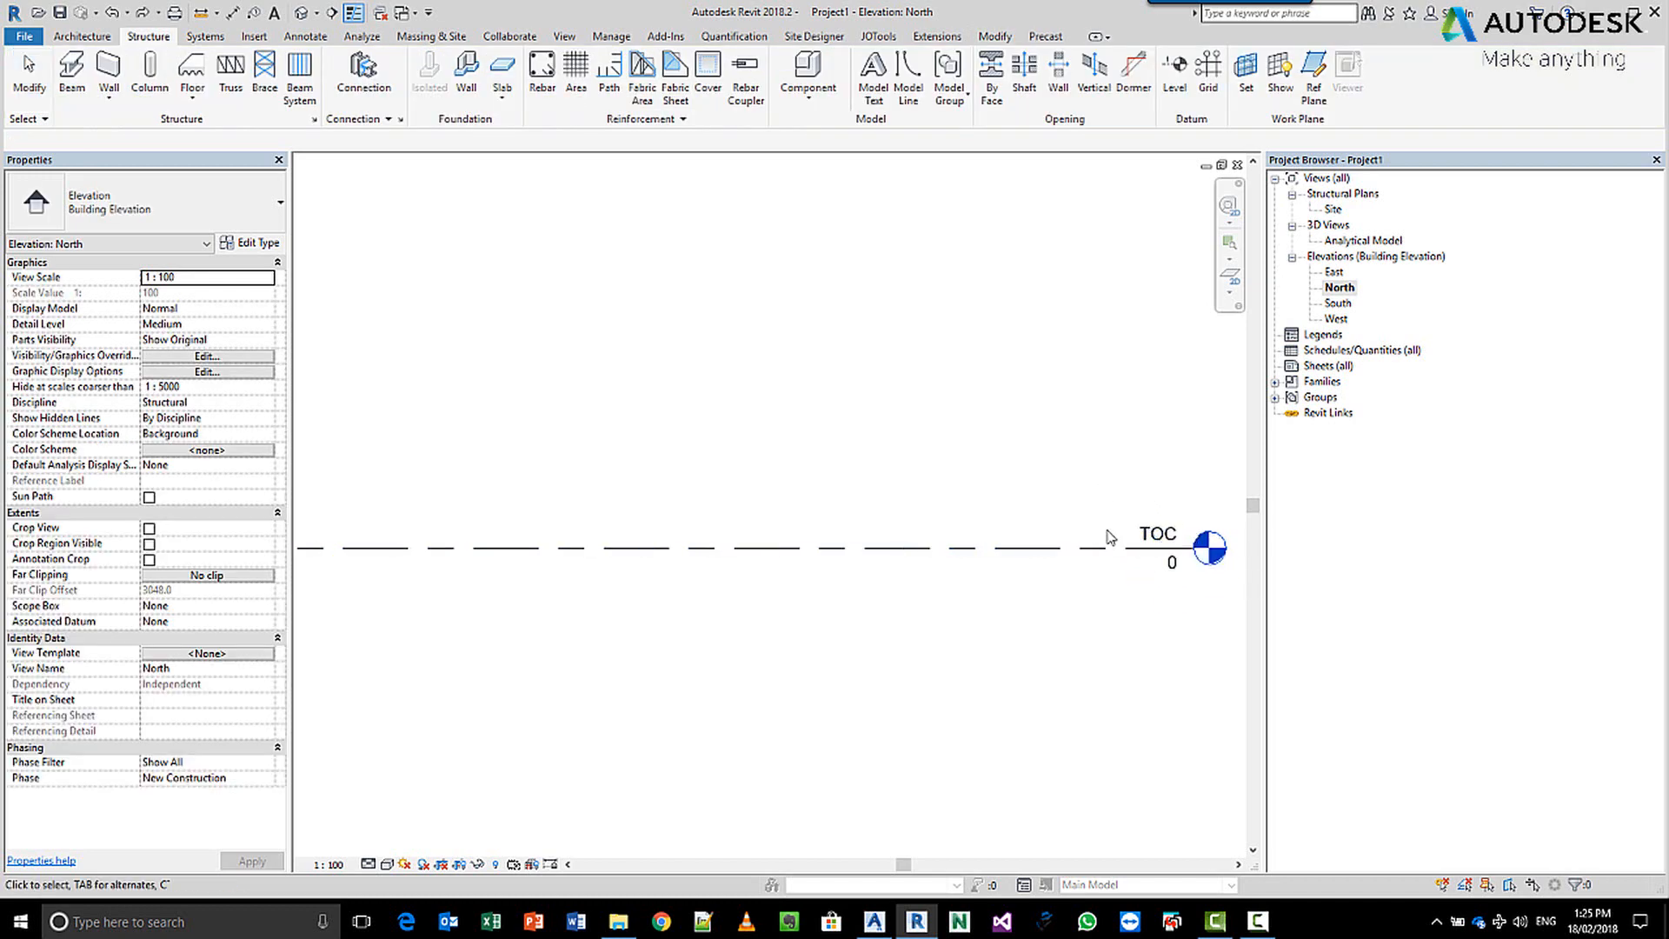
double_click(1155, 533)
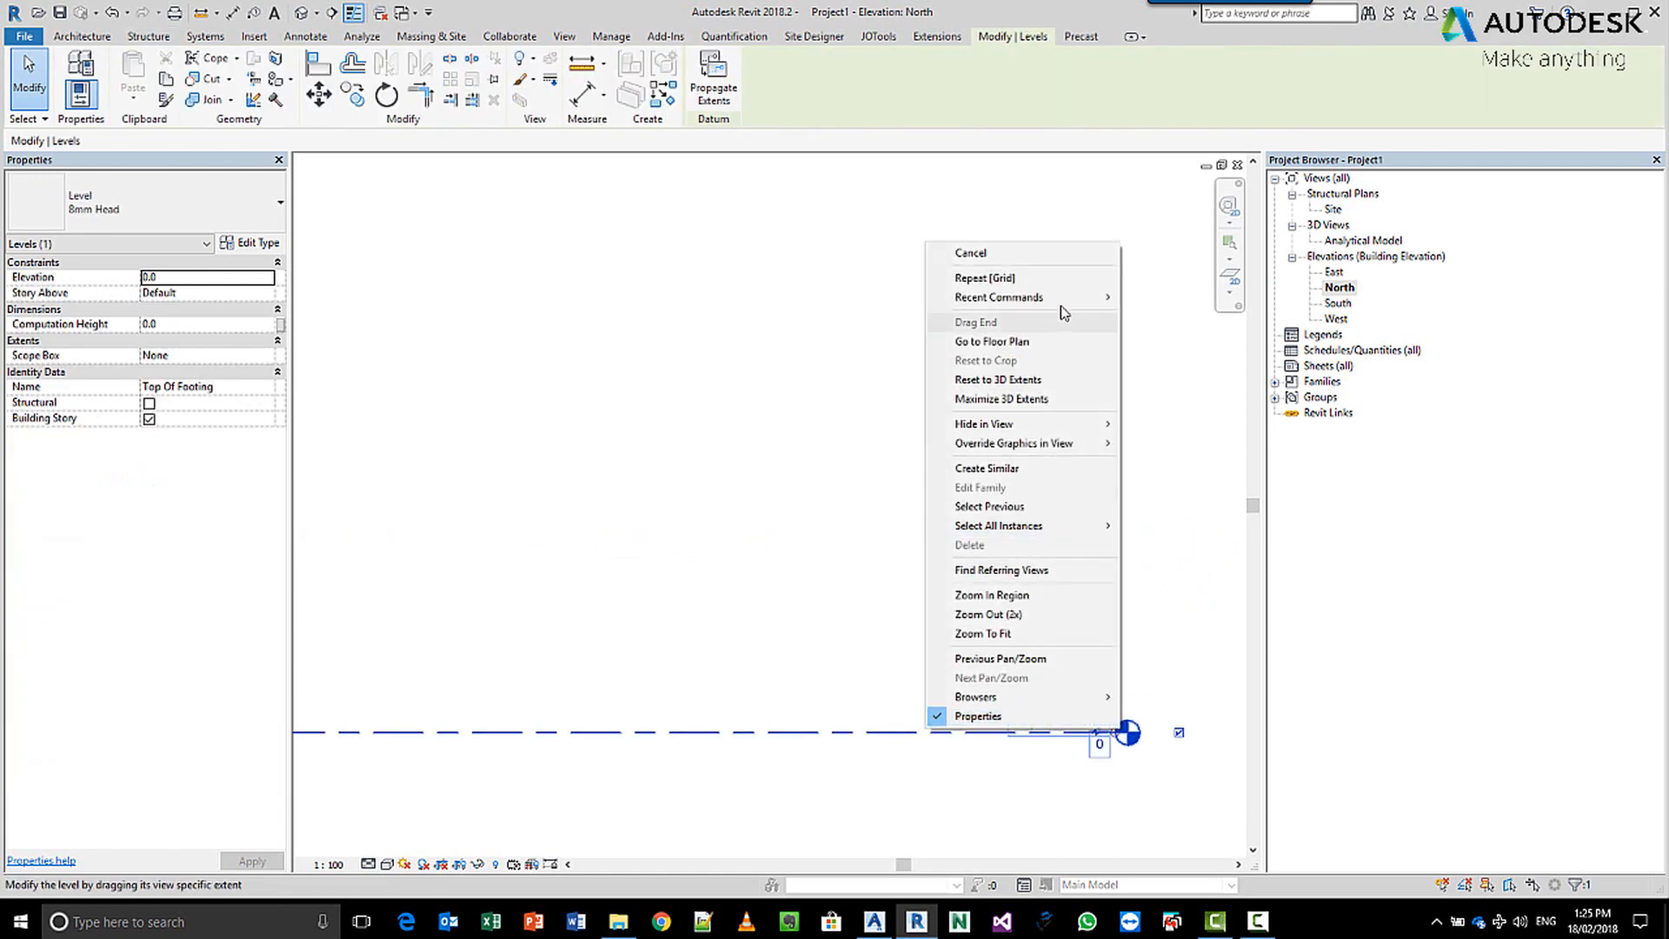
Draw two new levels above Top Of Footing, creating Level 3 and Level 4.
click(986, 468)
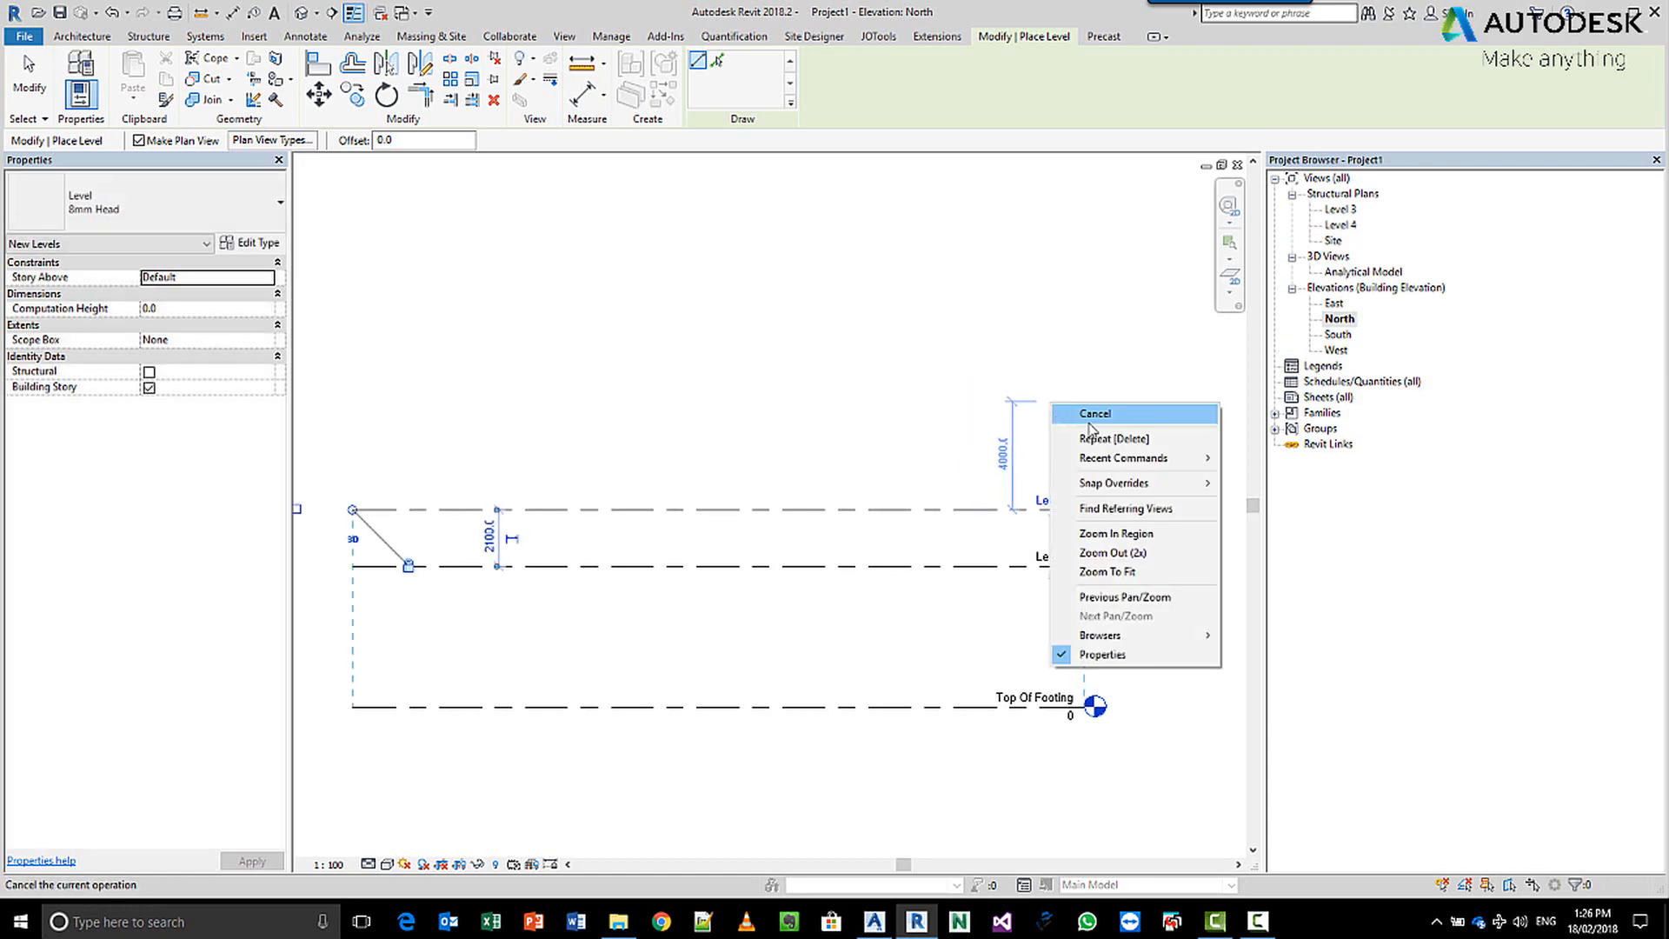
Rename Level 3 to Low Wall and rename its matching plan view.
click(1094, 413)
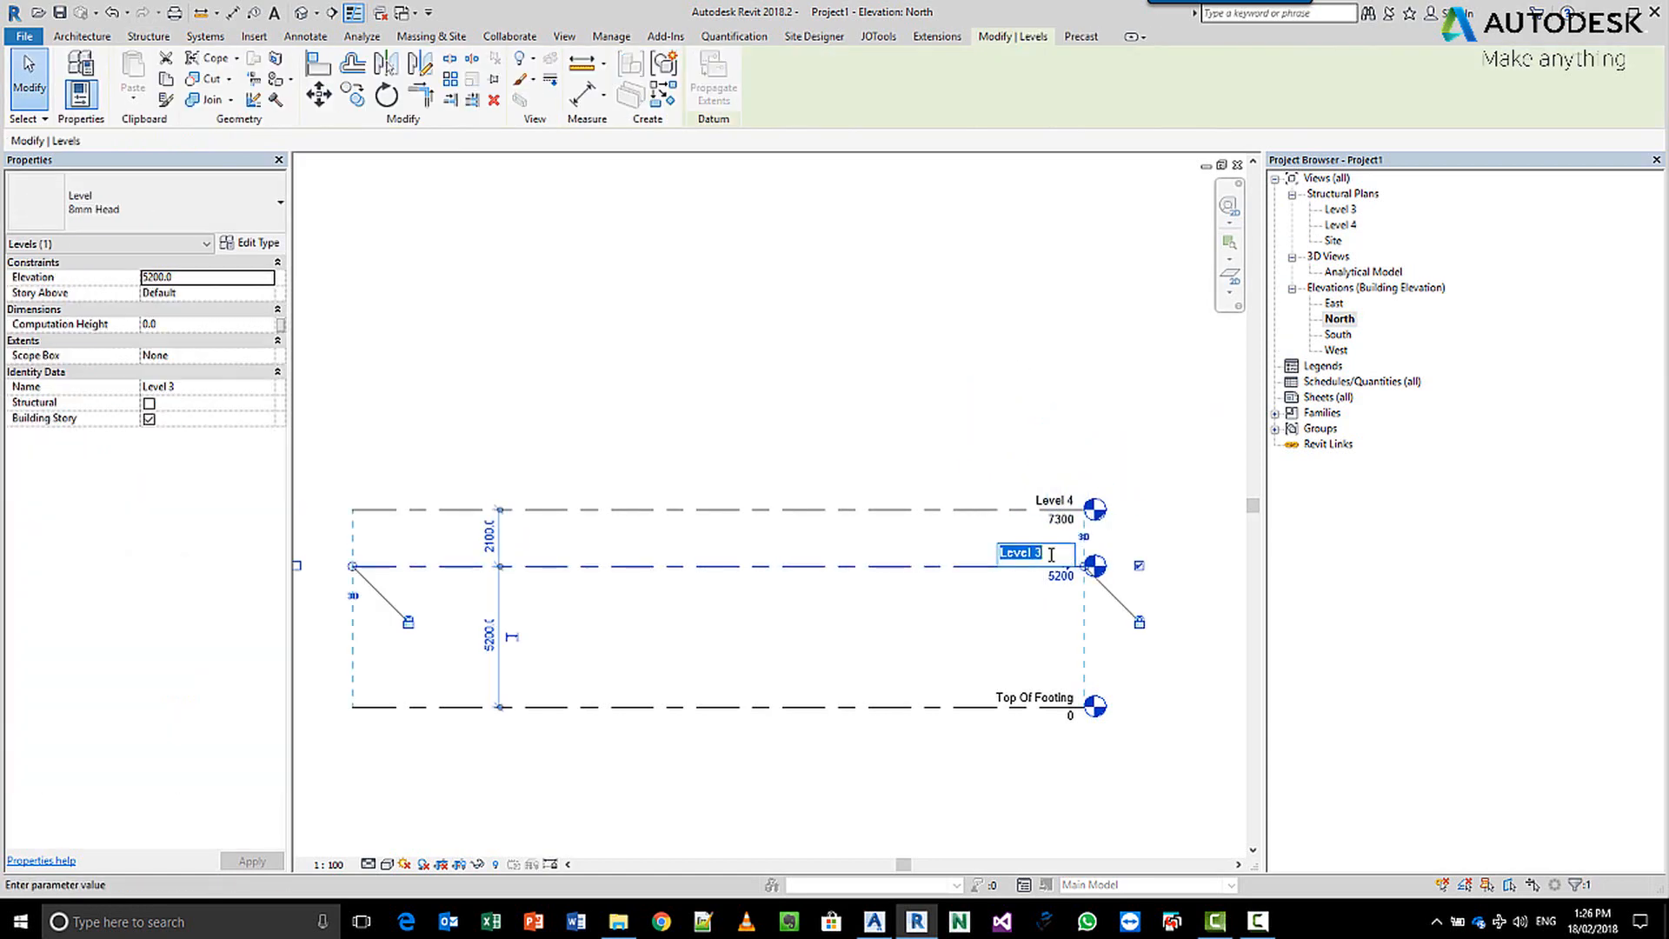
text(Low Wall)
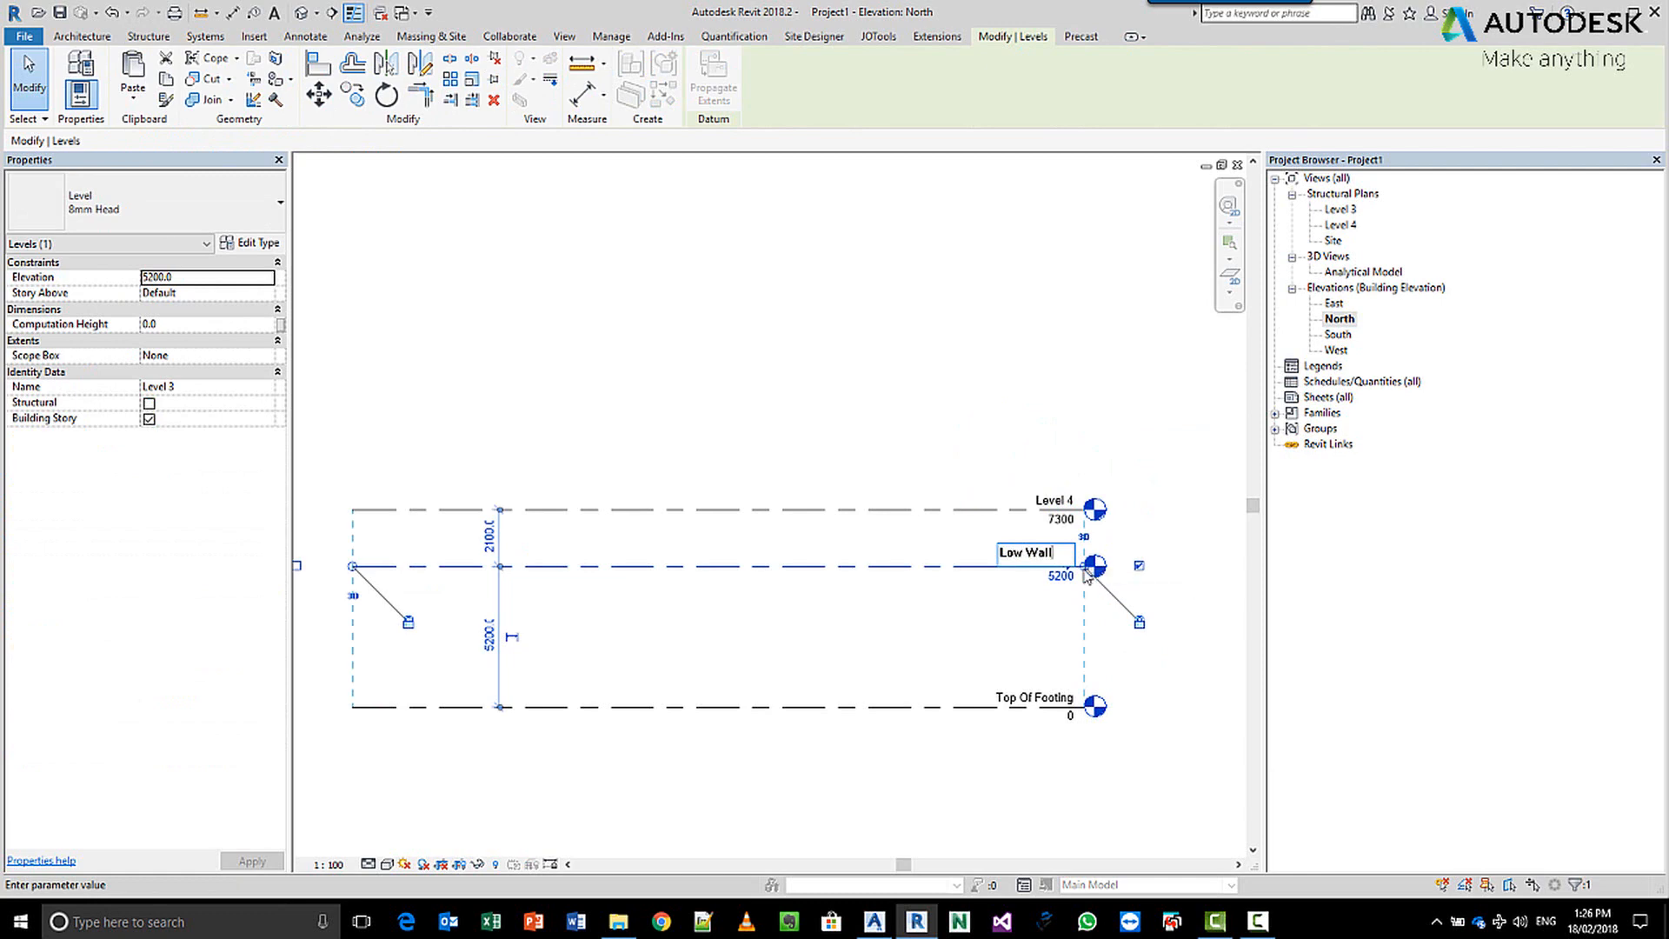
key(Return)
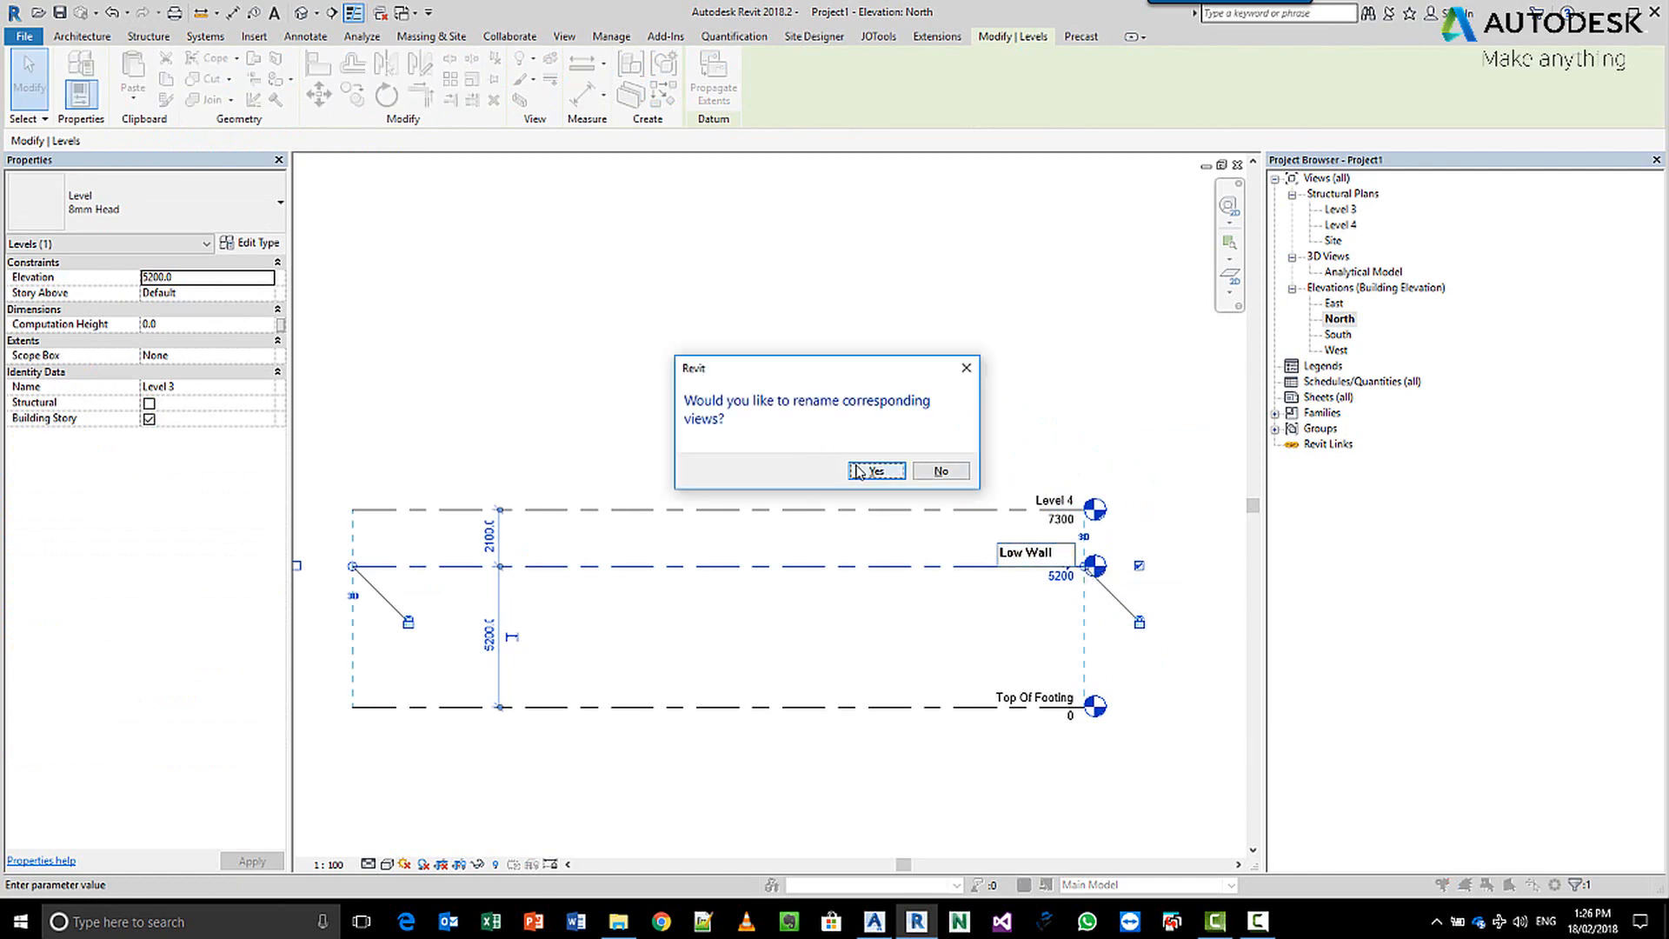
click(875, 471)
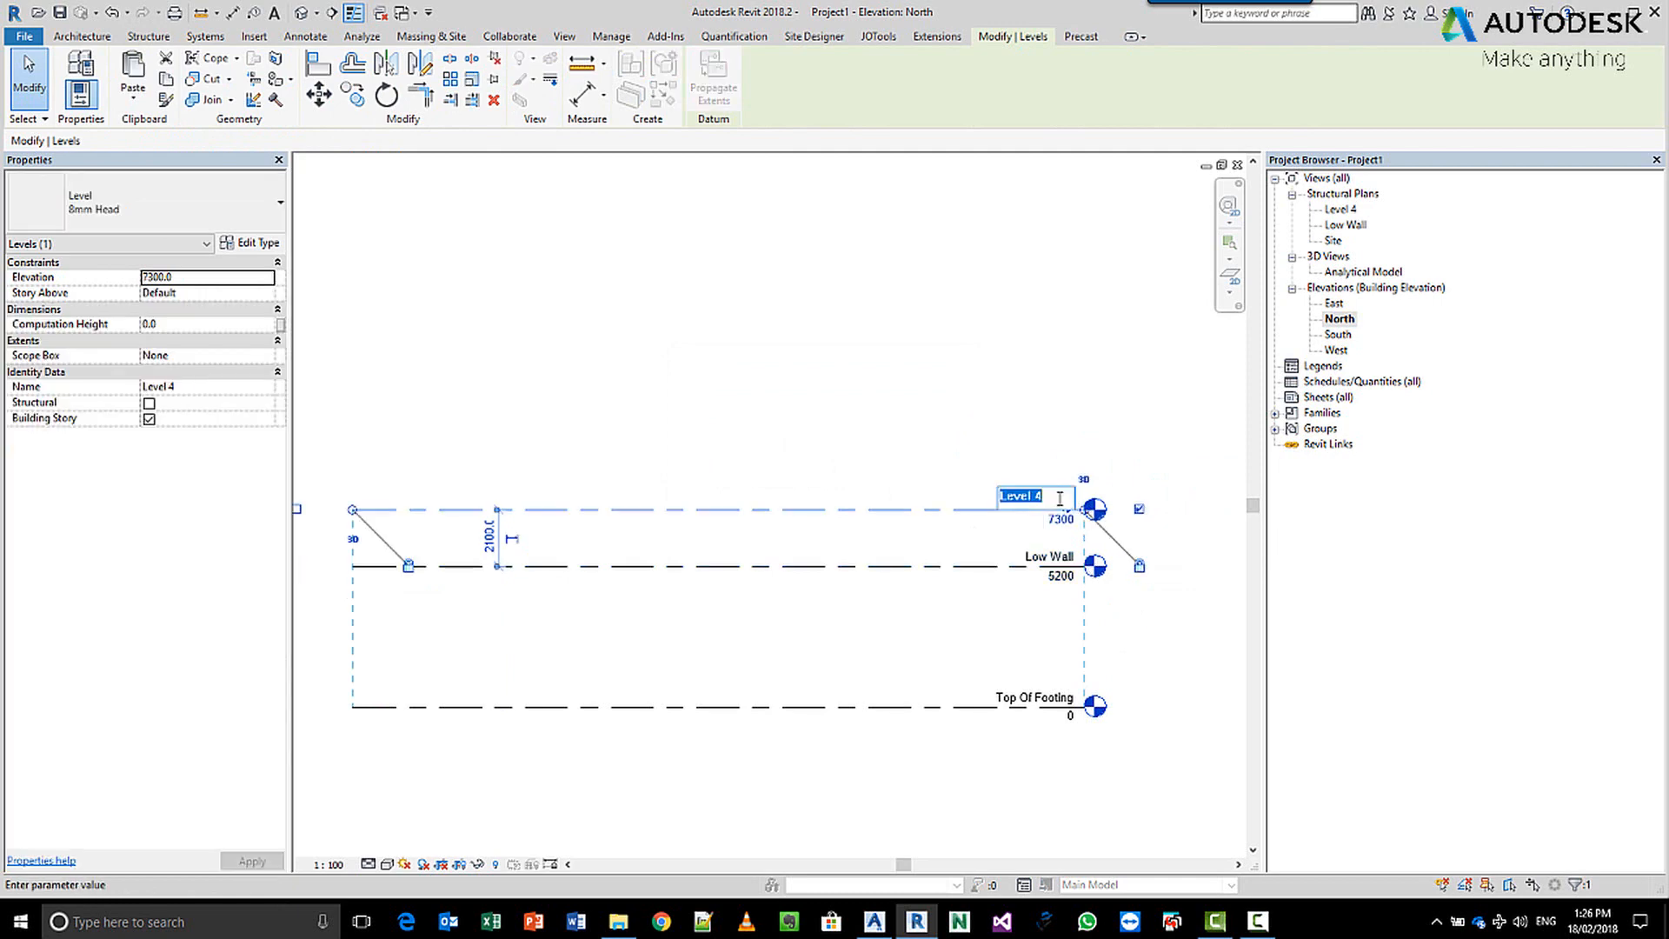
Rename Level 4 to High Wall and rename its matching plan view.
text(High Wall)
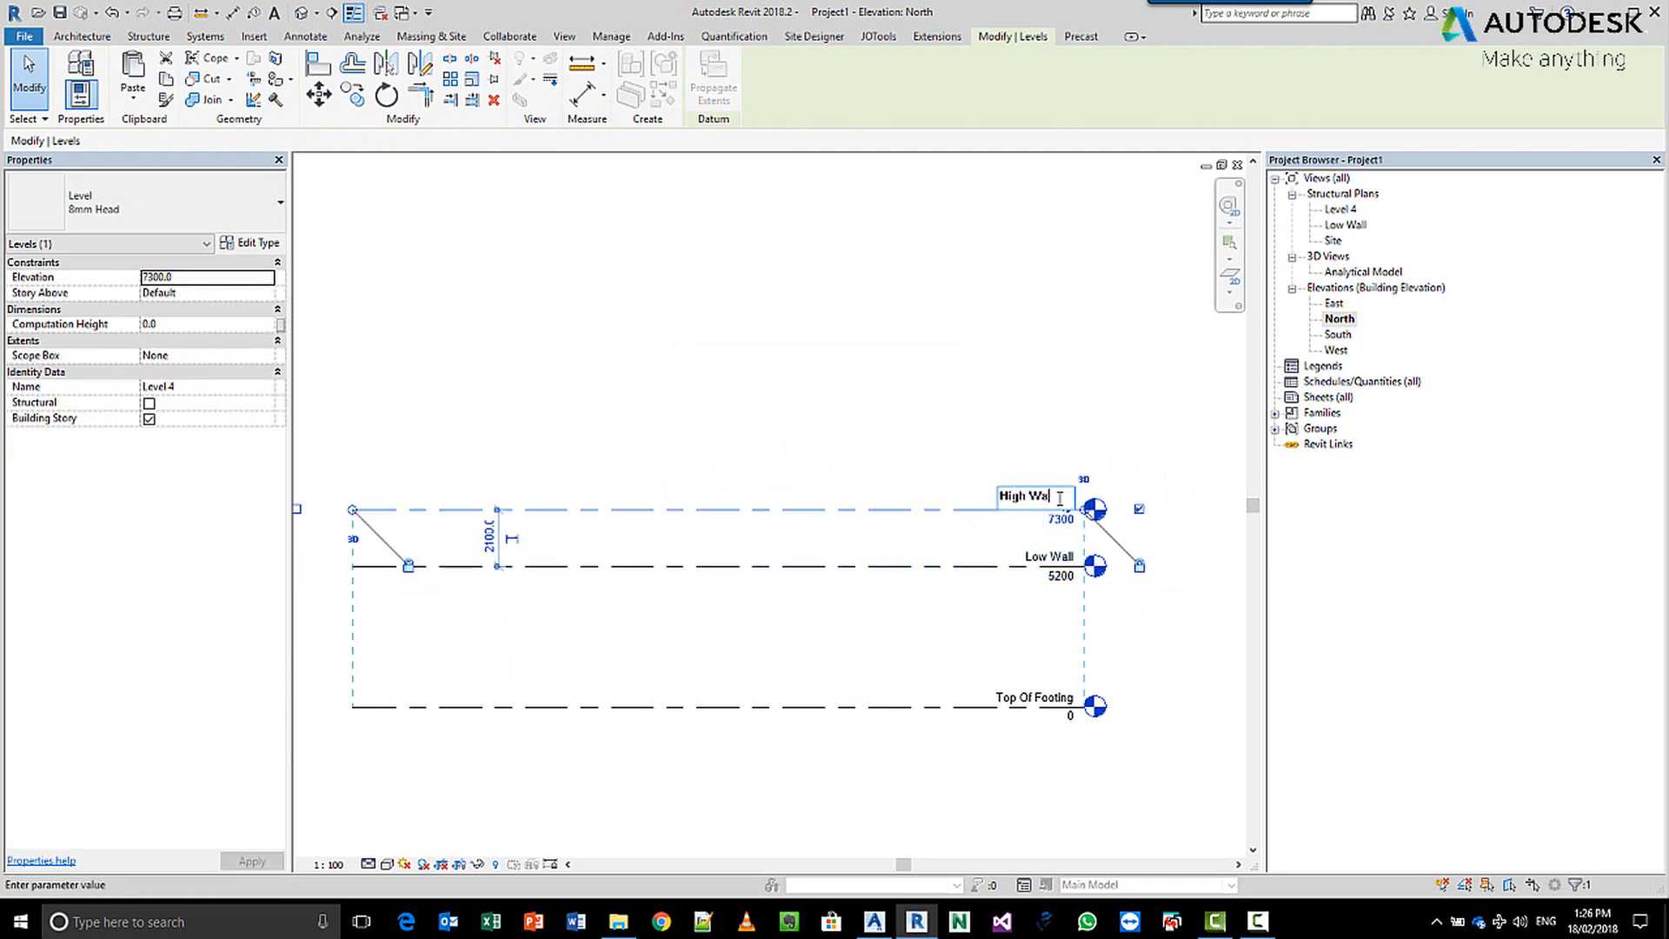
key(Return)
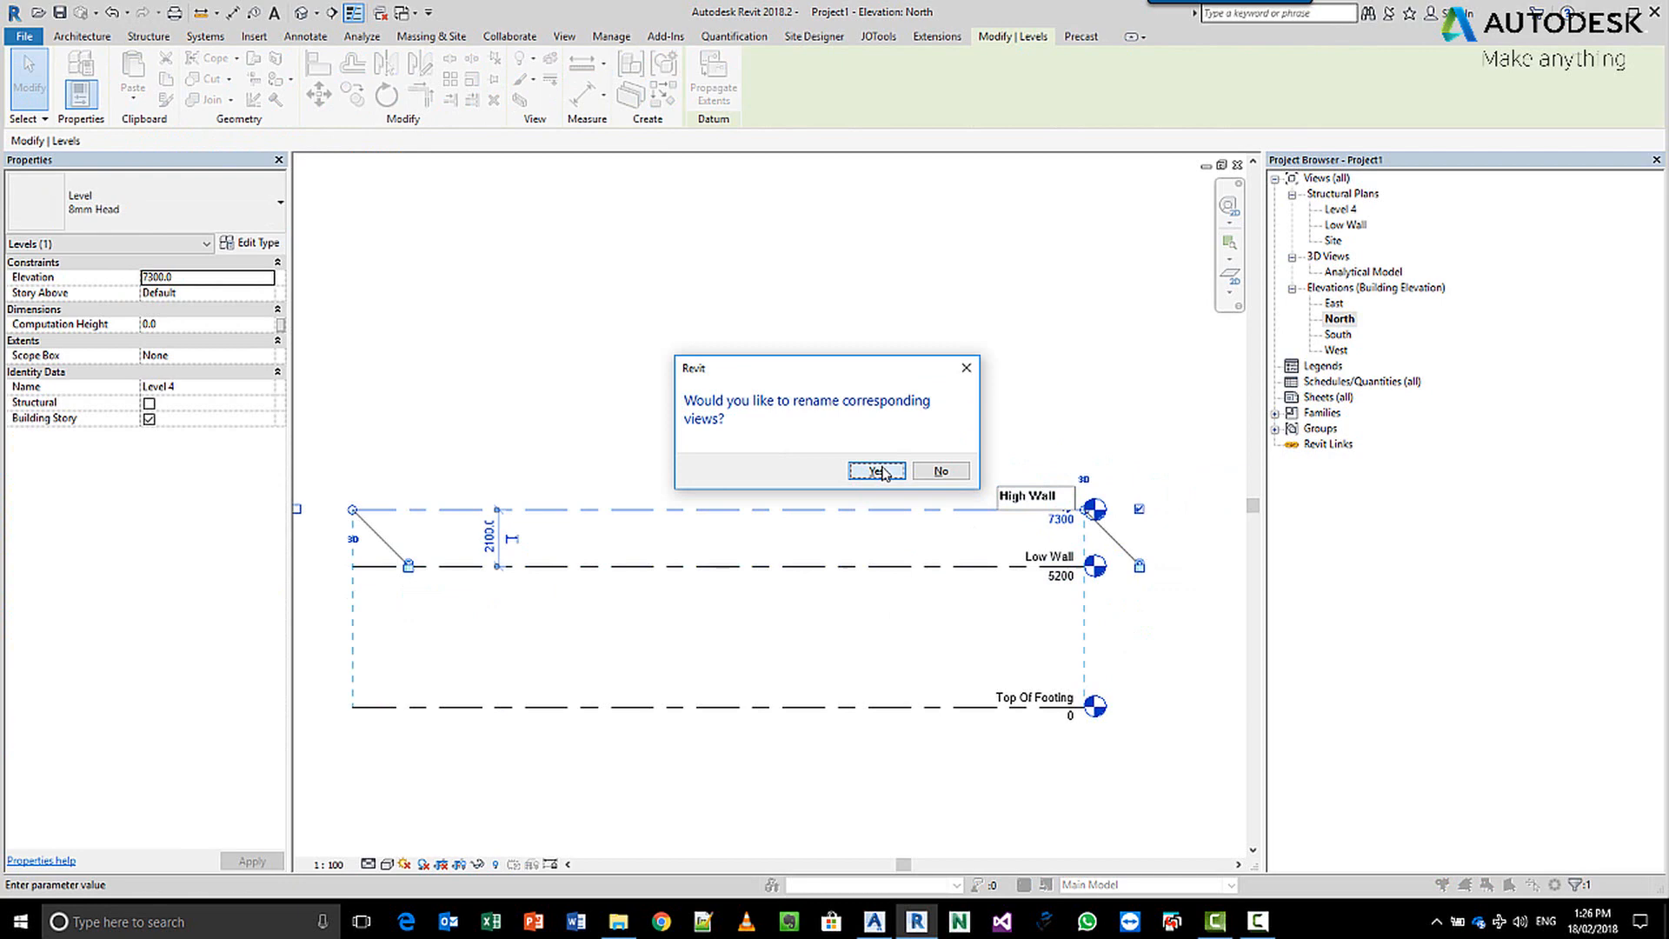
click(874, 470)
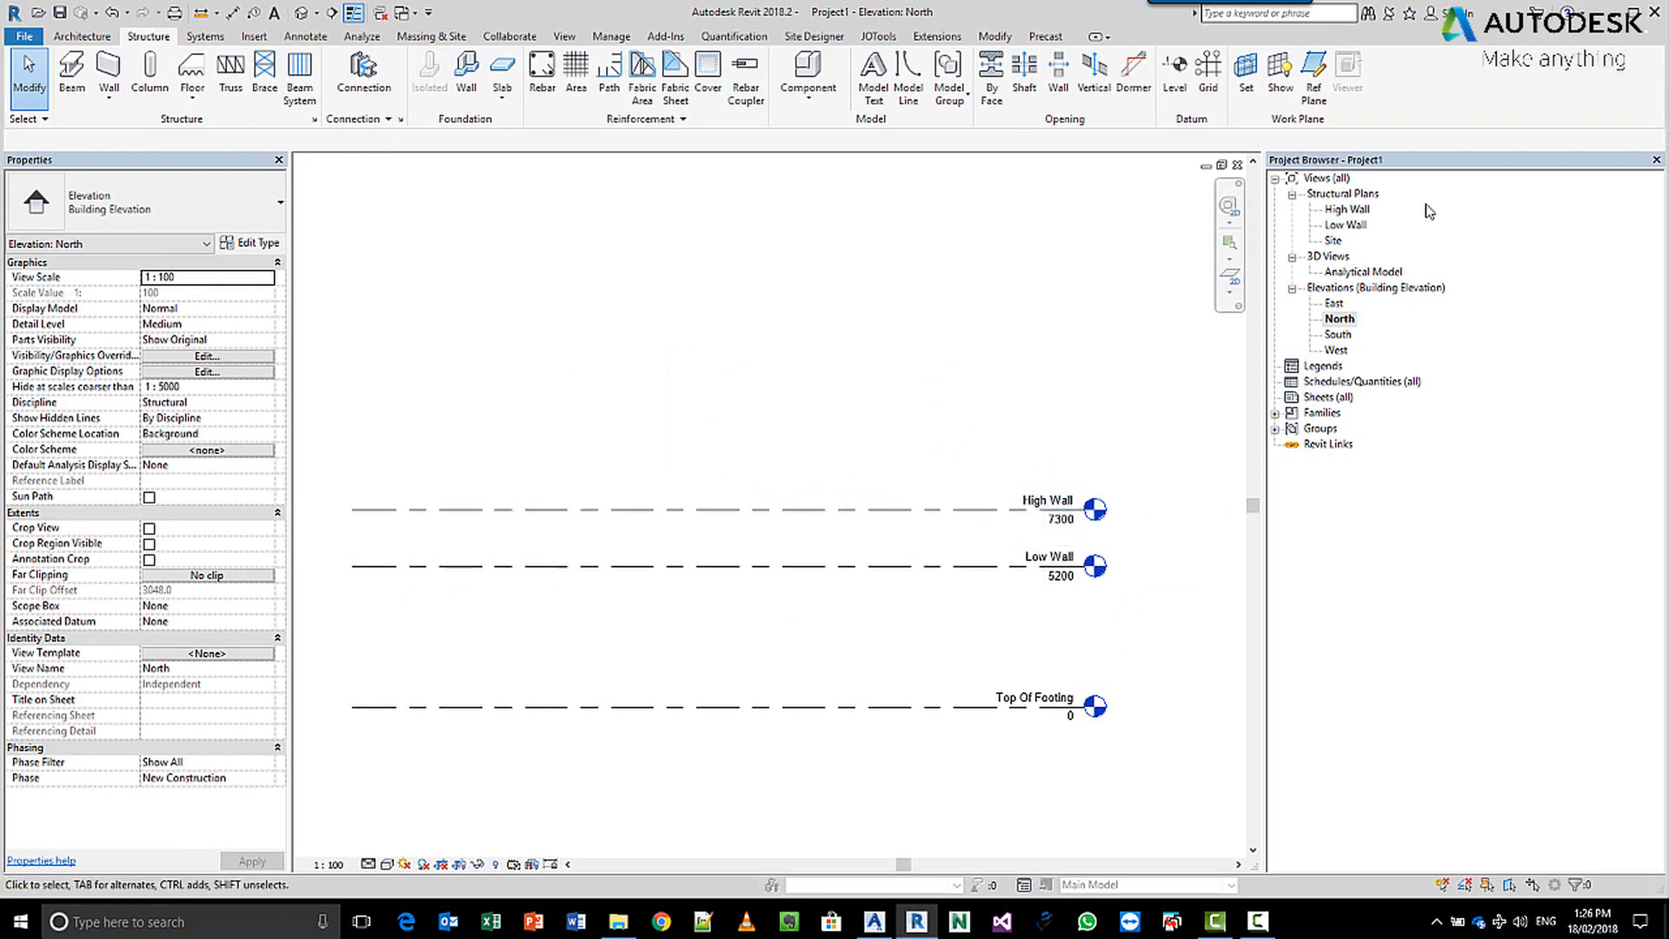
mouse_move(1352, 227)
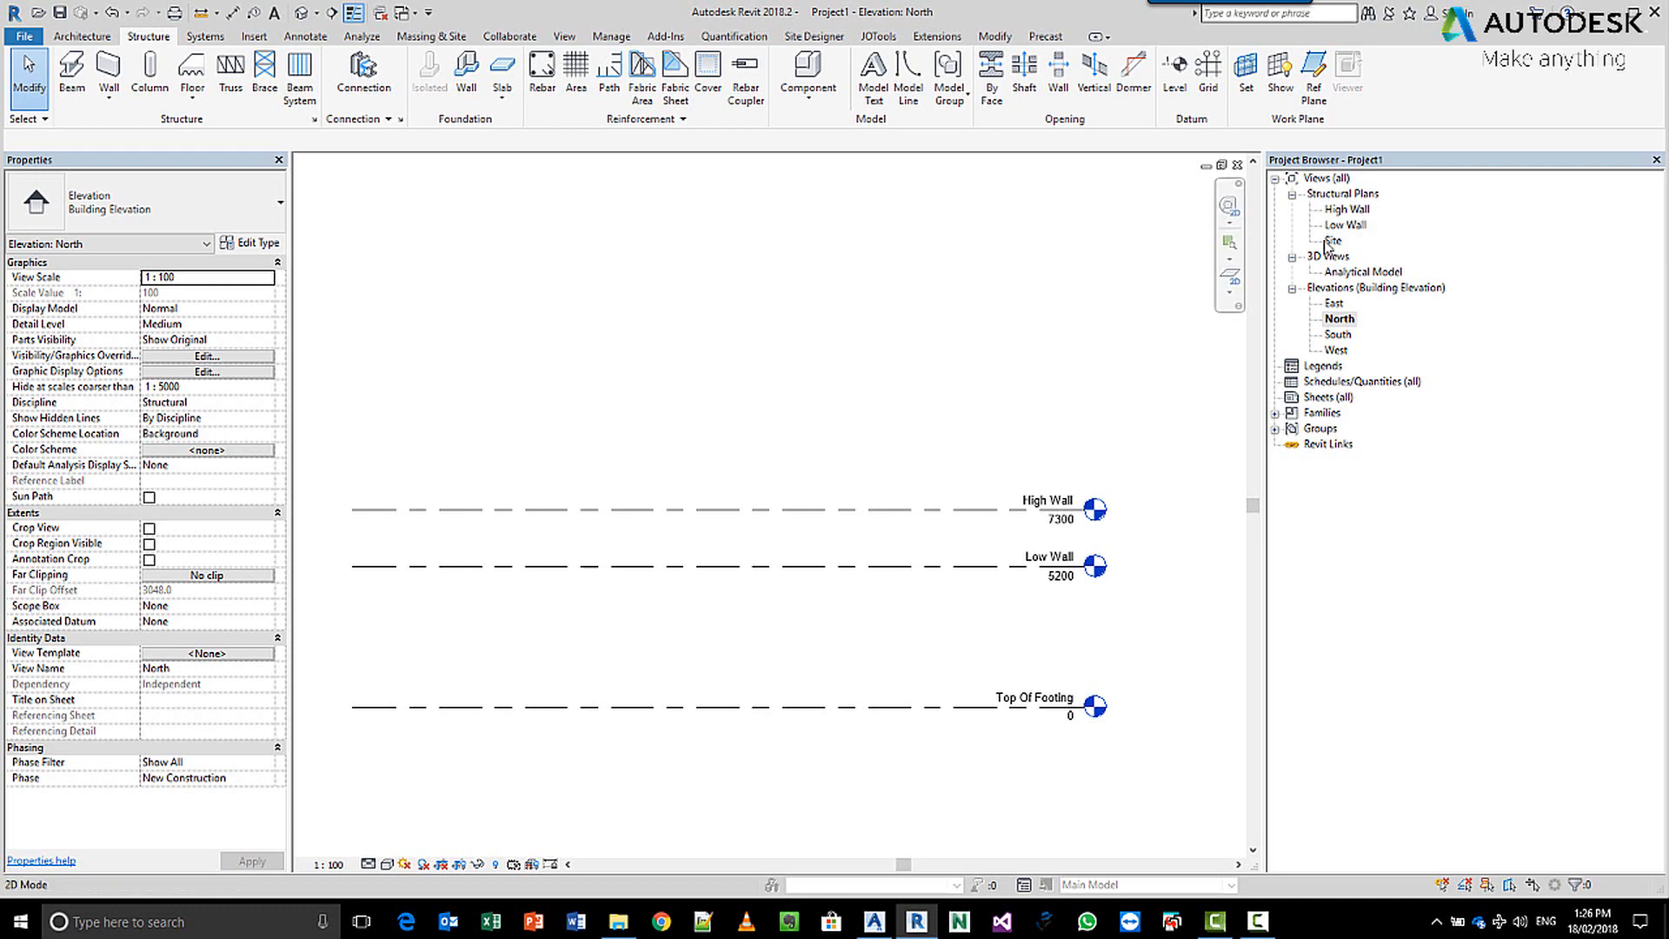
In the Site plan, draw vertical structural grids numbered 1, 2 and 3.
double_click(1333, 241)
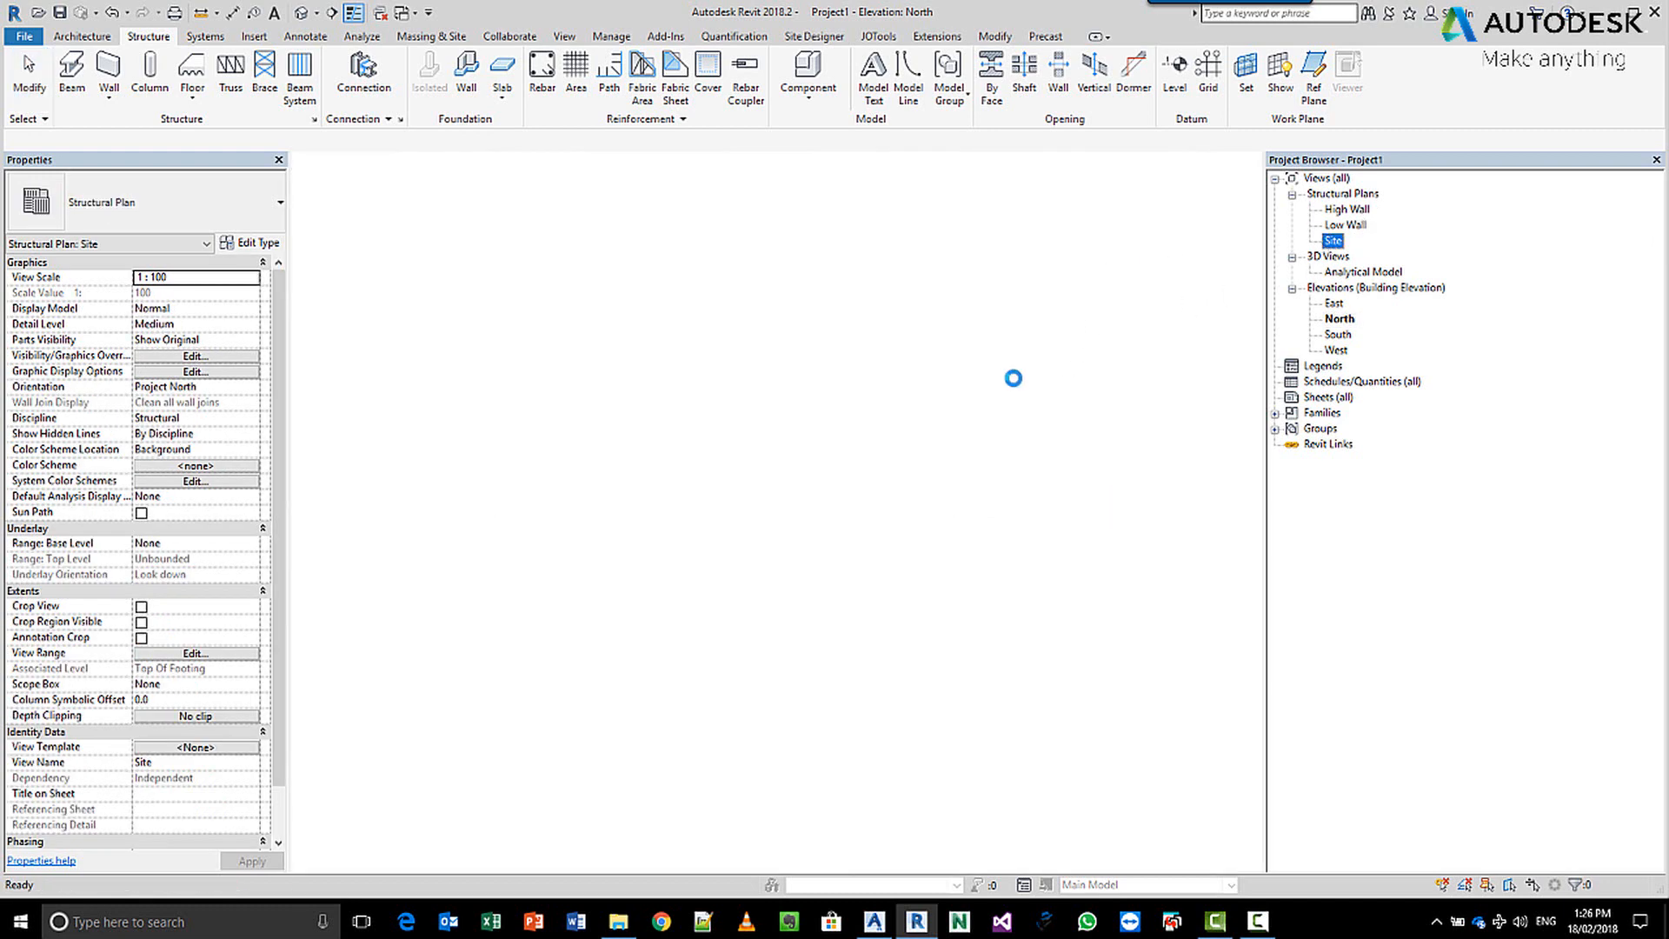
double_click(1333, 241)
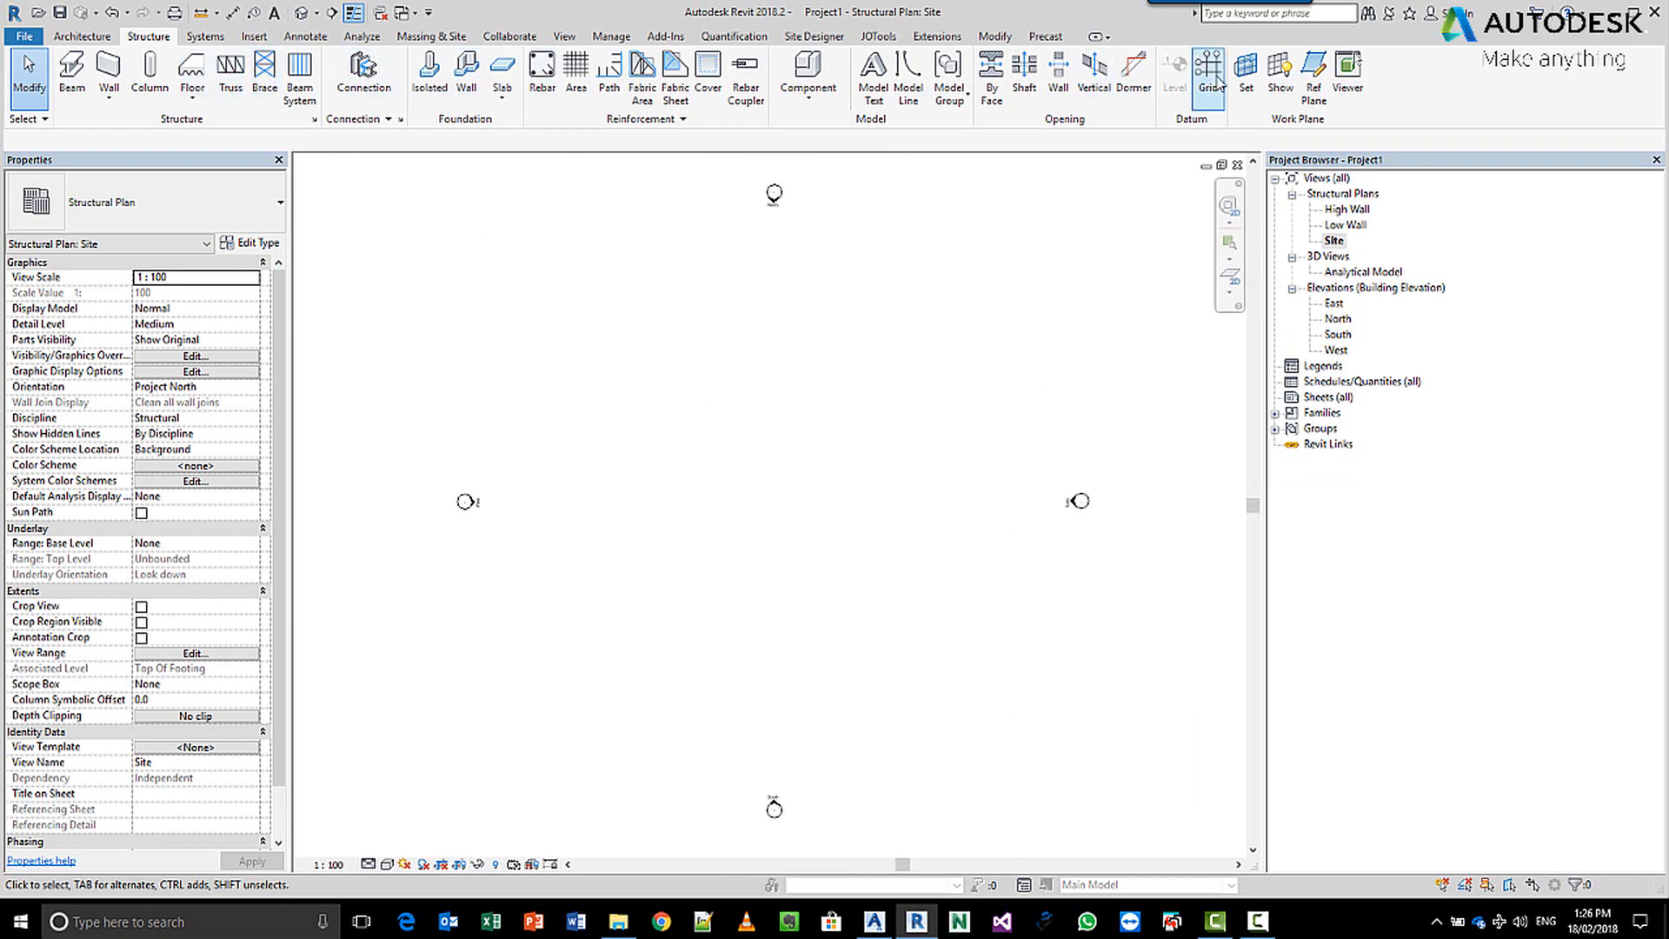
click(1210, 80)
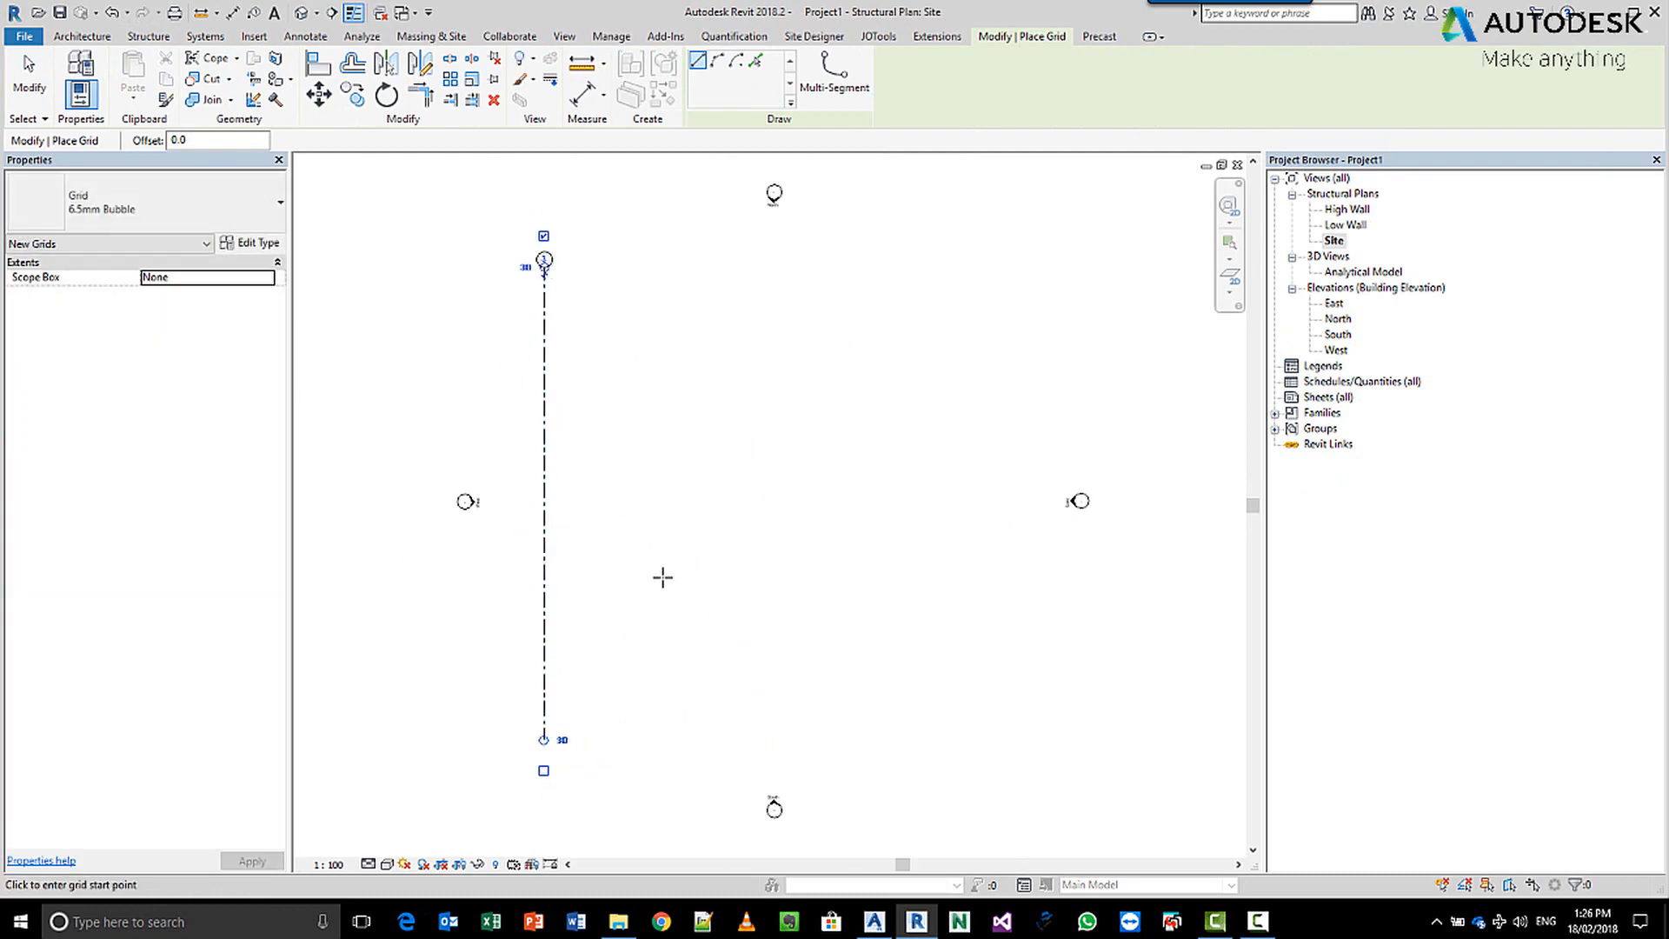
key(Escape)
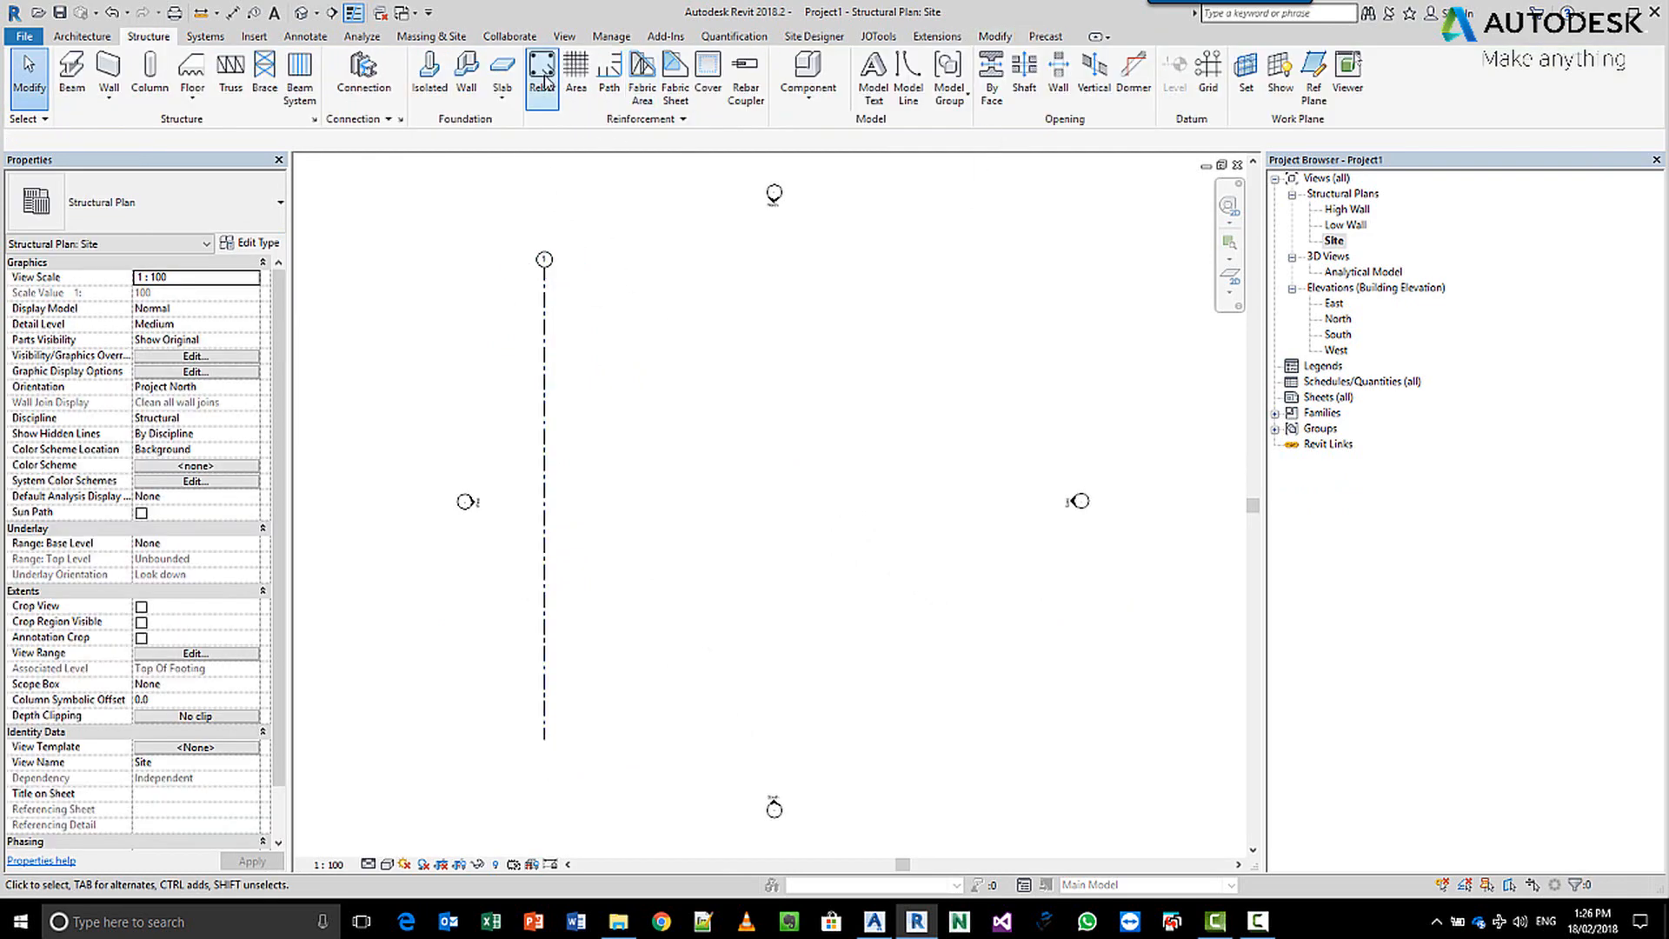
right_click(544, 261)
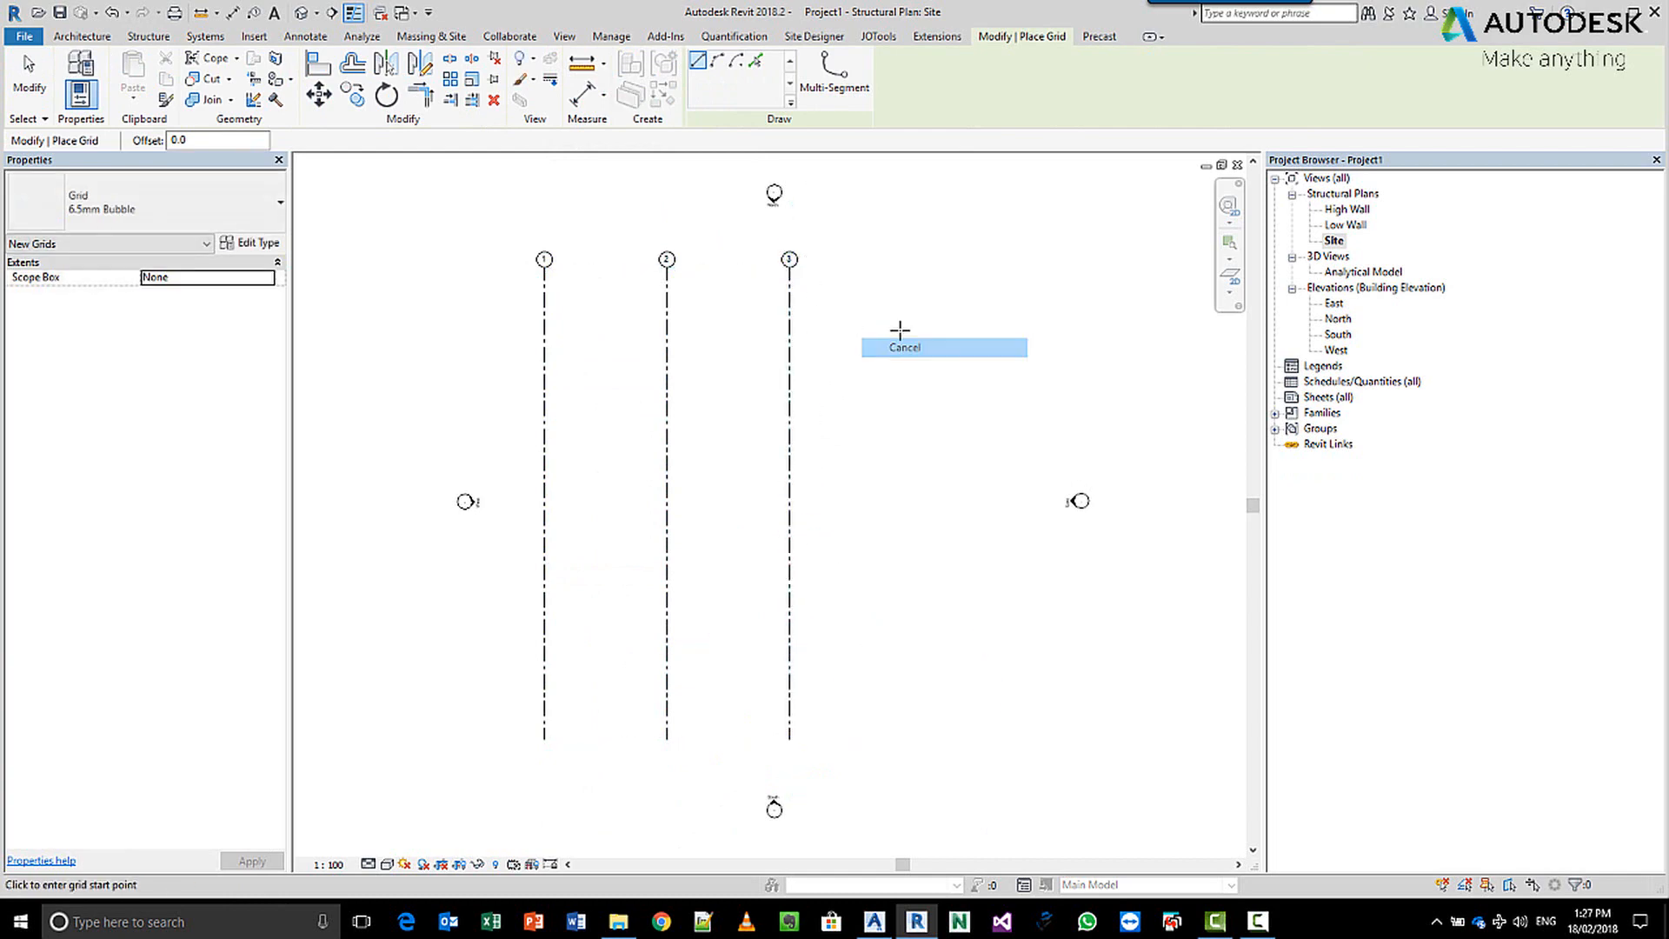
click(903, 347)
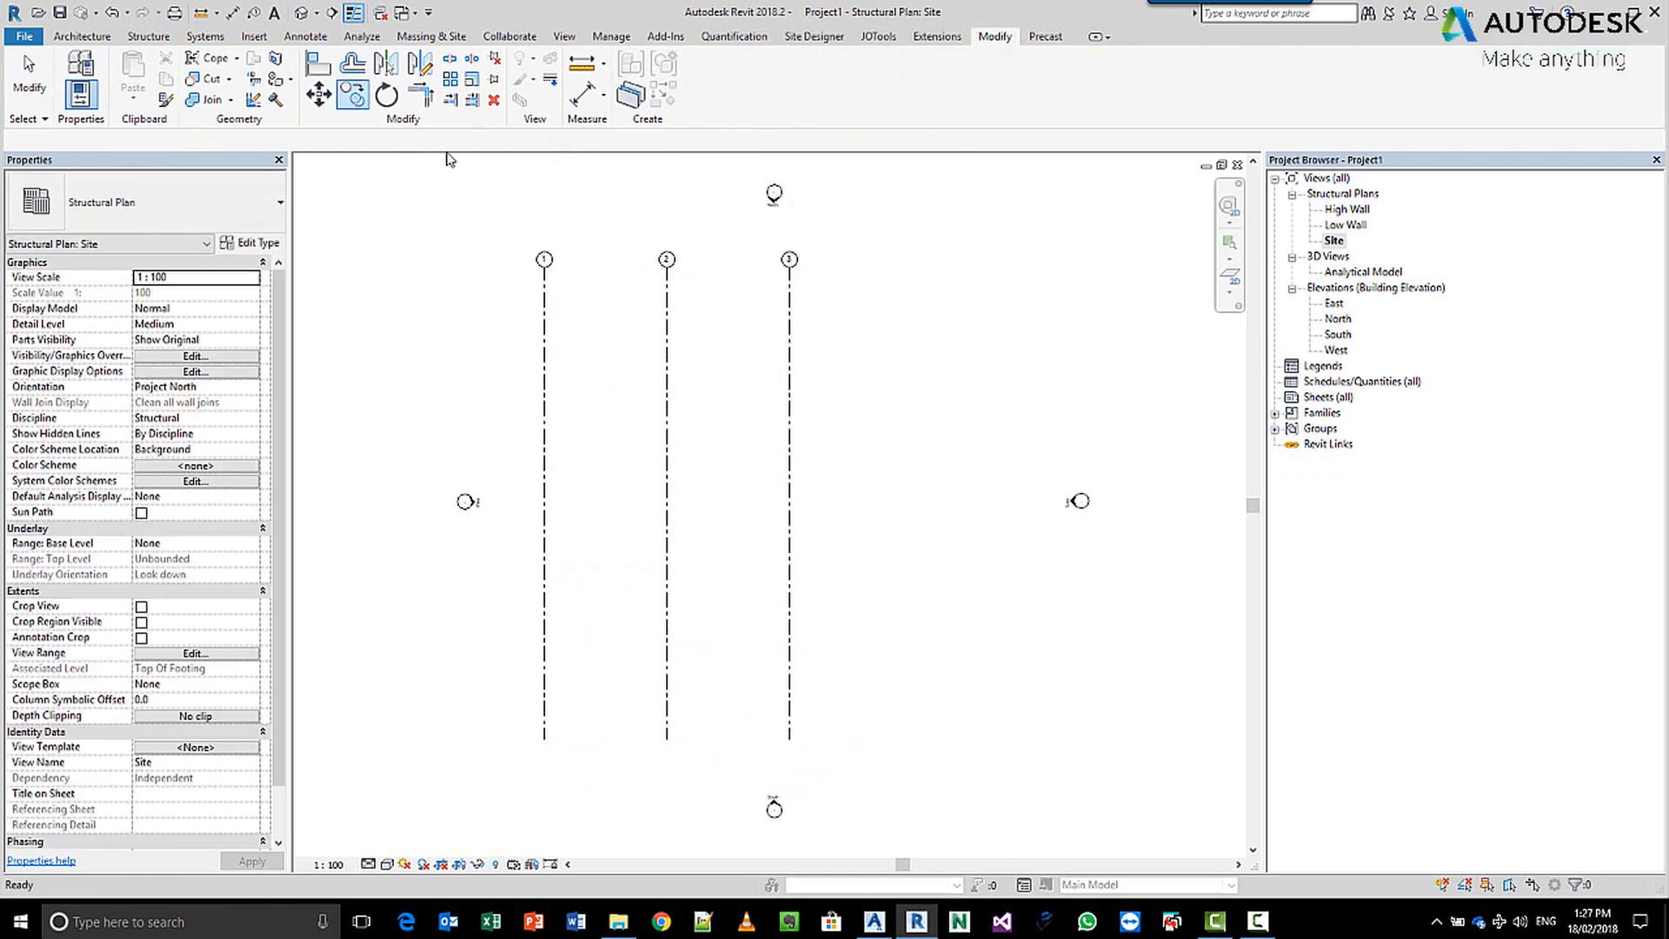
Place vertical grid 4 to the right of grid 3 in the Site plan.
click(789, 426)
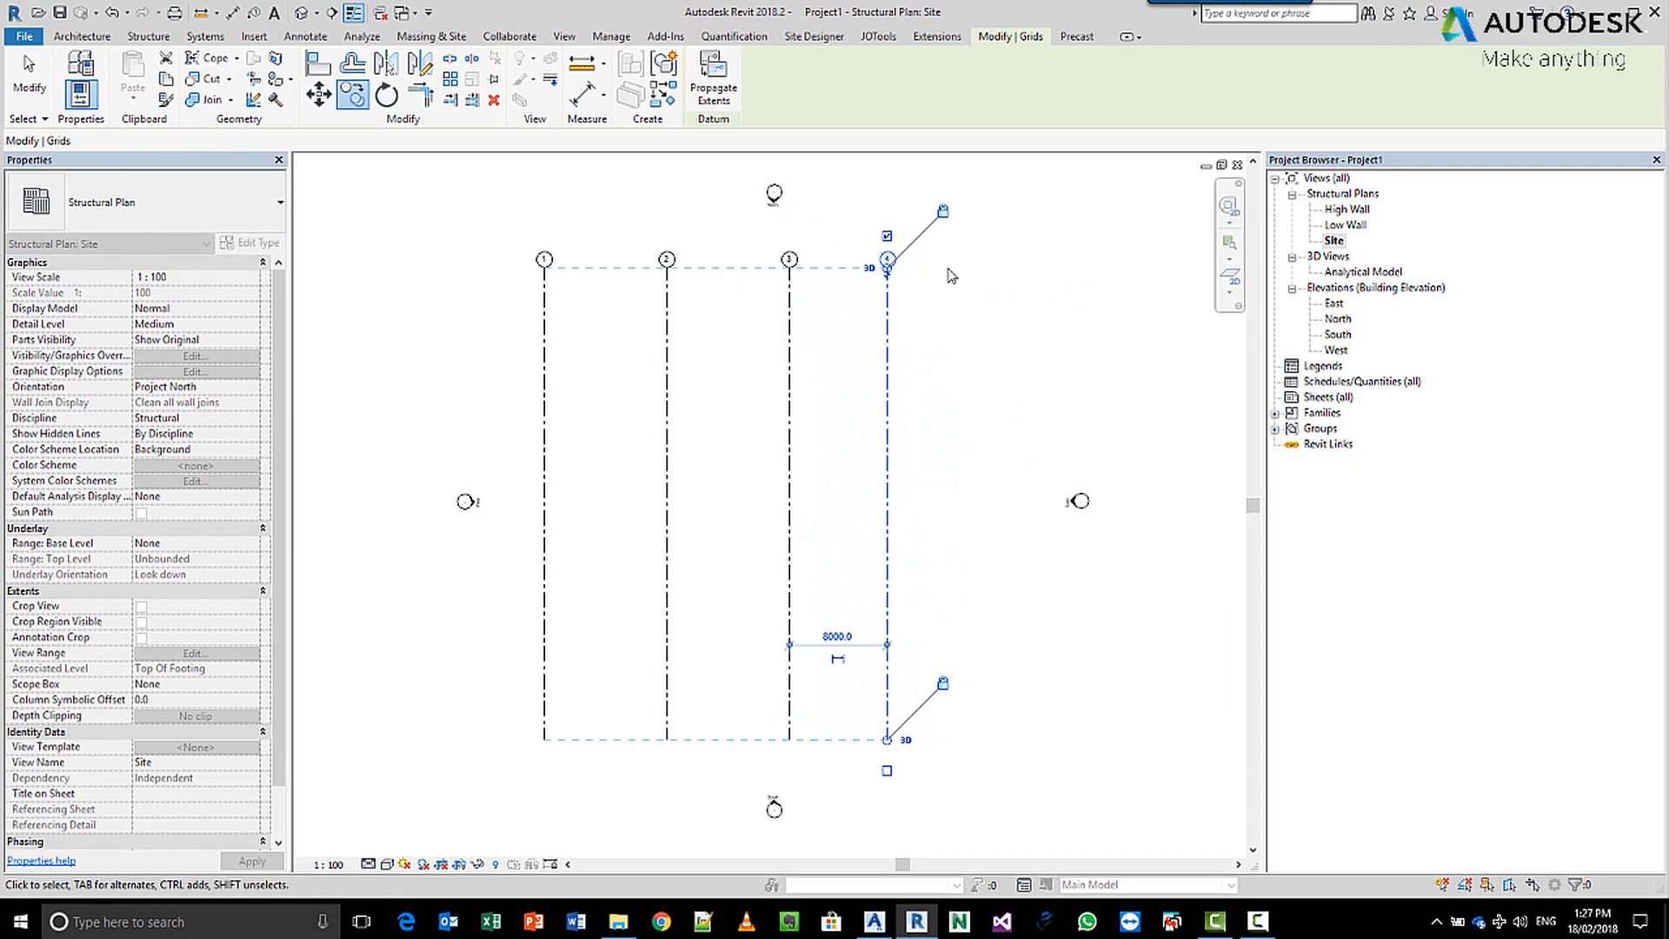
click(1140, 333)
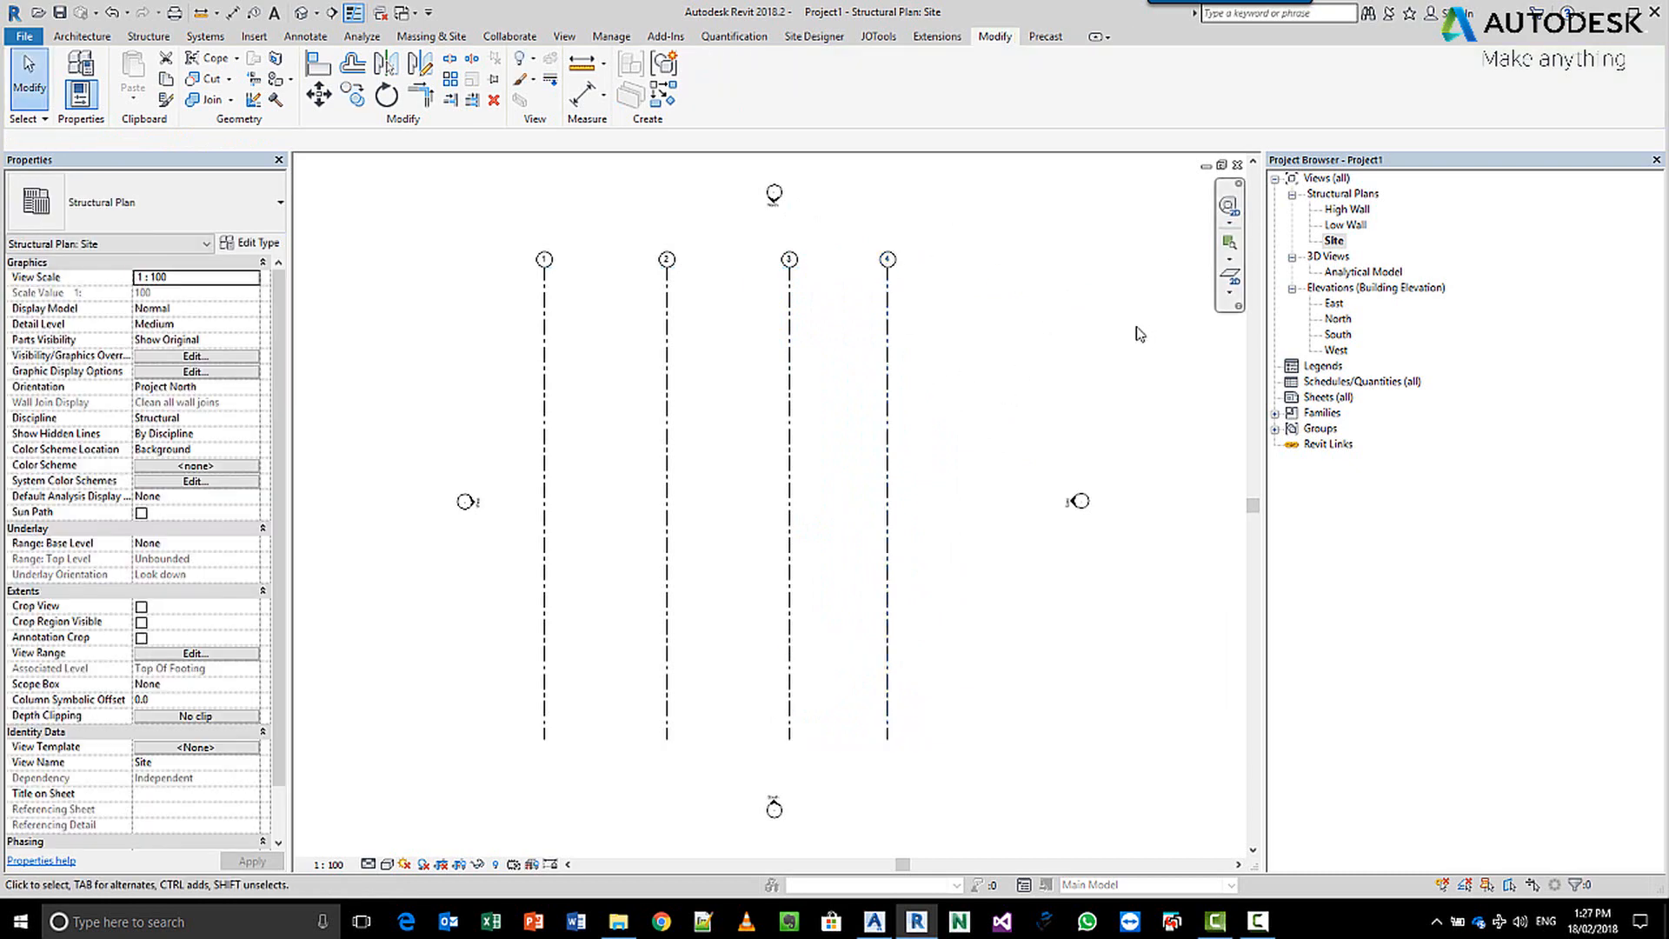
mouse_move(471, 295)
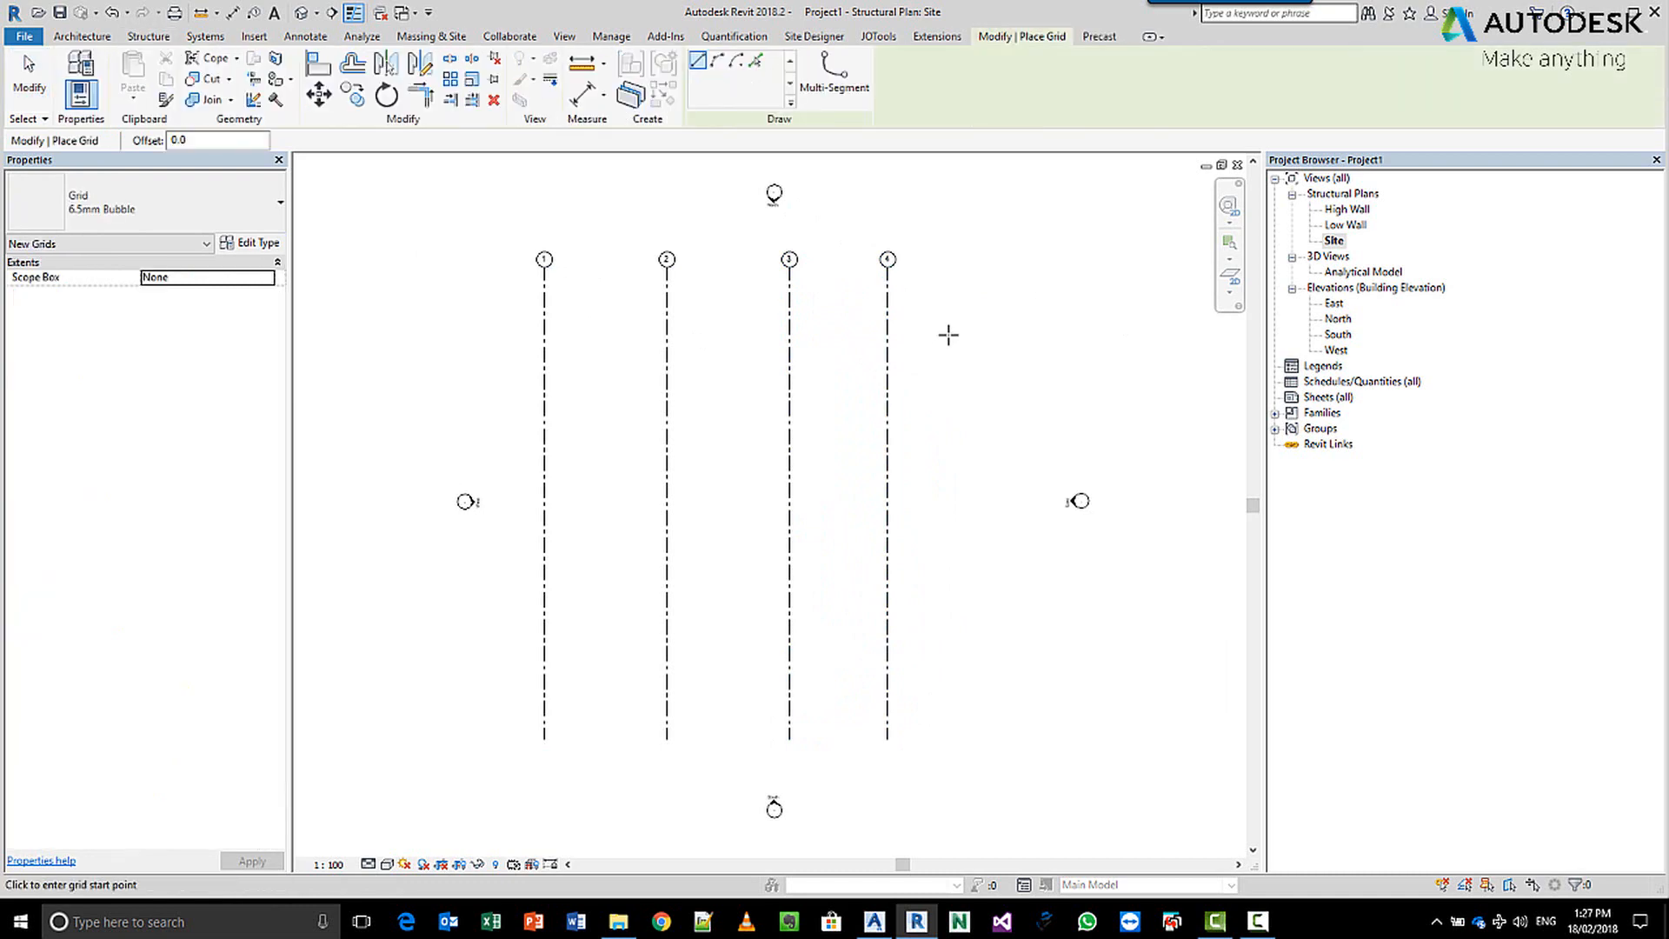
Draw horizontal grids A and B across grids 1 to 4, then cancel placement.
click(460, 304)
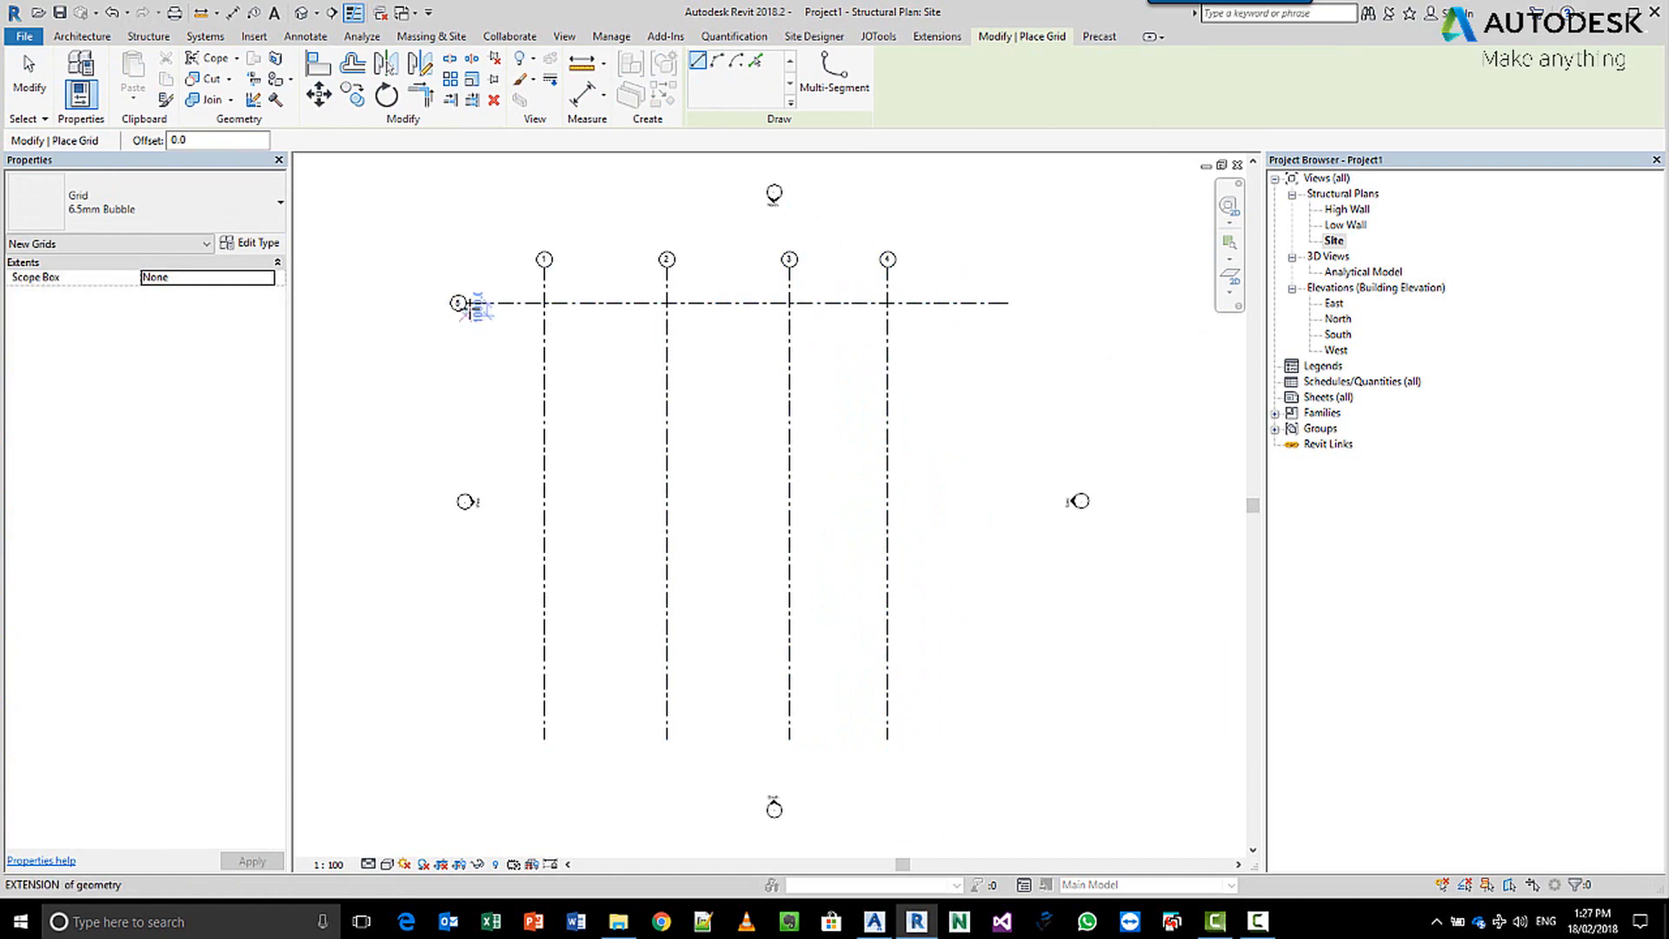
click(459, 303)
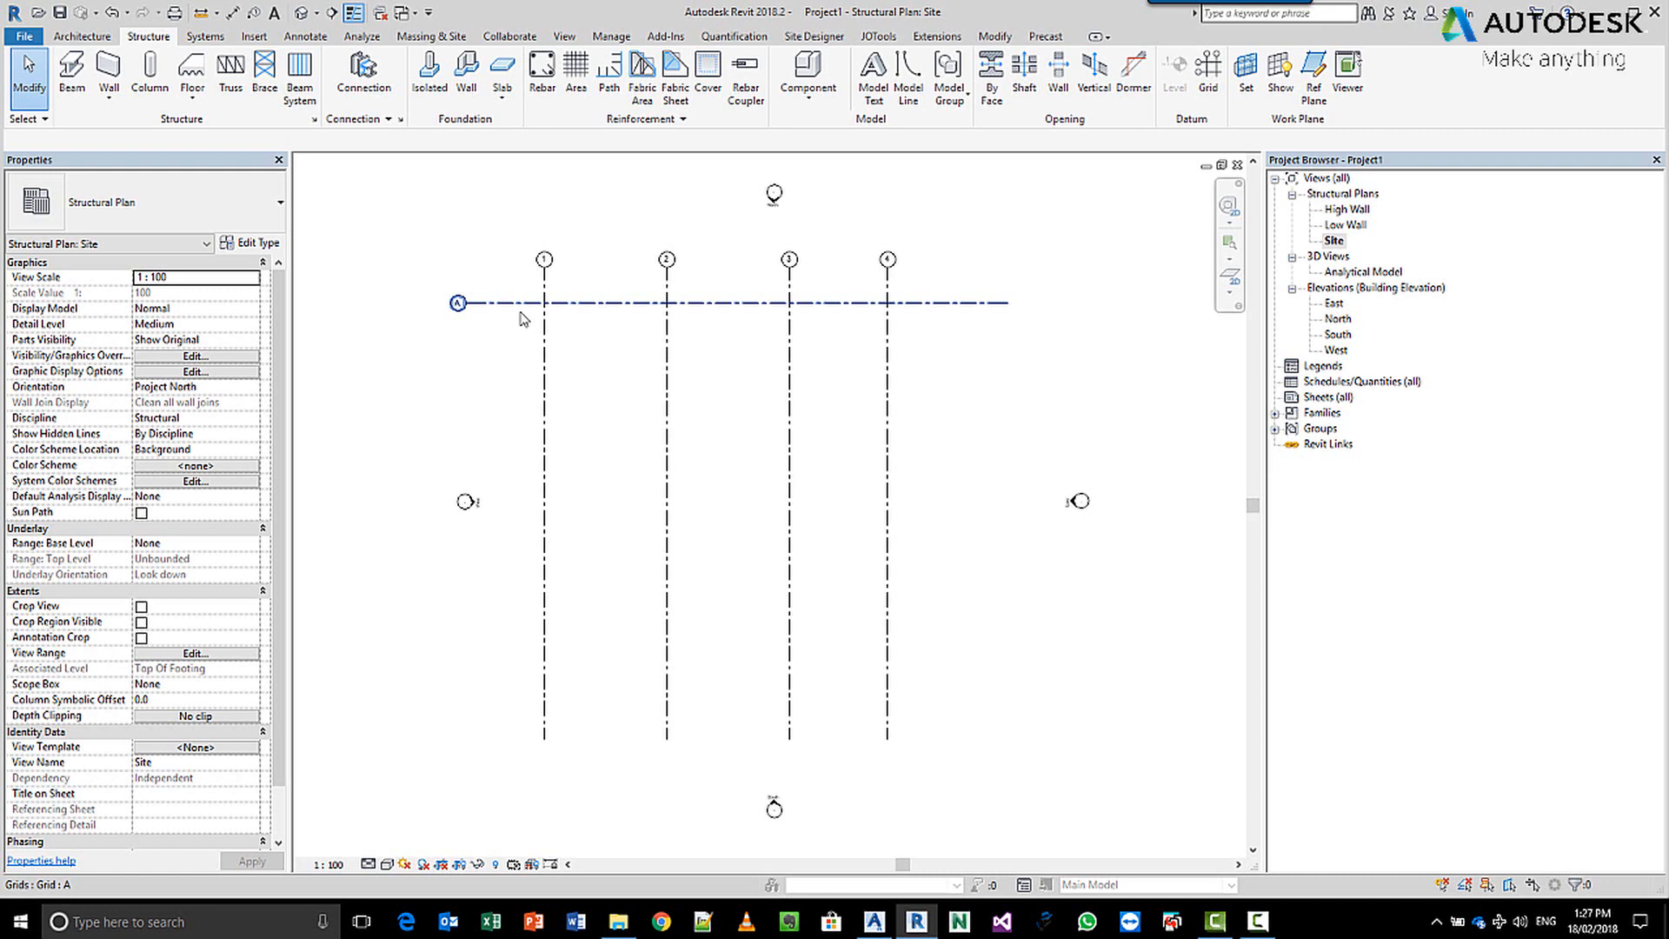
right_click(458, 303)
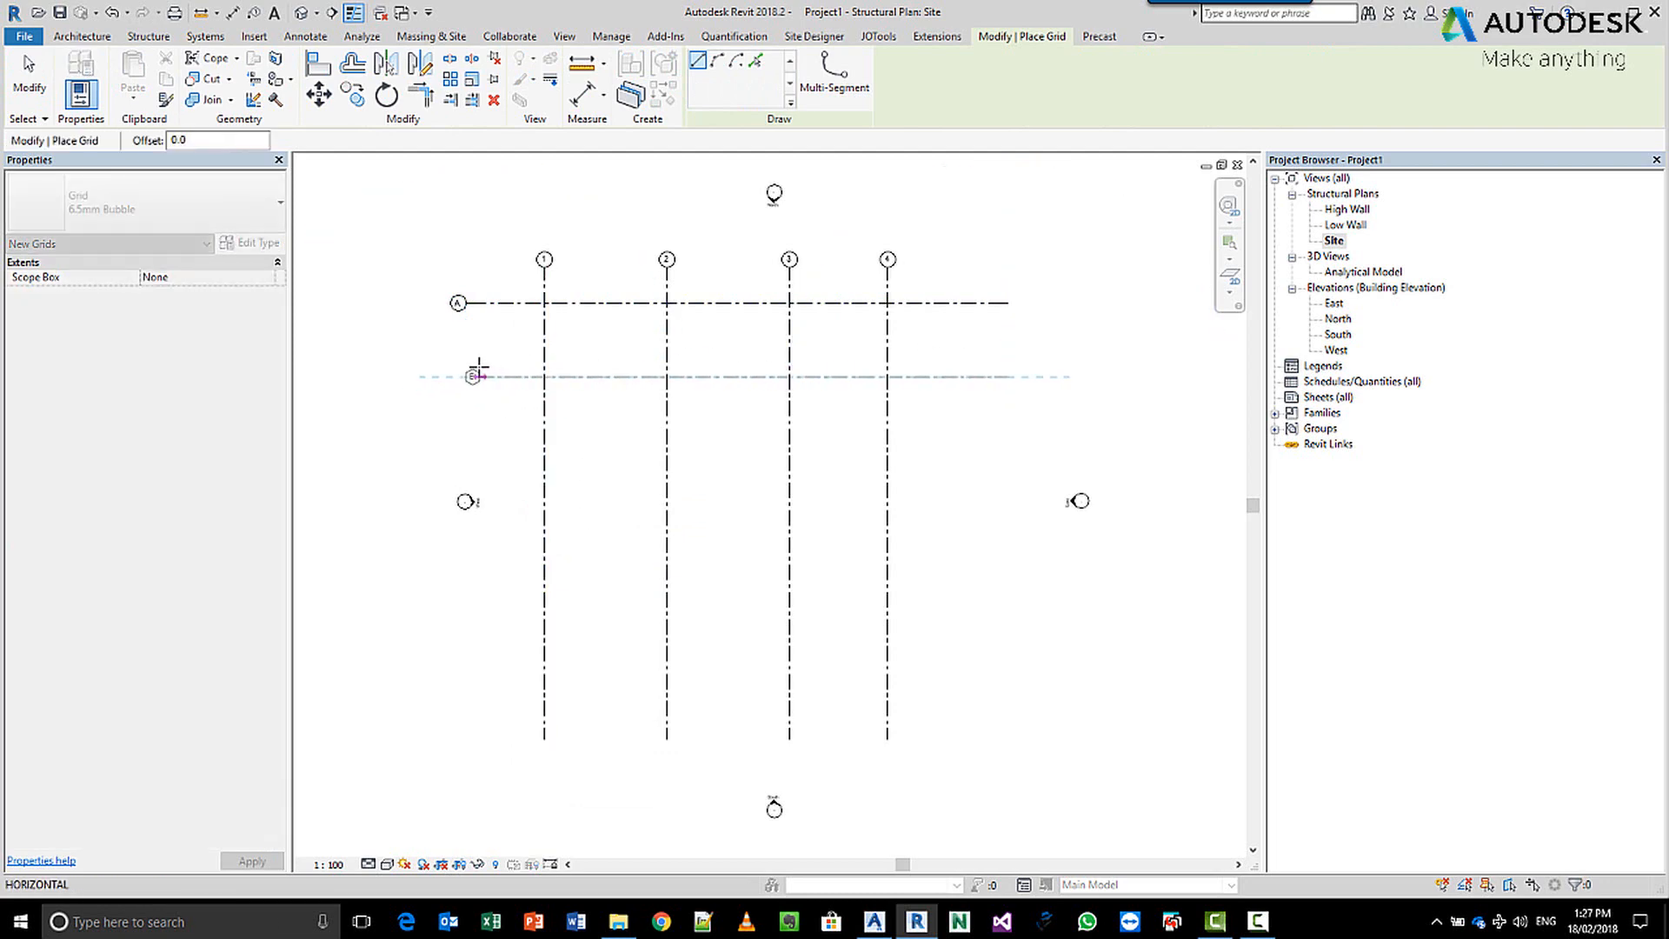
right_click(474, 376)
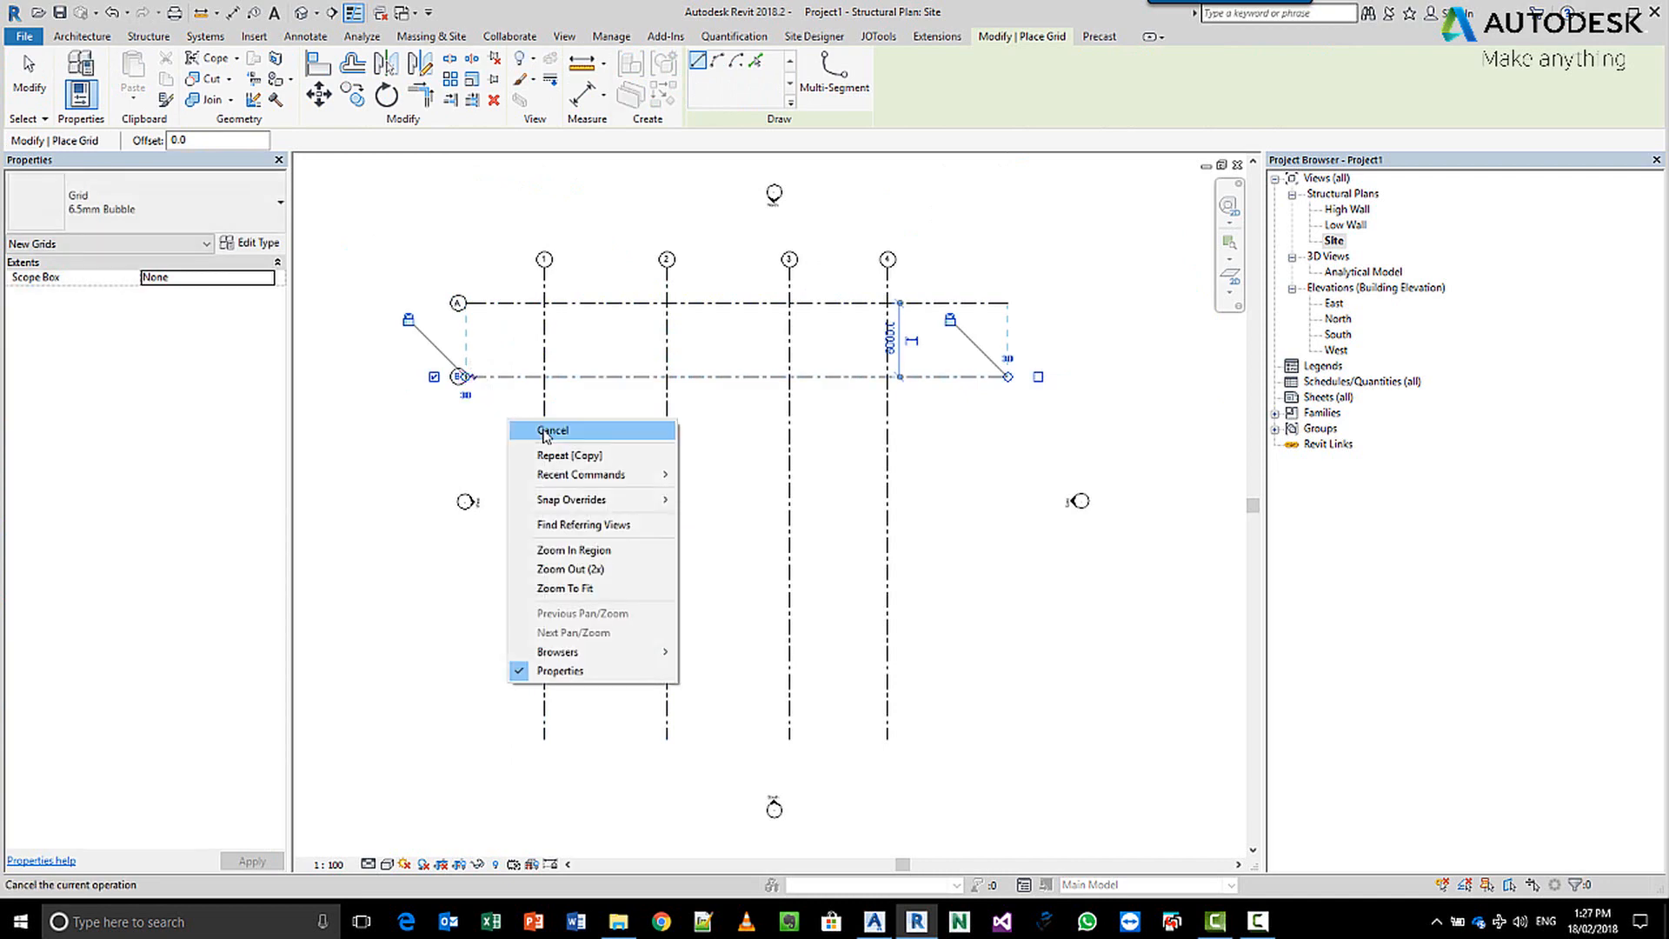
click(550, 430)
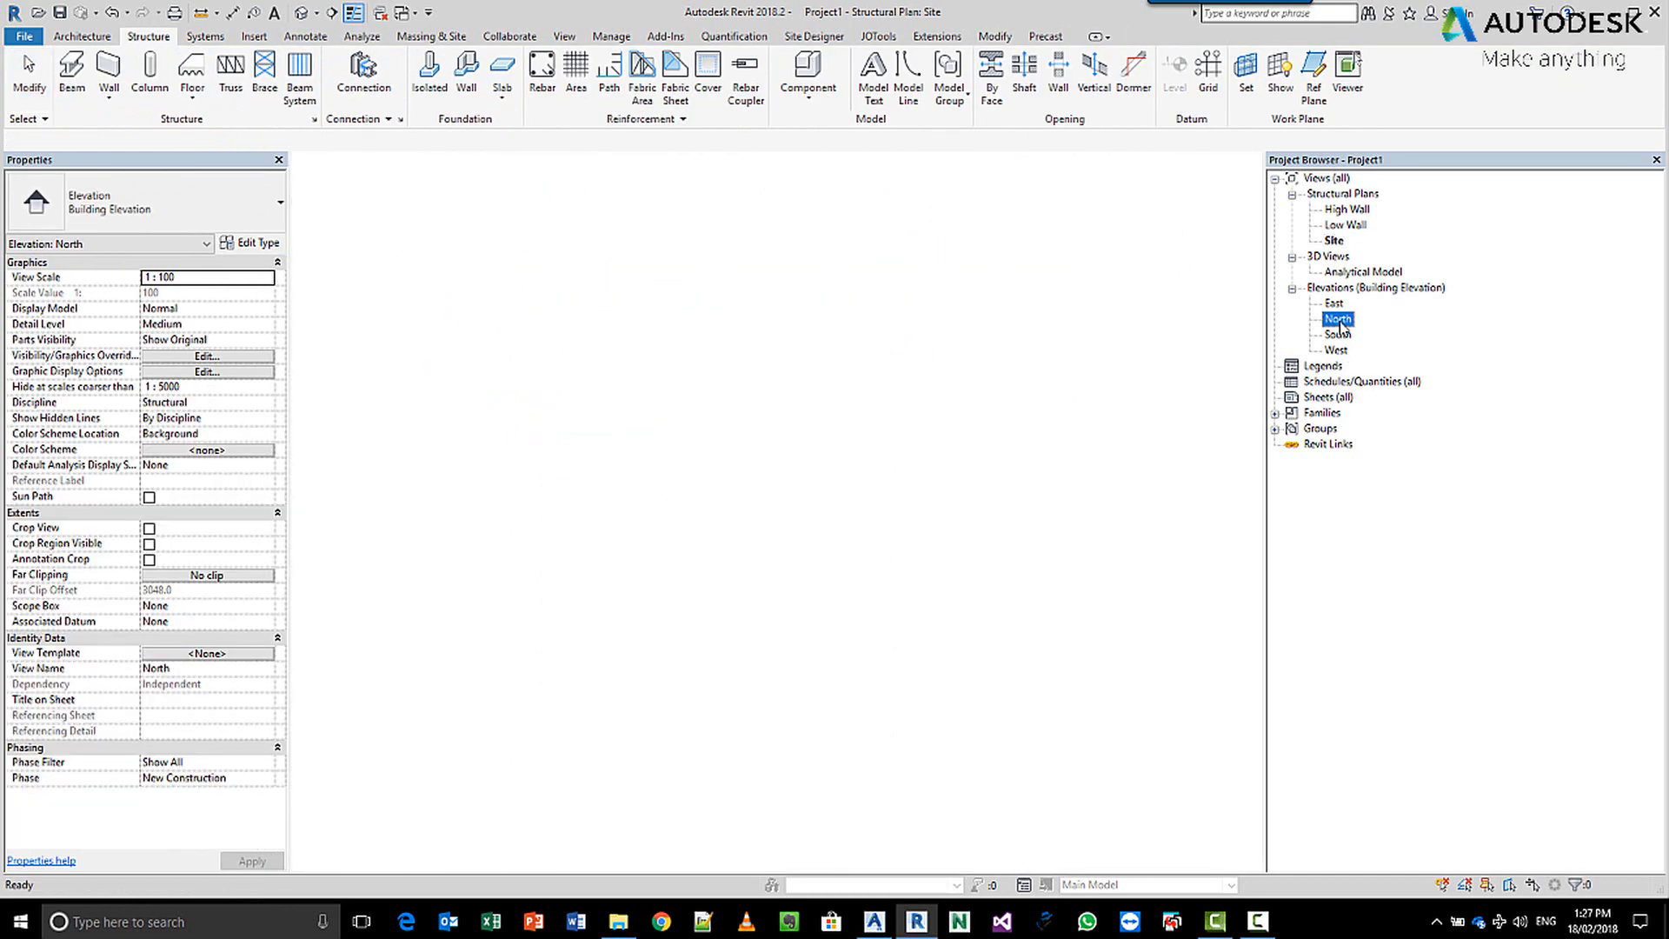
In the North elevation, drag the three level ends past grid 1.
double_click(1339, 318)
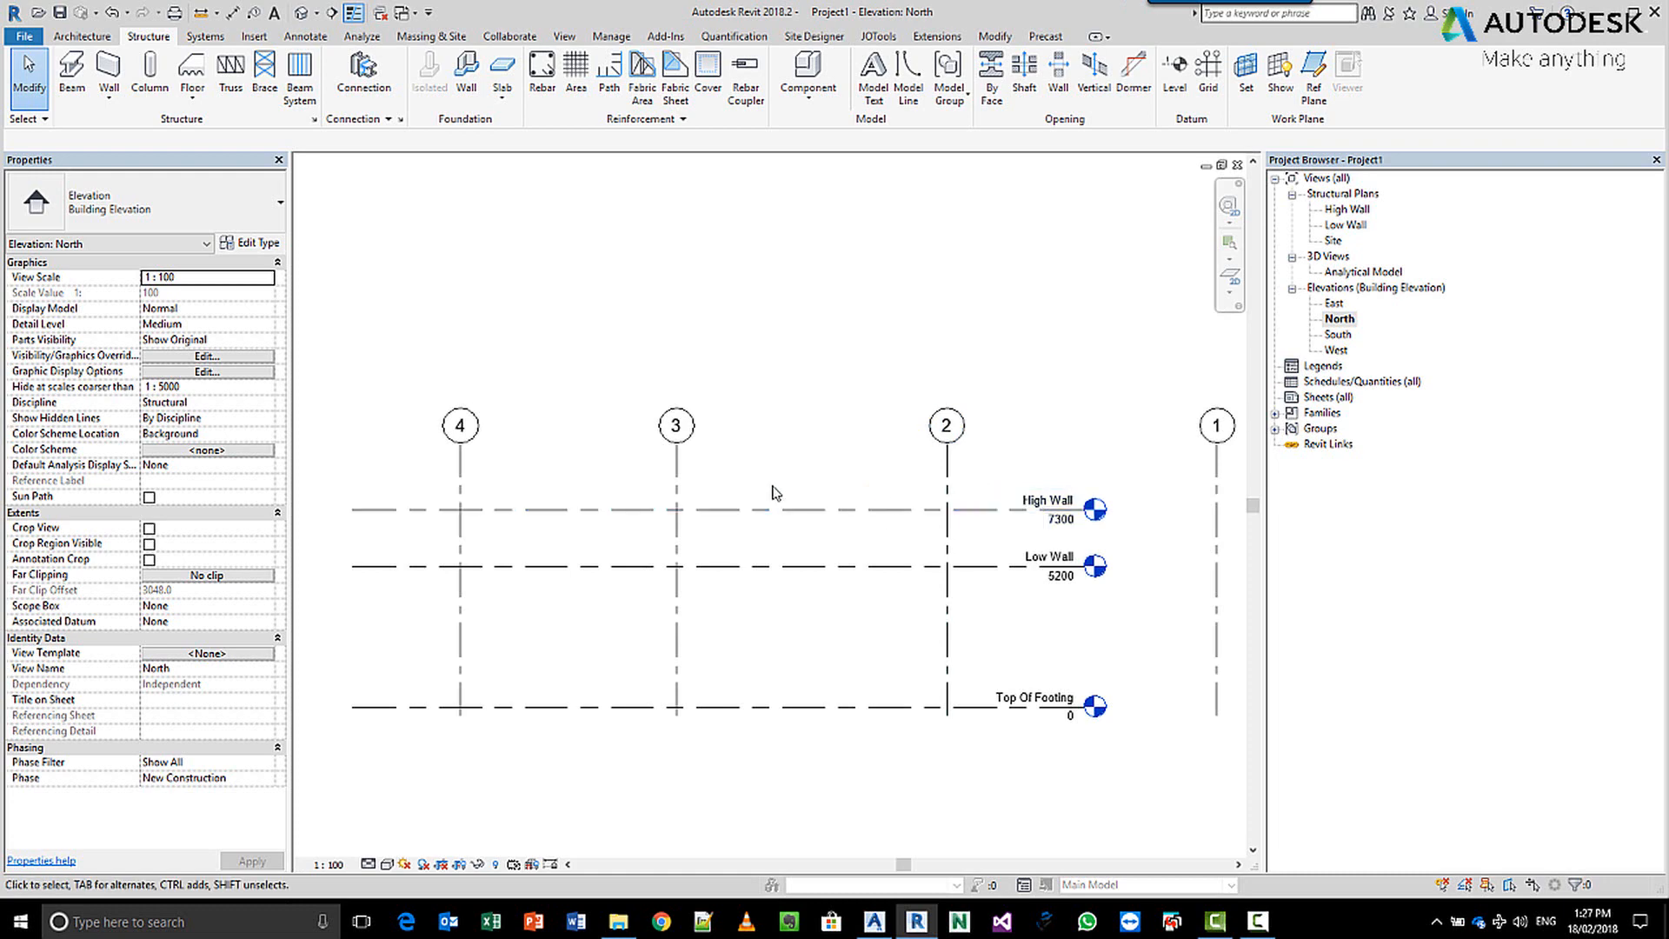
mouse_move(829, 658)
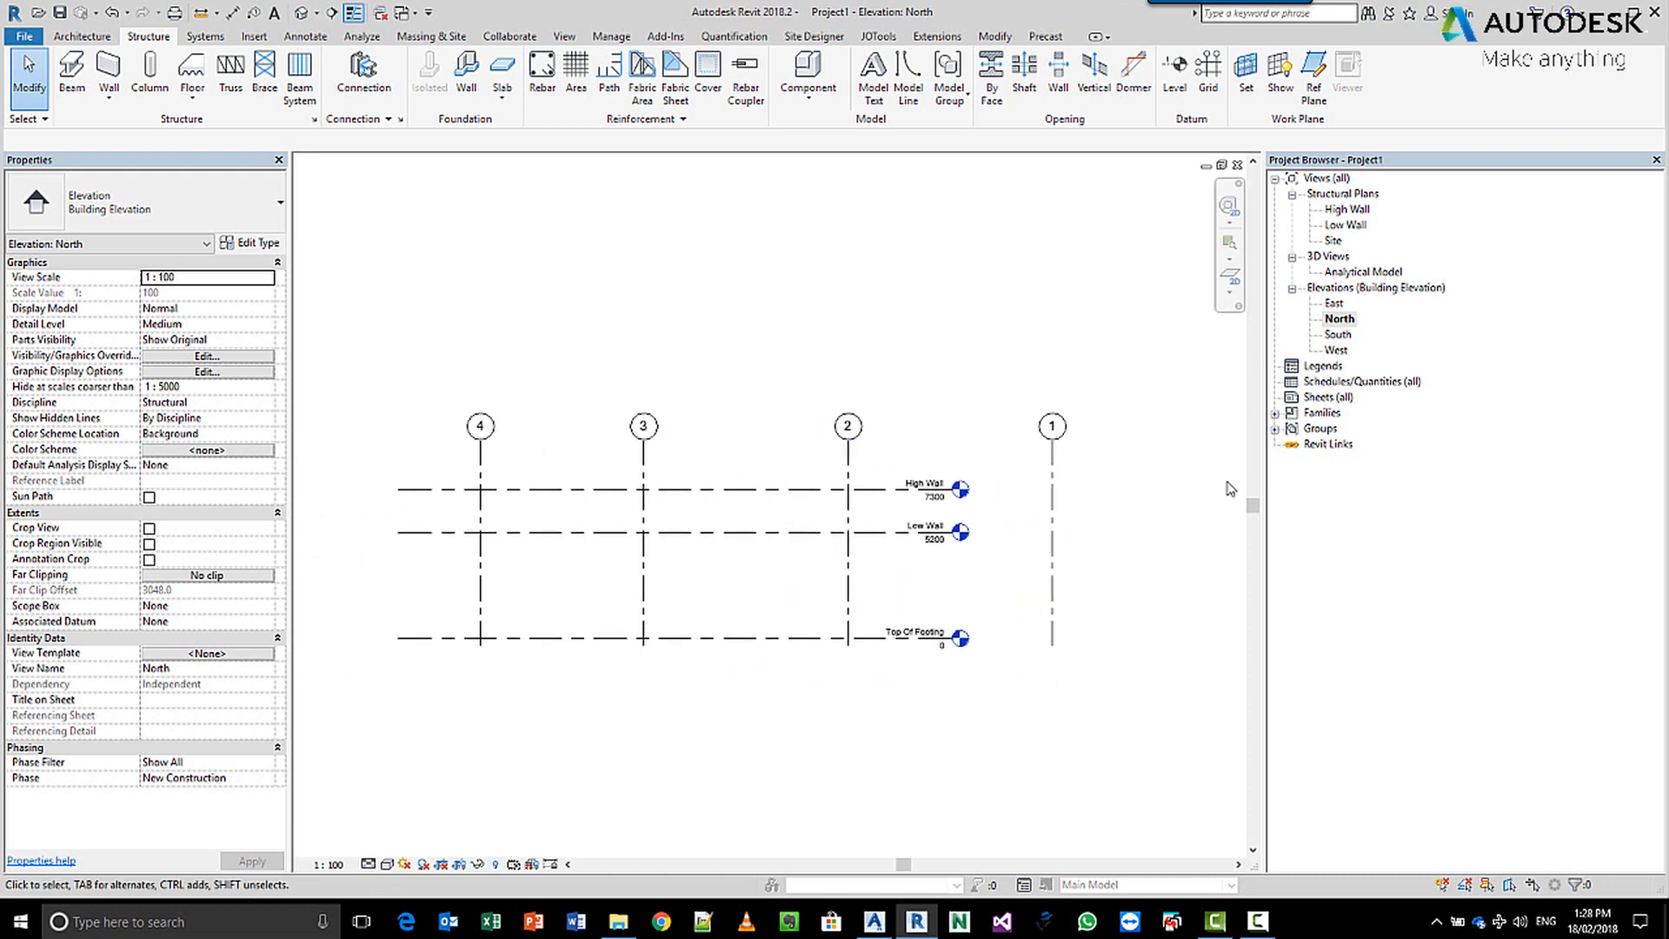
click(925, 525)
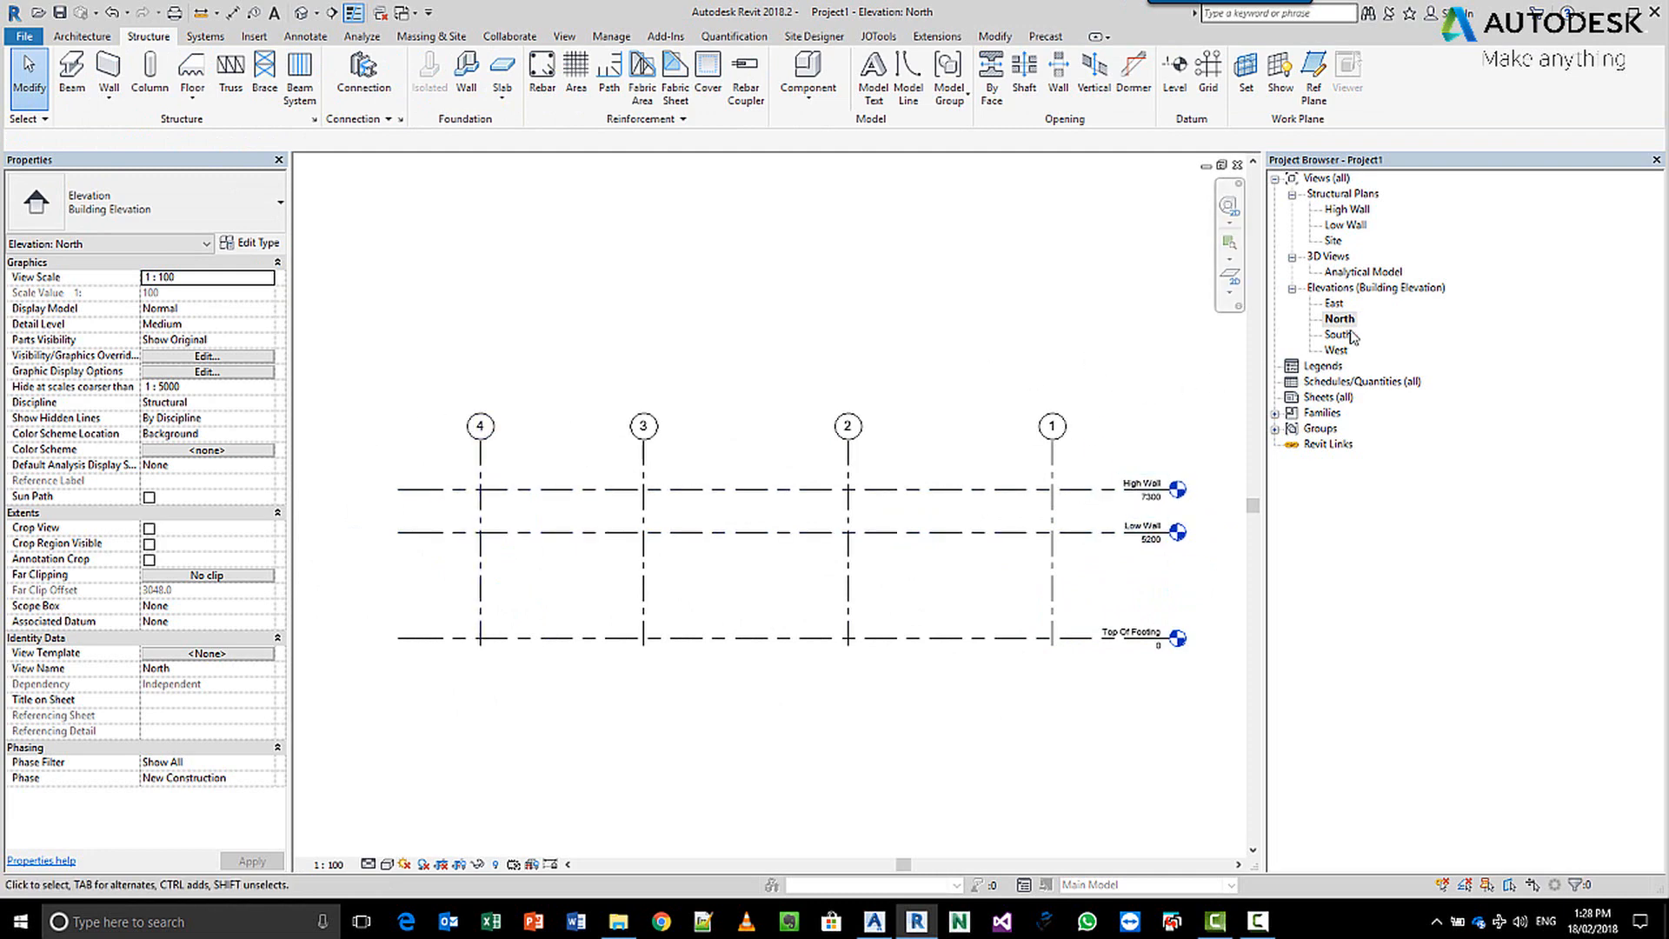
double_click(1339, 334)
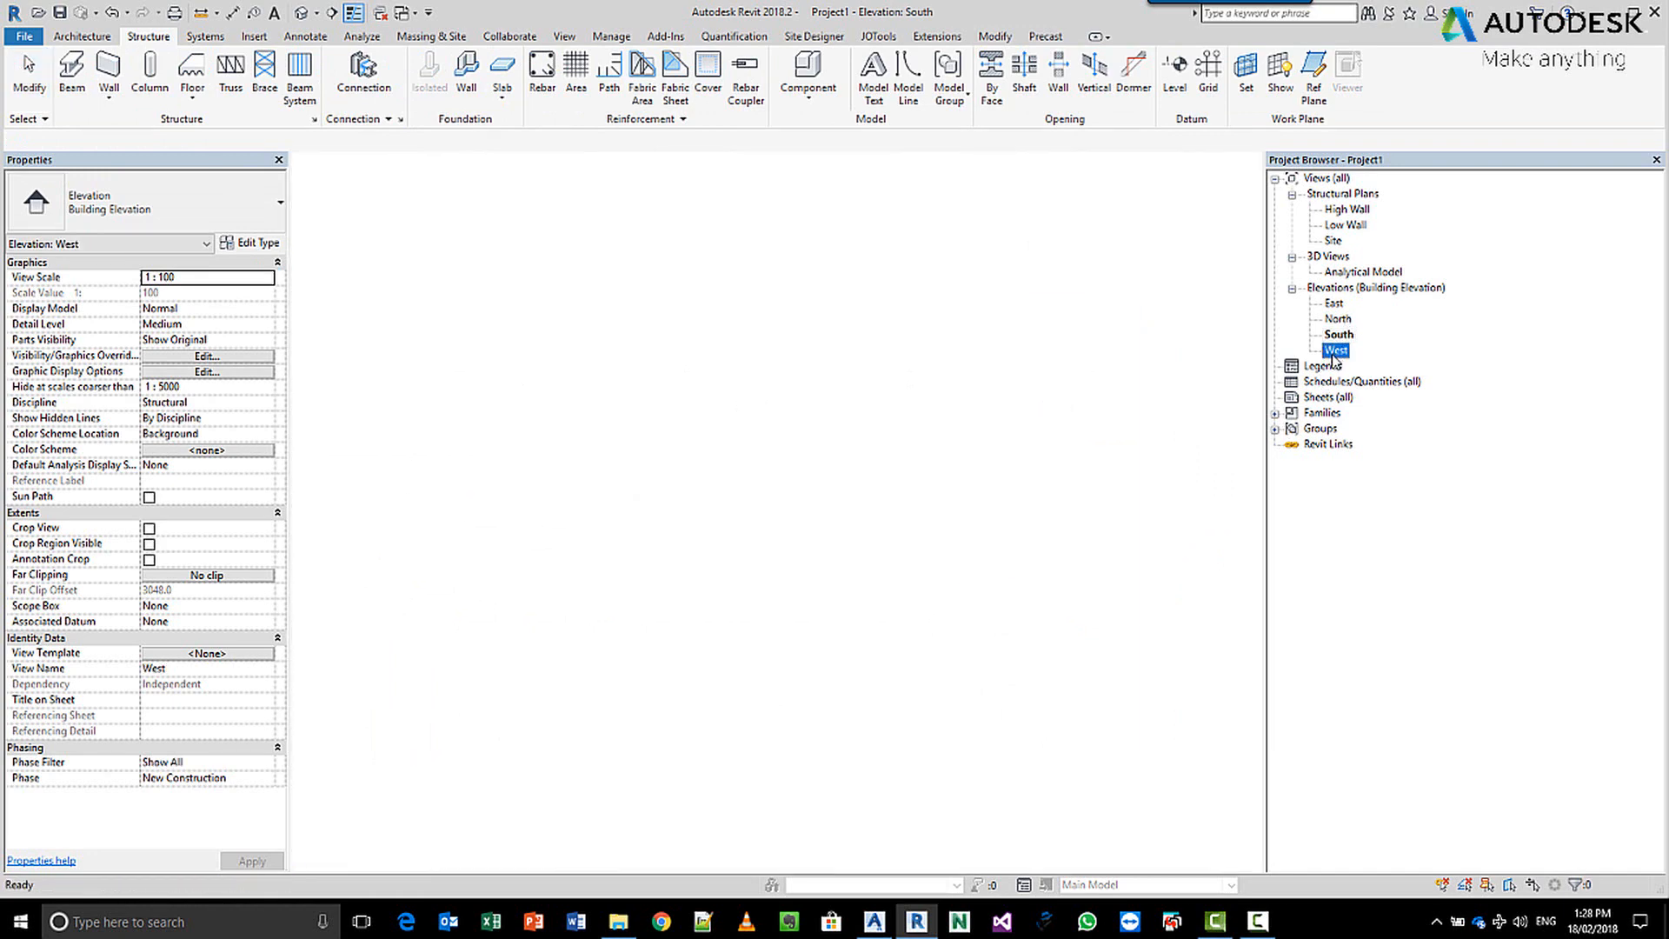
In the West elevation, set High Wall 3000 above Low Wall, reaching 8200.
double_click(1336, 350)
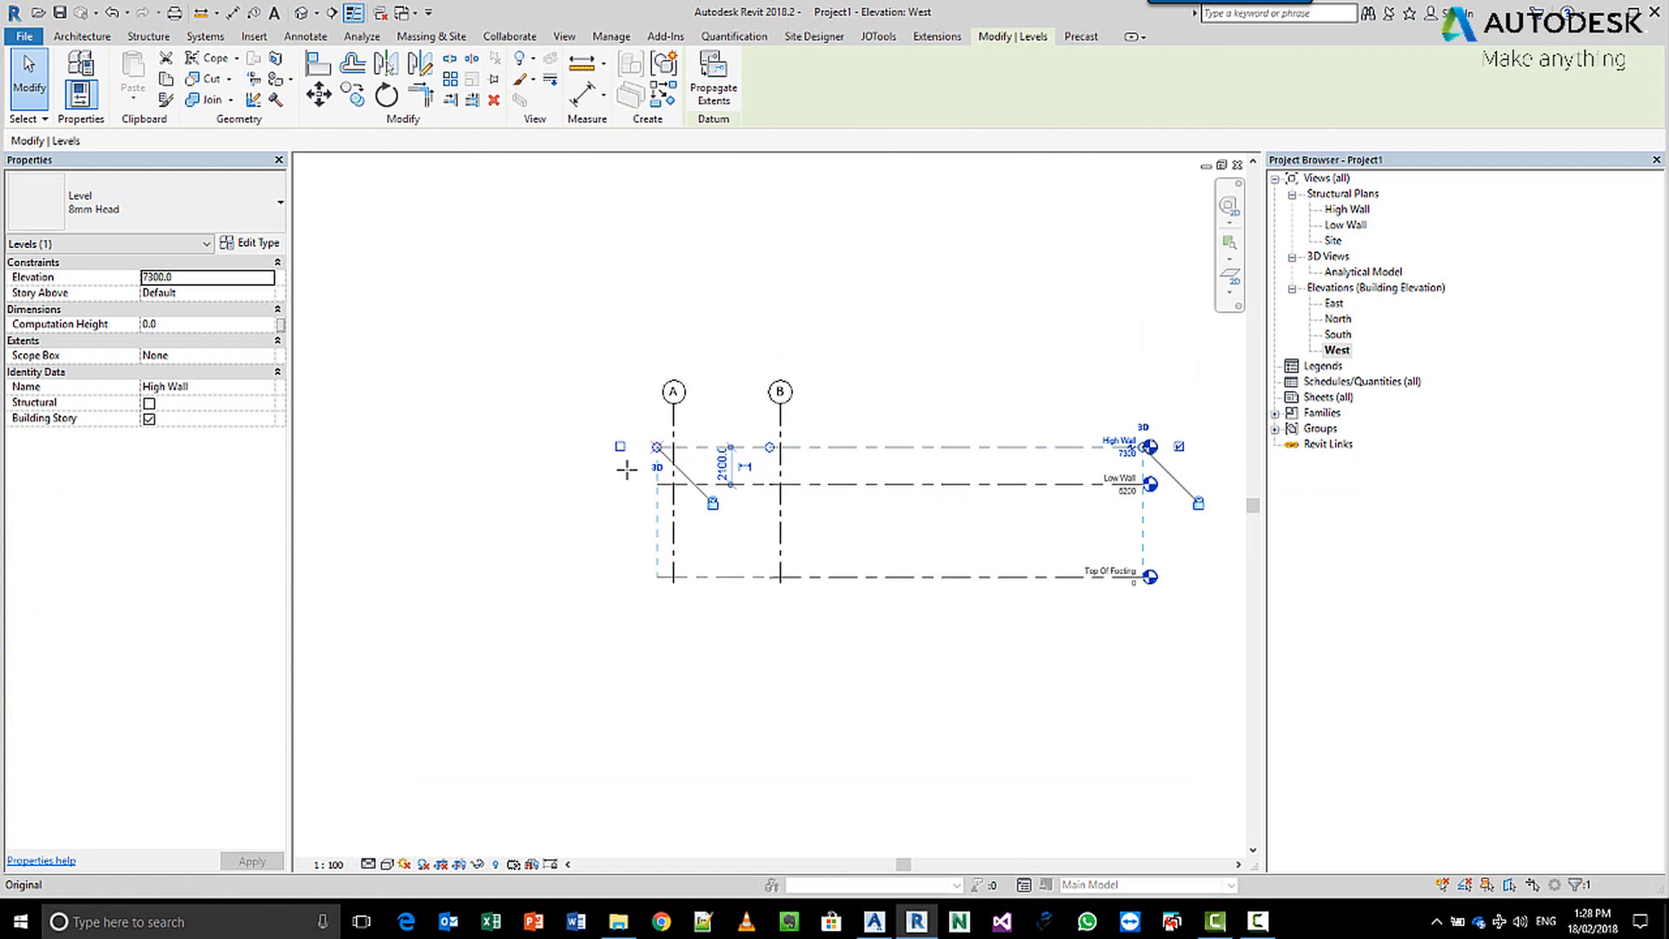
click(568, 397)
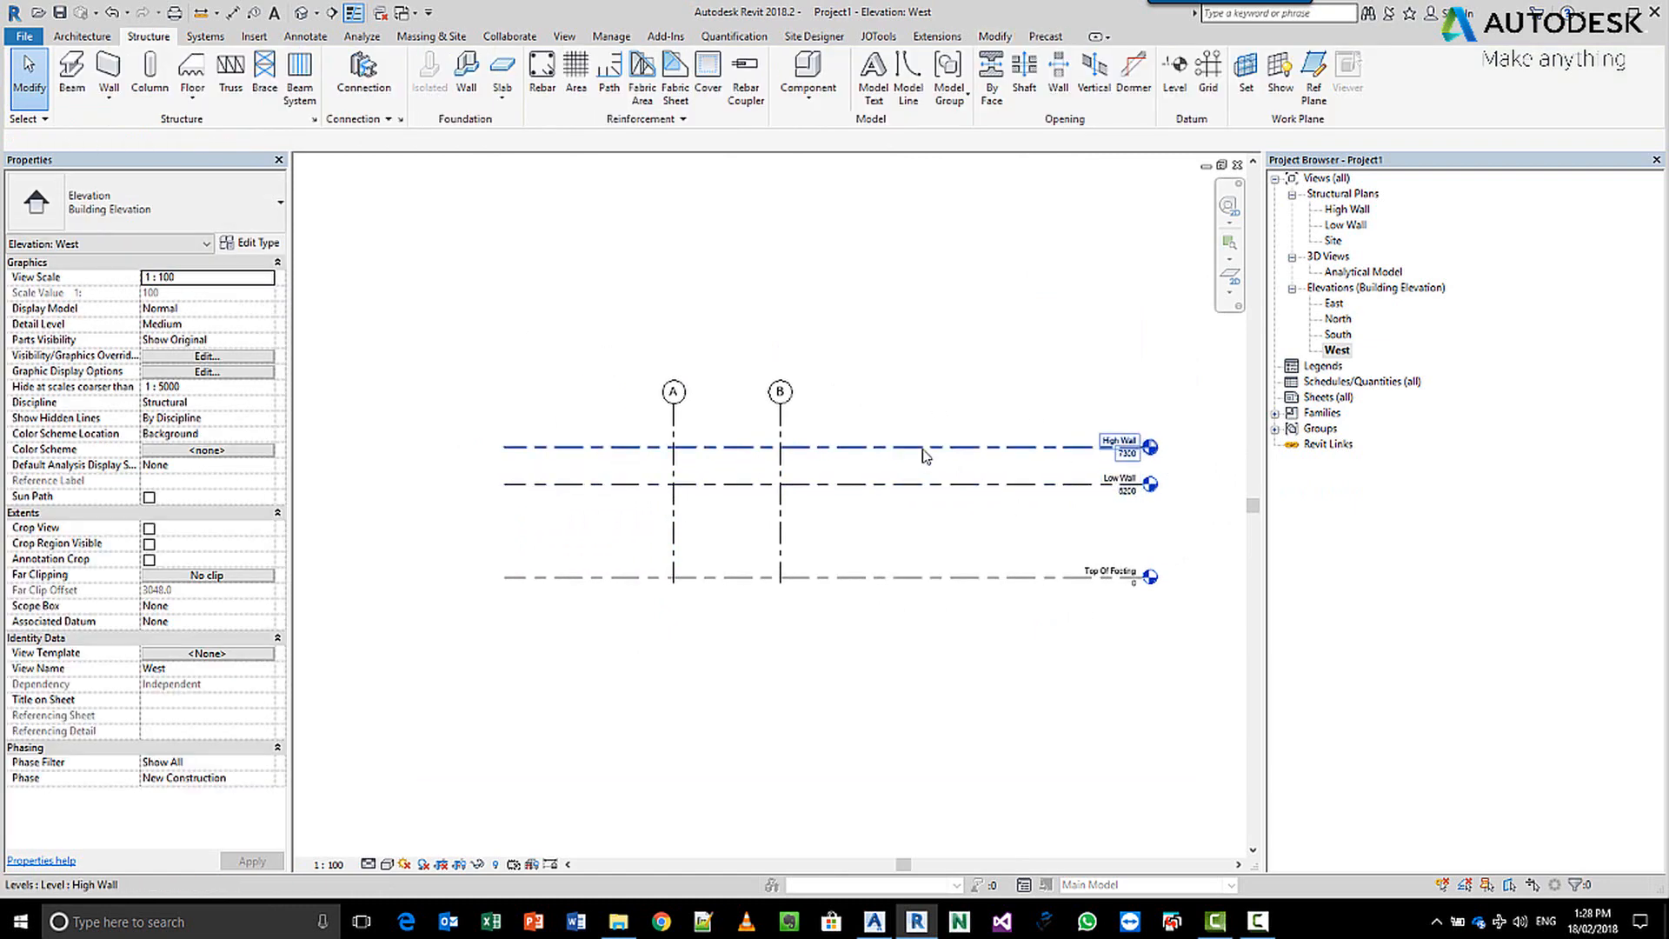
click(820, 449)
text(30)
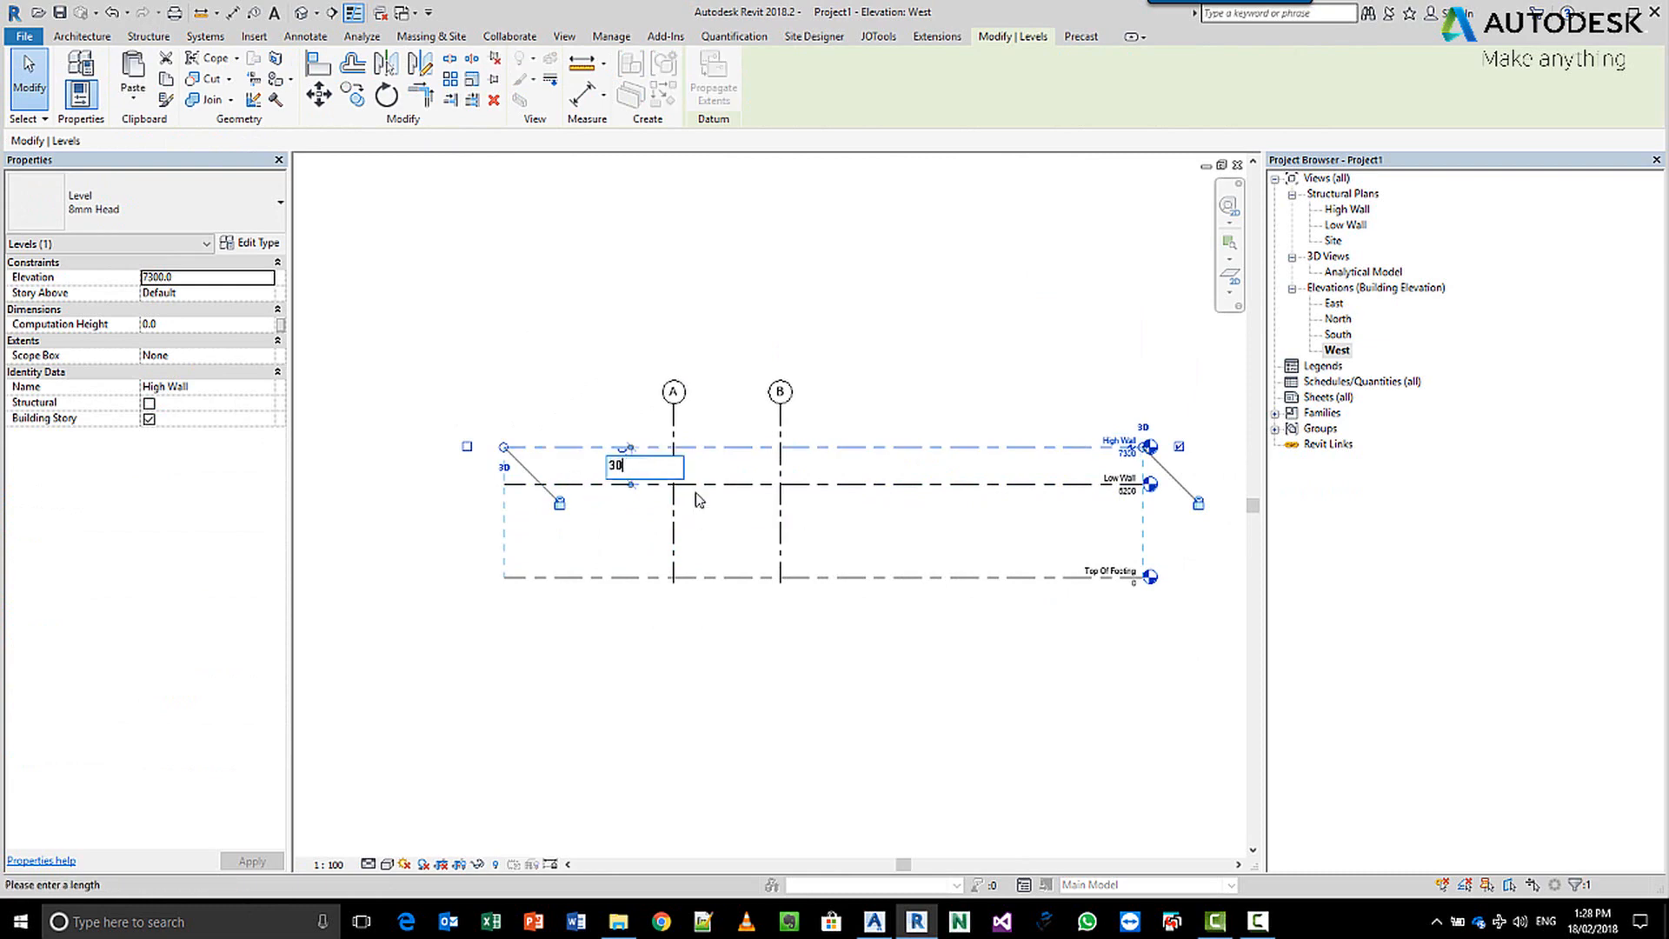
key(Return)
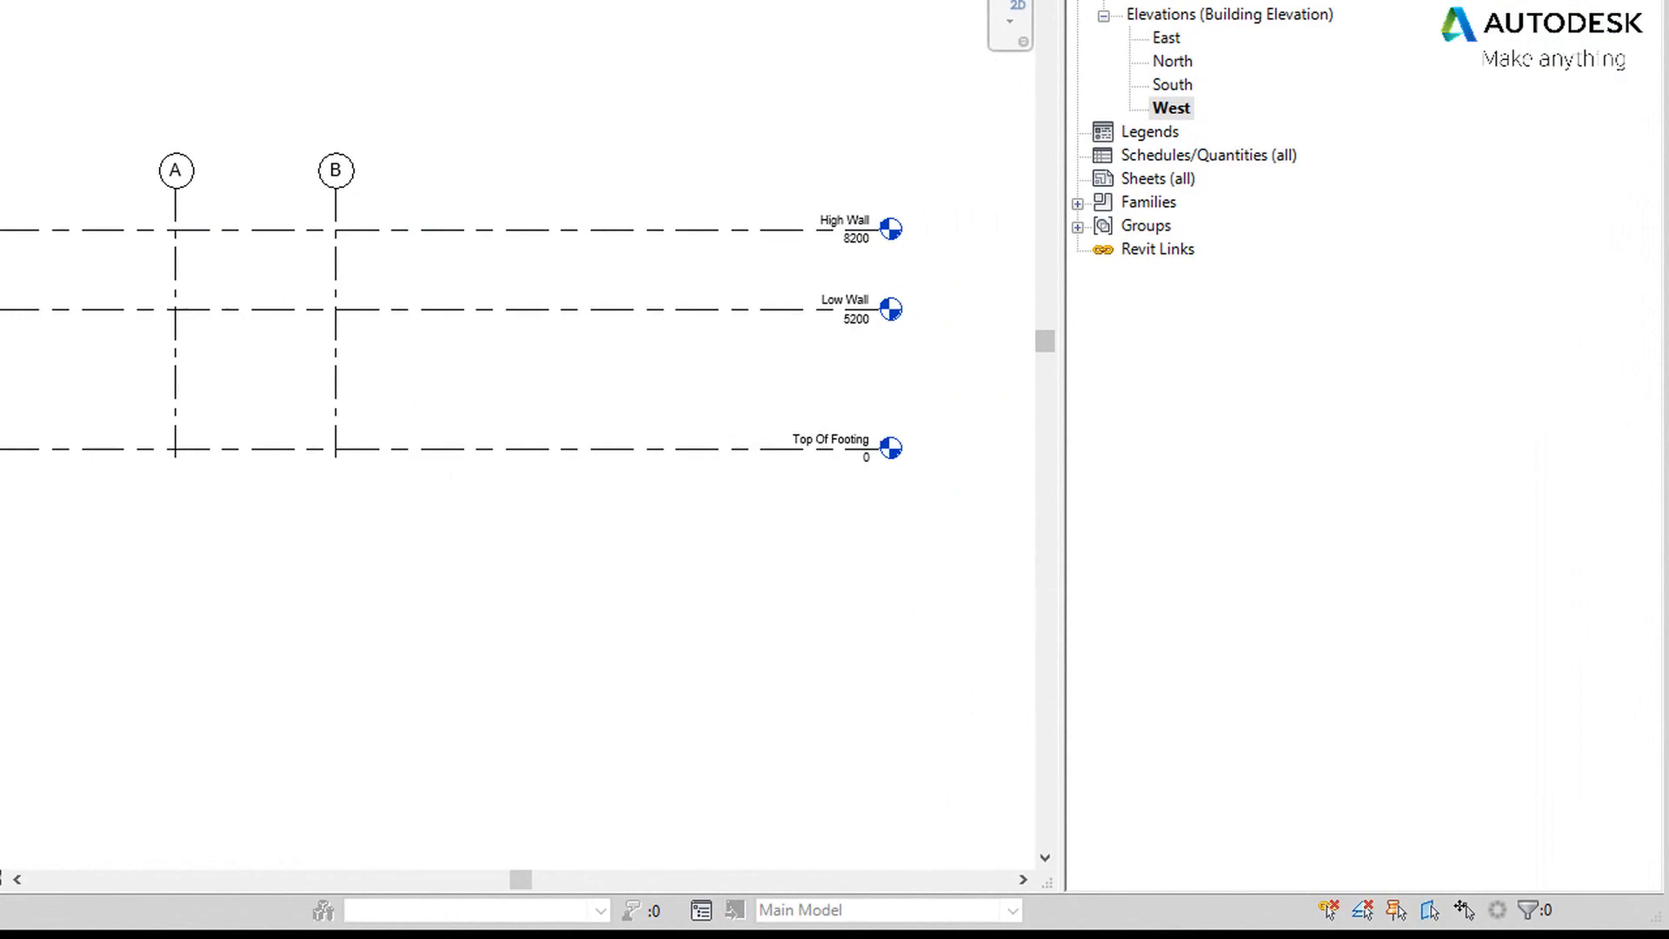
Open the Lower Wall Level structural plan in the 00 - Main Grids project.
double_click(1364, 209)
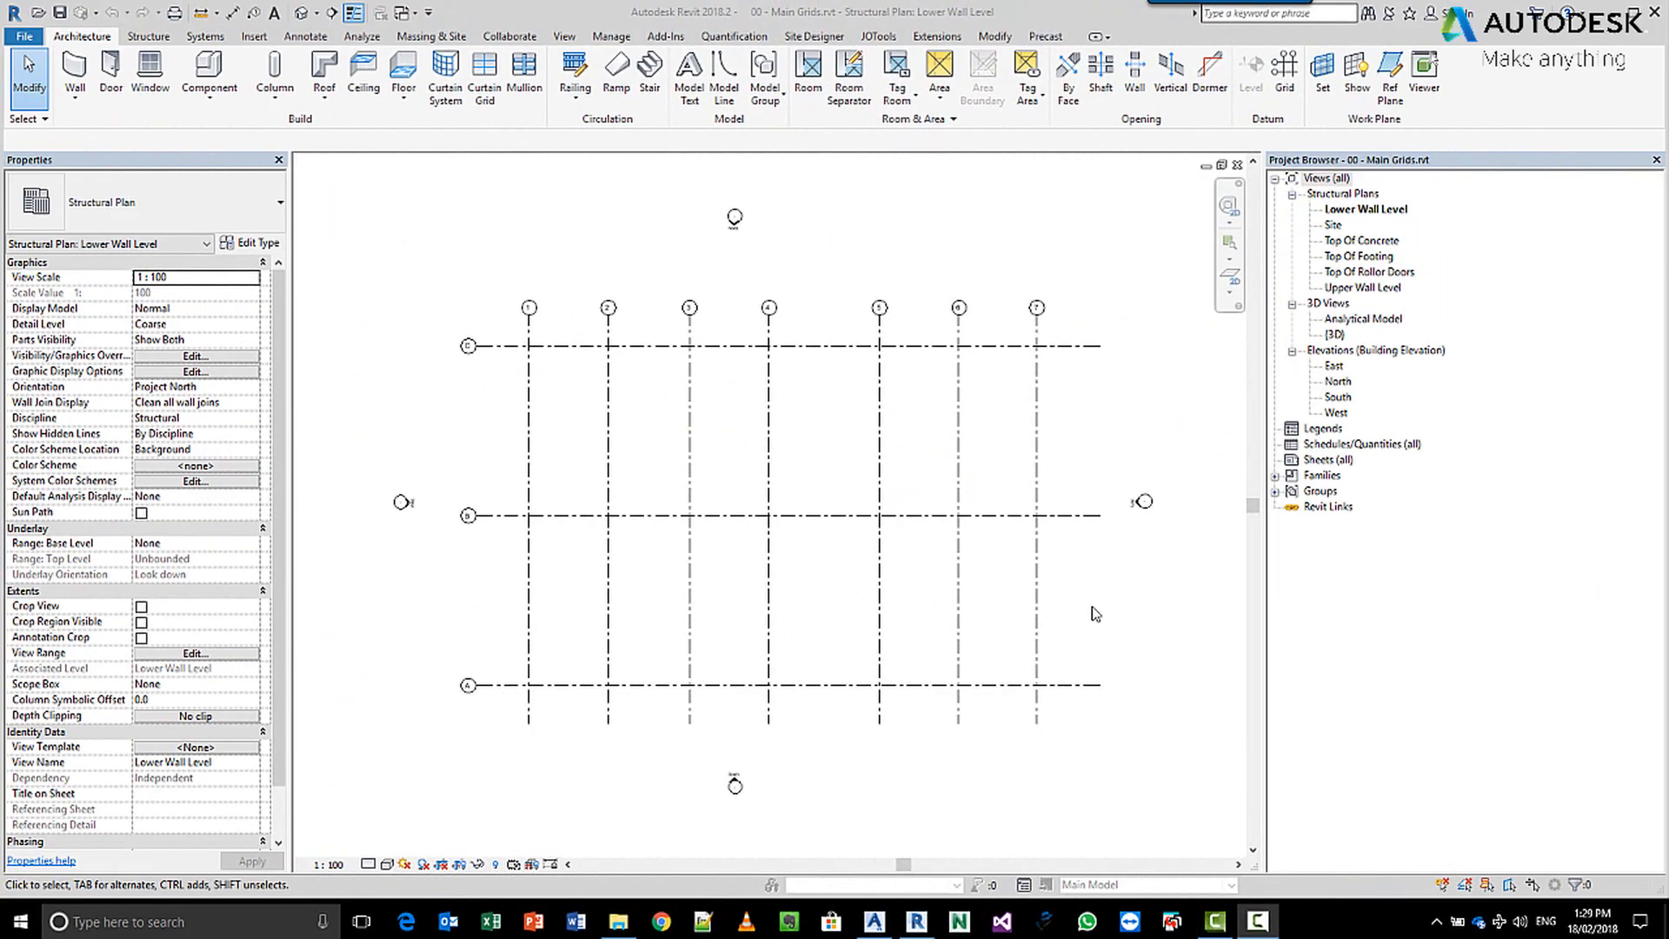
mouse_move(1119, 623)
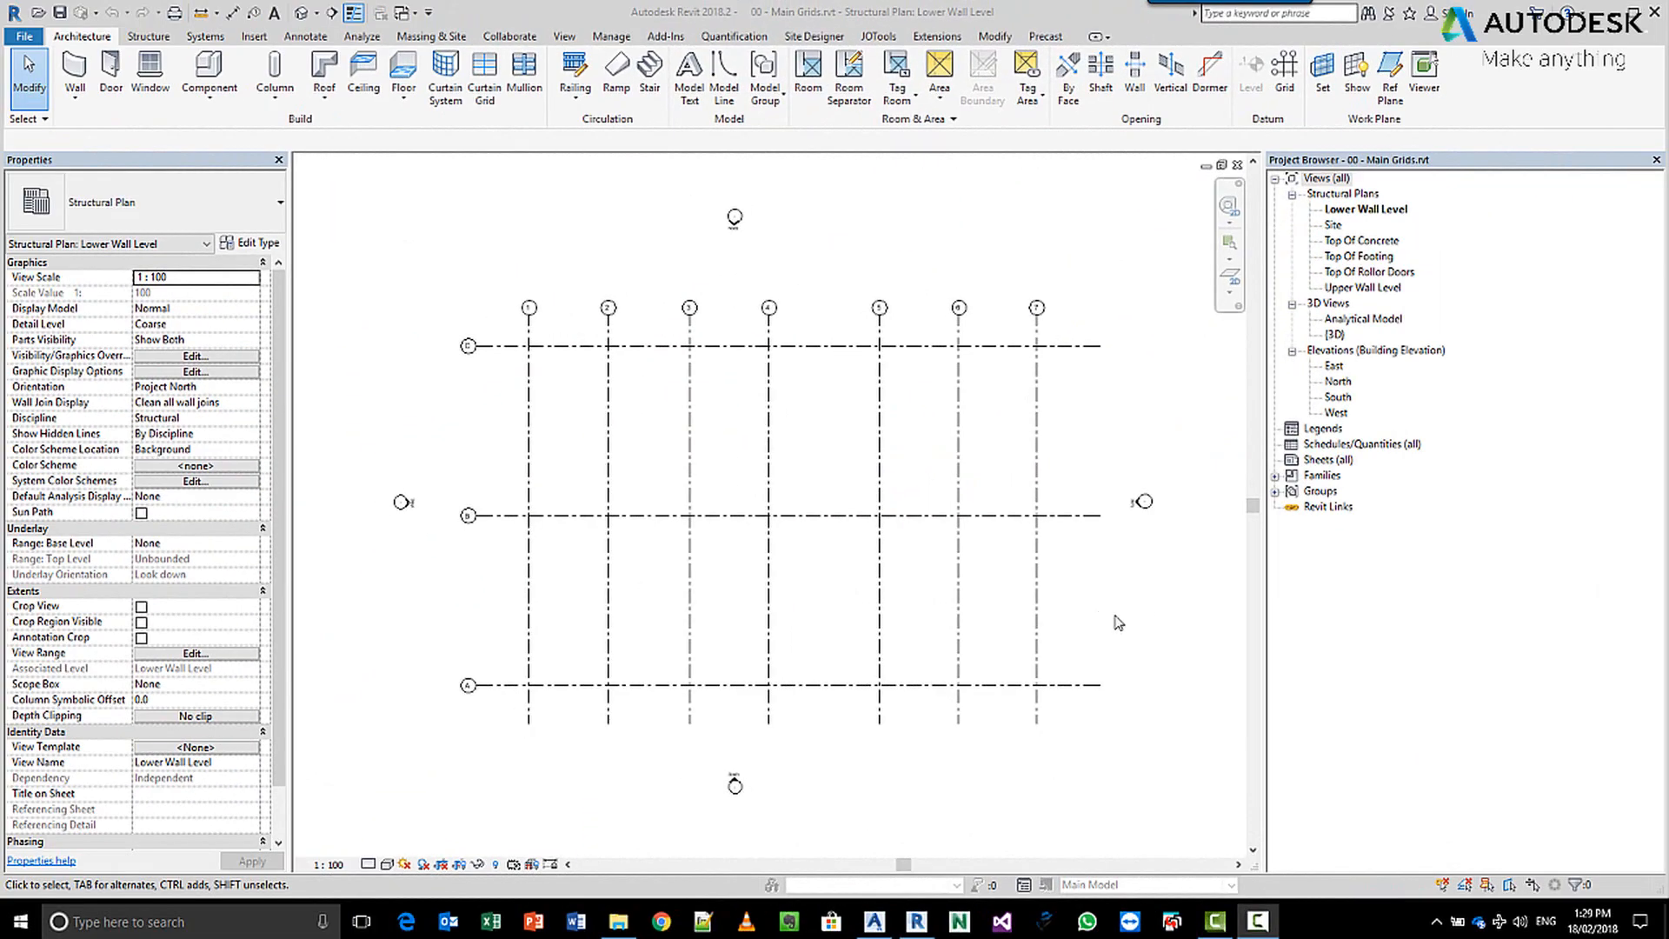
mouse_move(1041, 330)
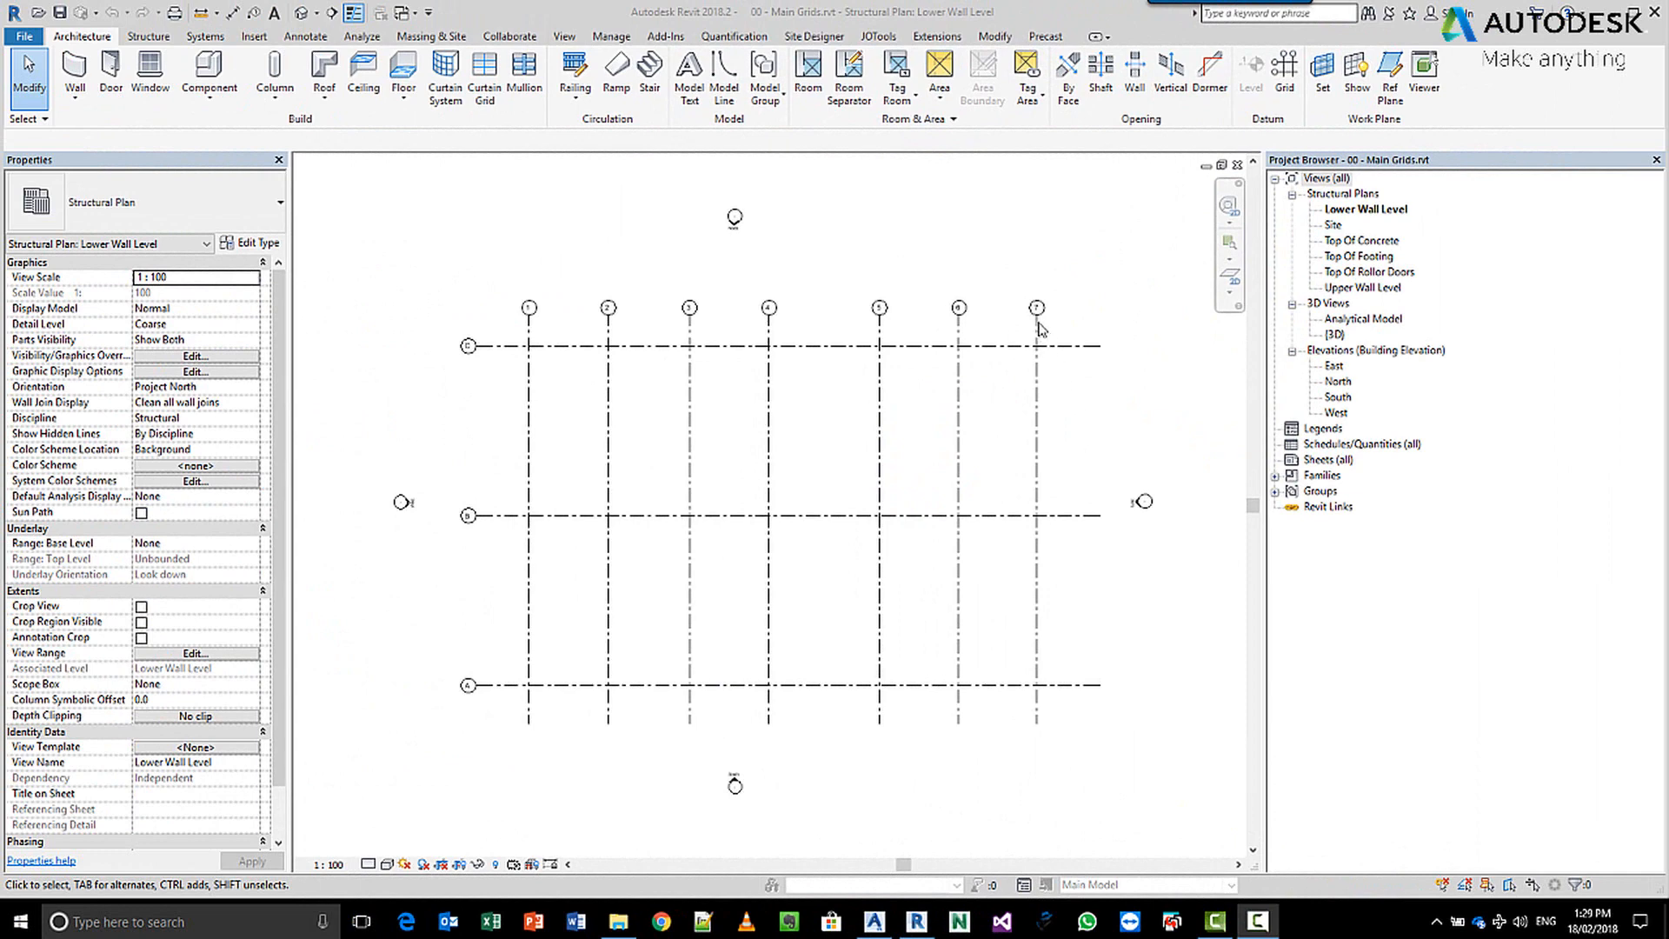
mouse_move(477, 703)
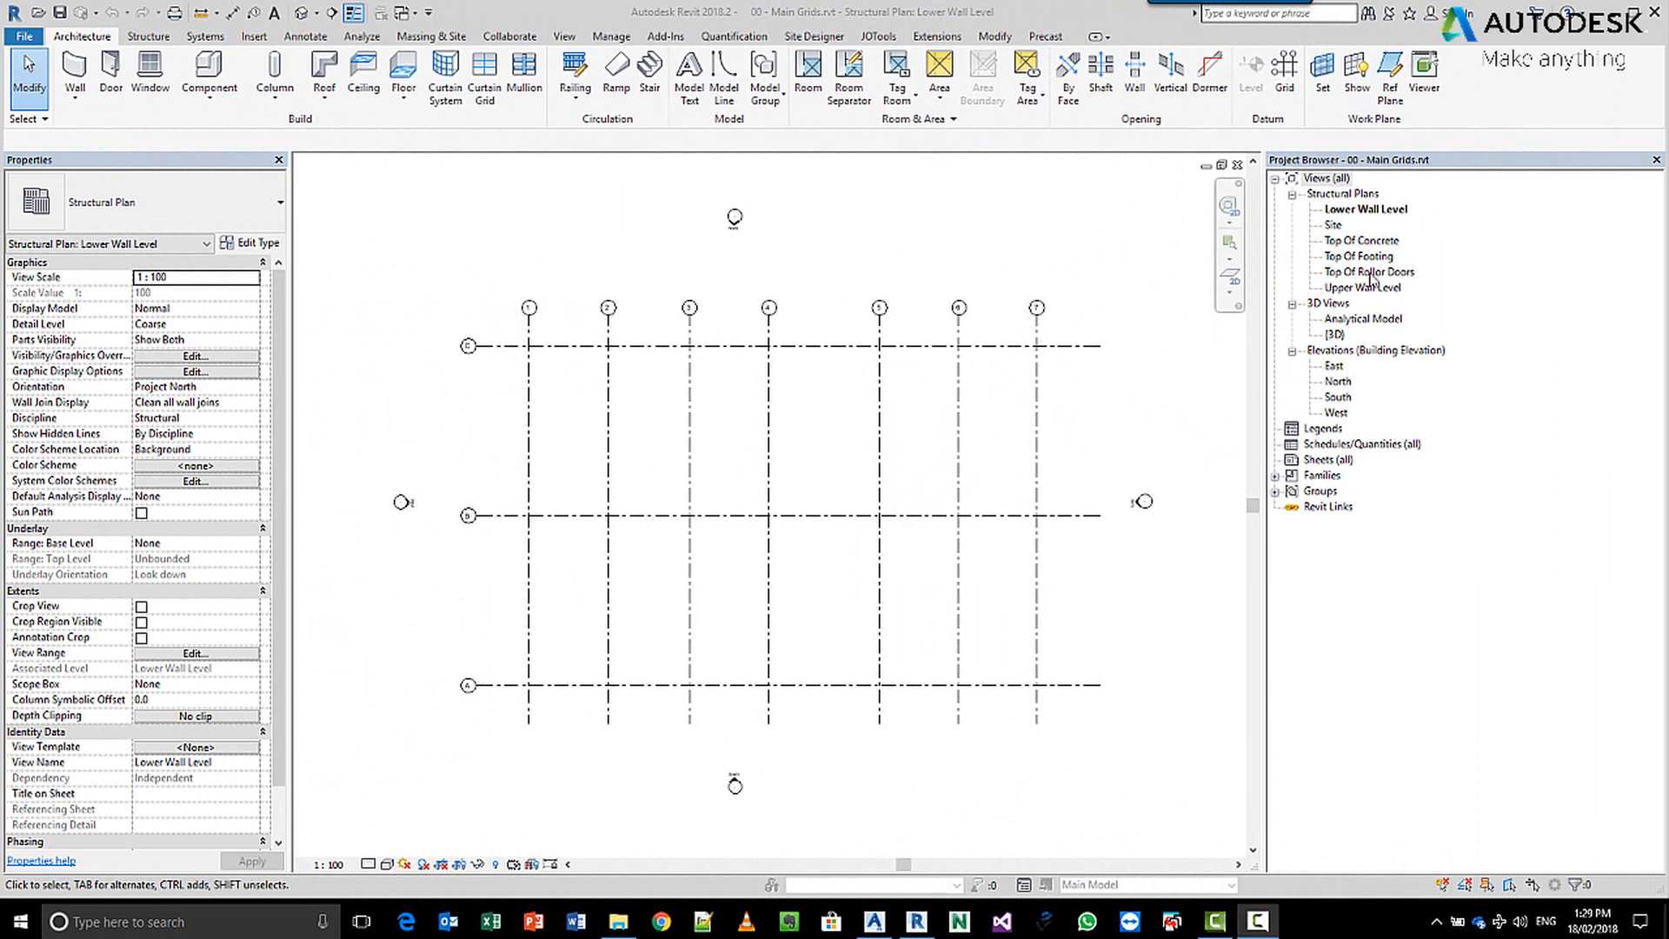
mouse_move(1393, 263)
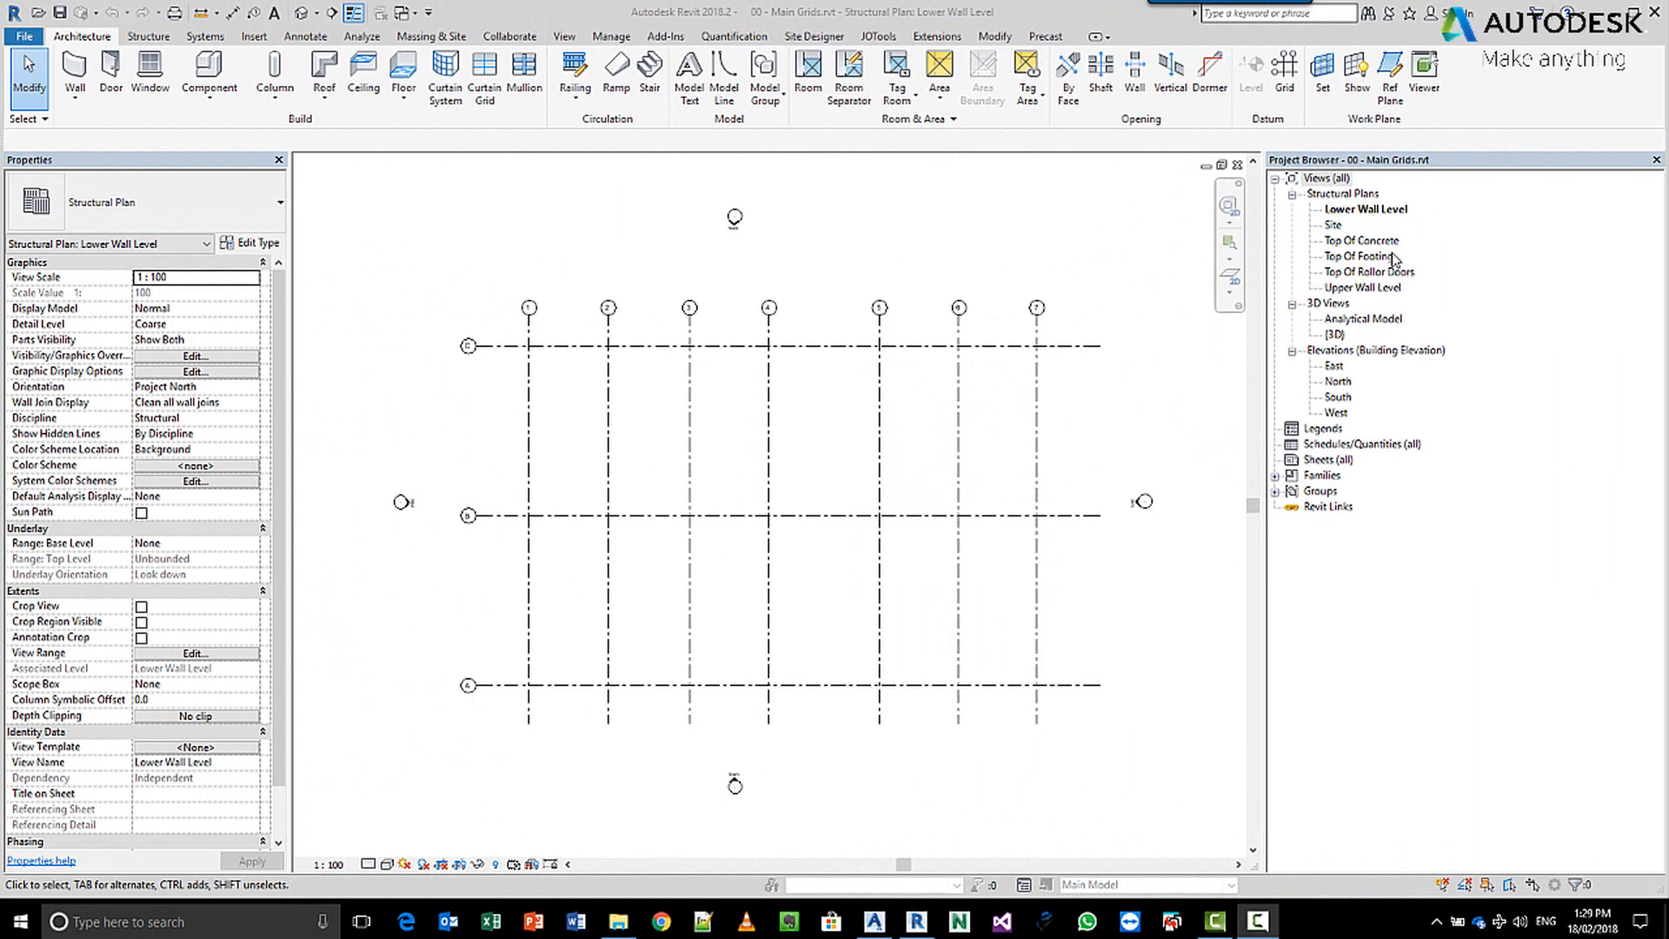
mouse_move(1391, 288)
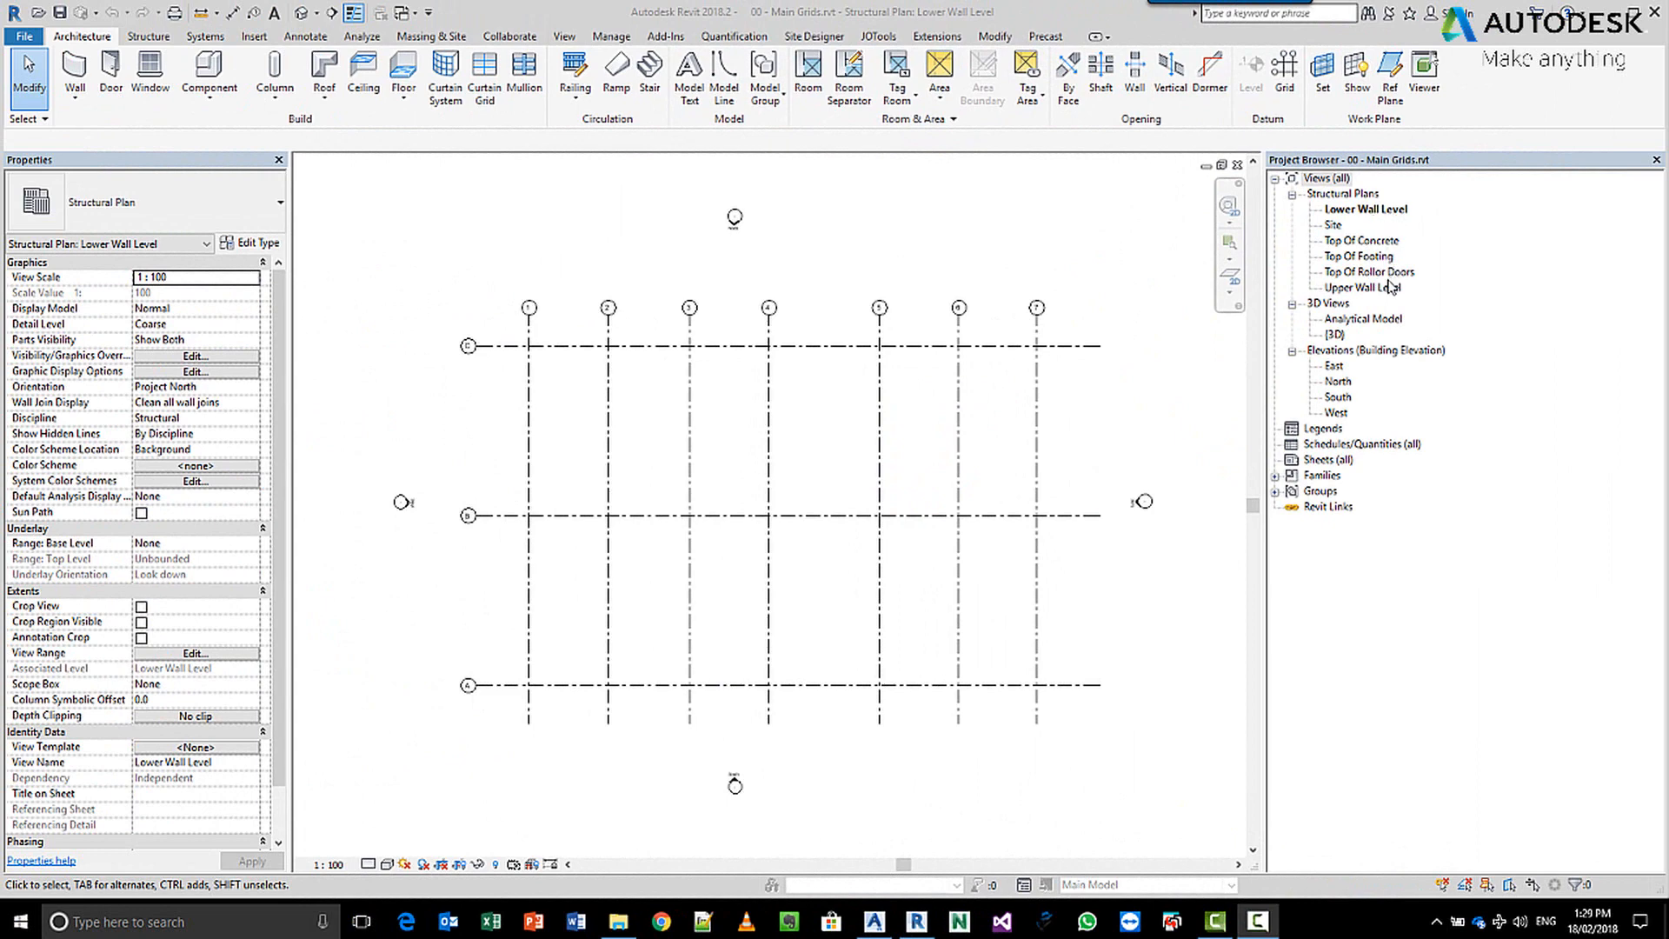
mouse_move(1366, 296)
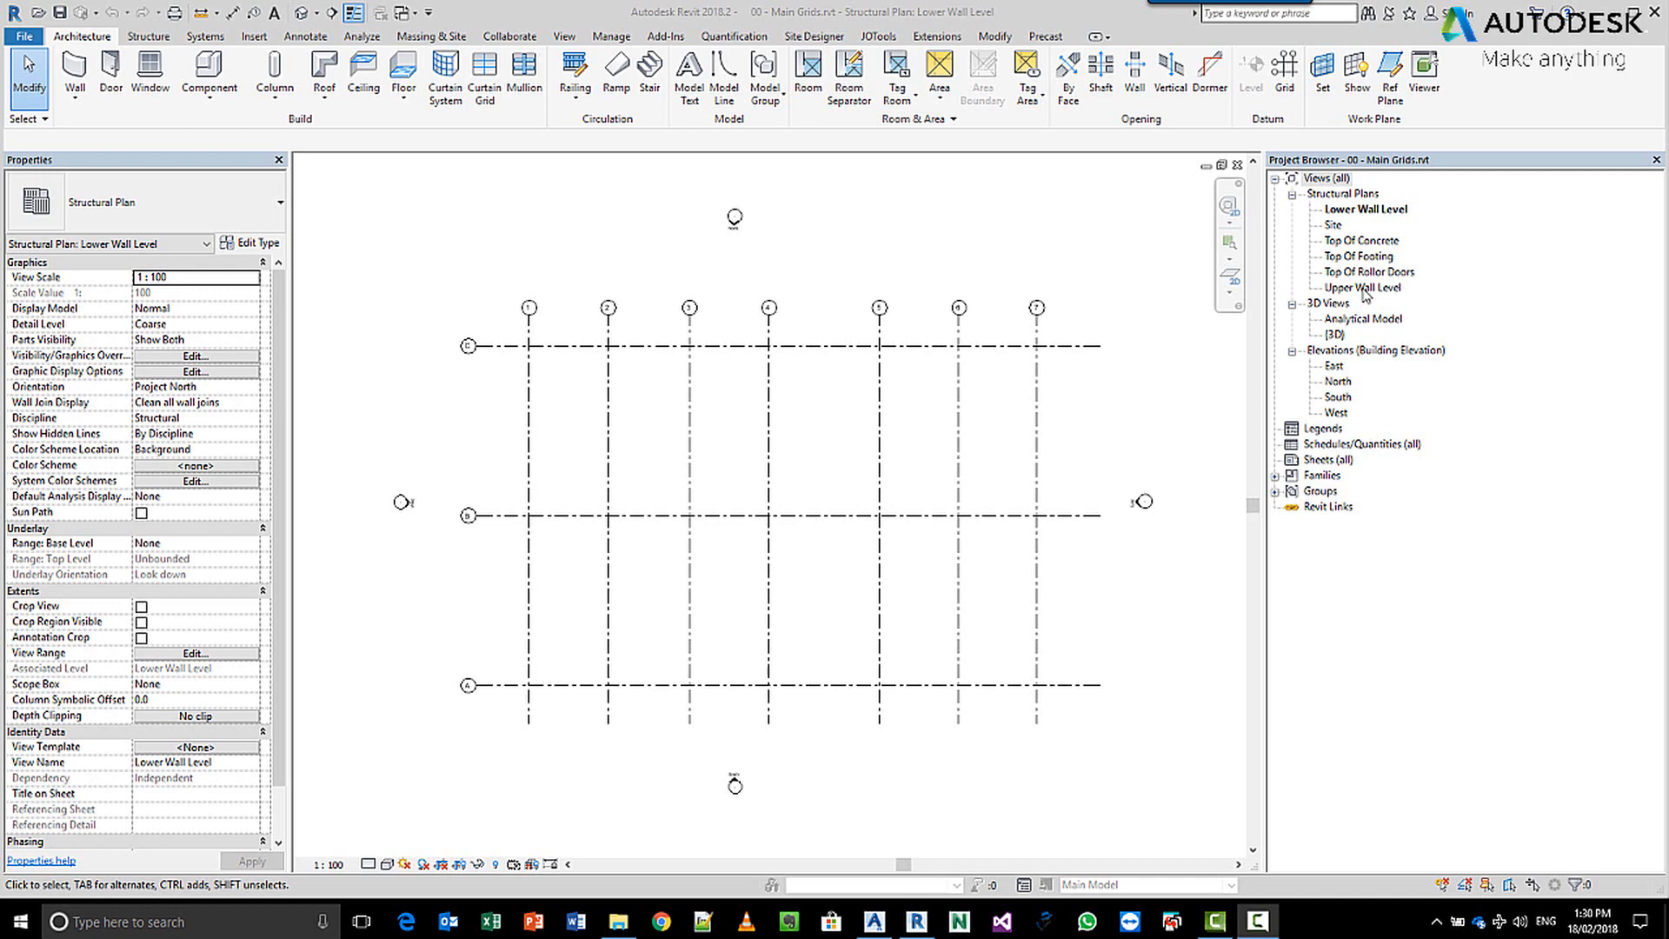
mouse_move(1367, 226)
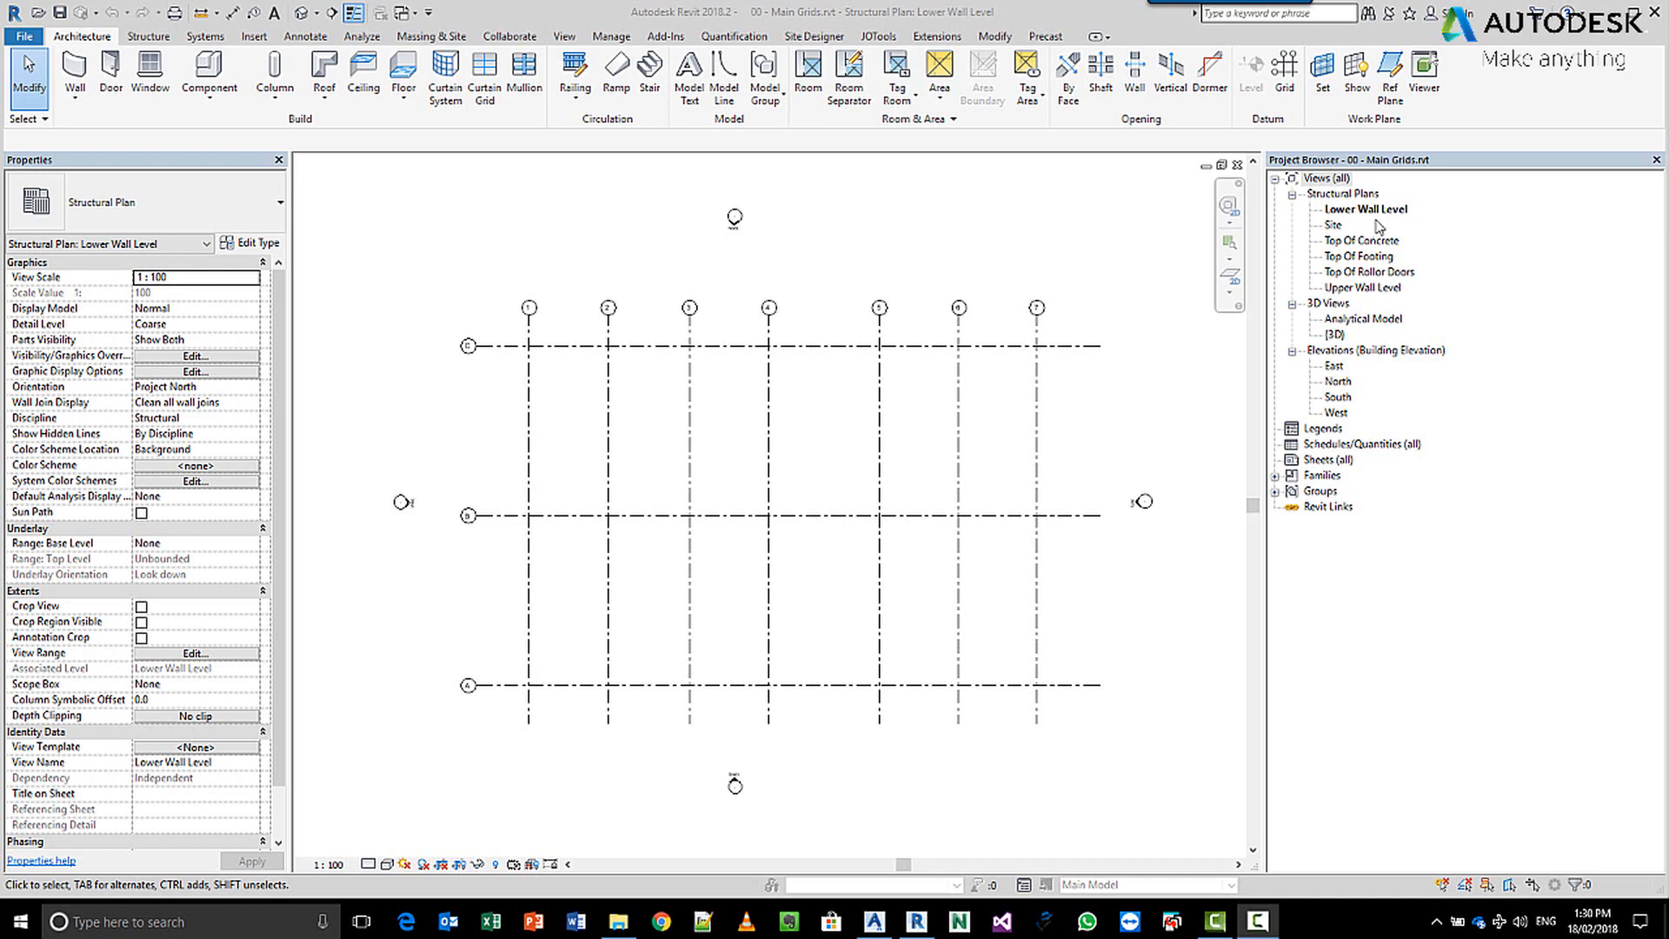
mouse_move(1416, 306)
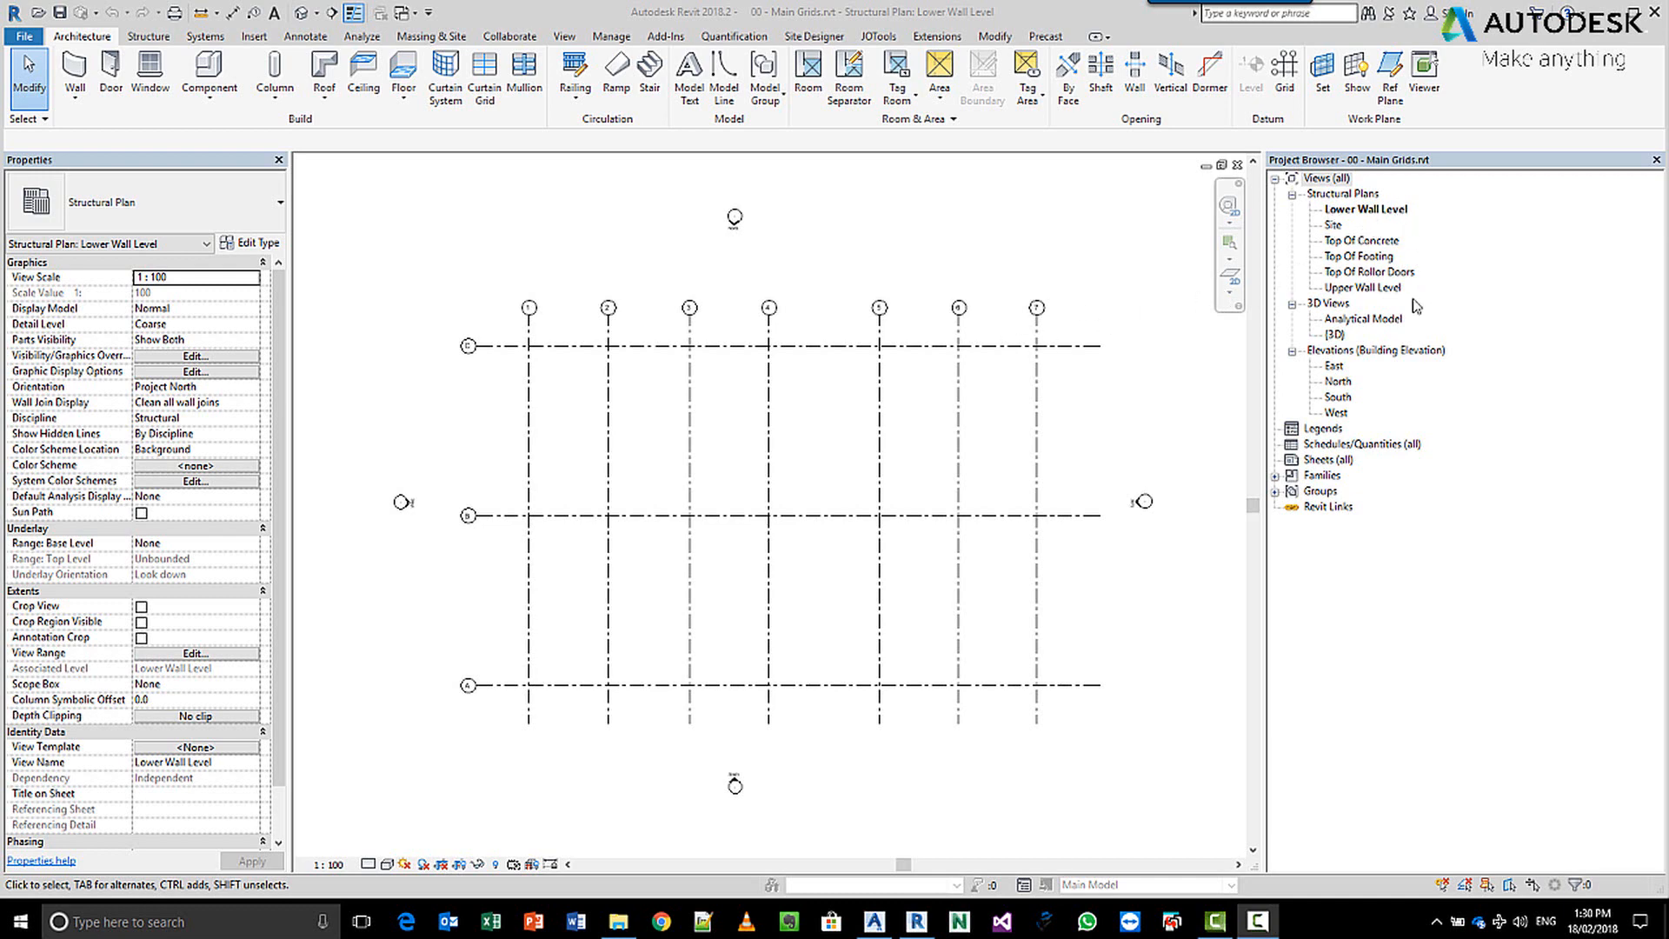